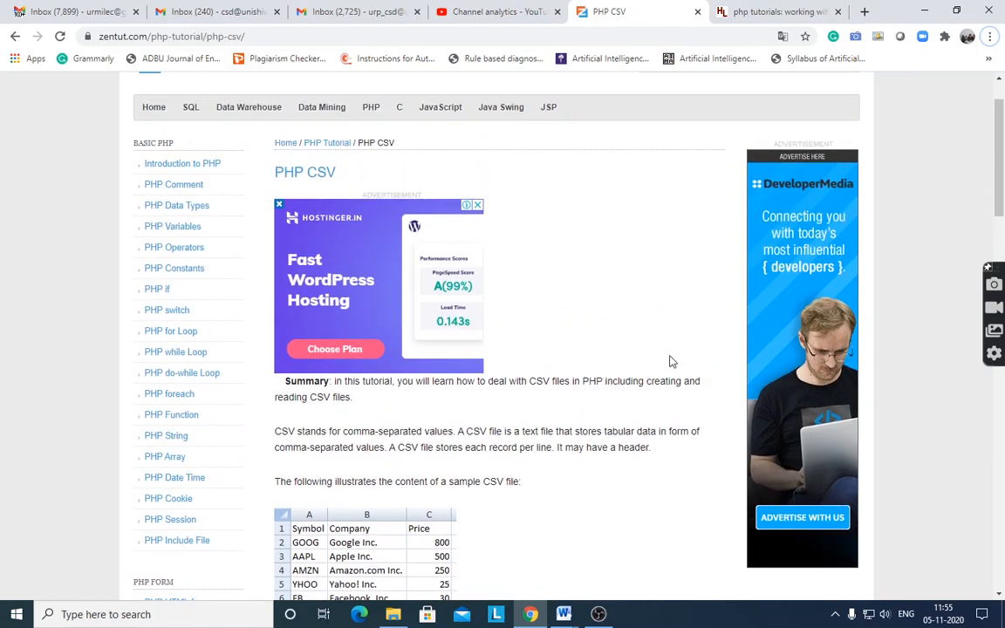
Scroll past the sample stock spreadsheet to the text-editor screenshot of the CSV file.
scroll(down, 3)
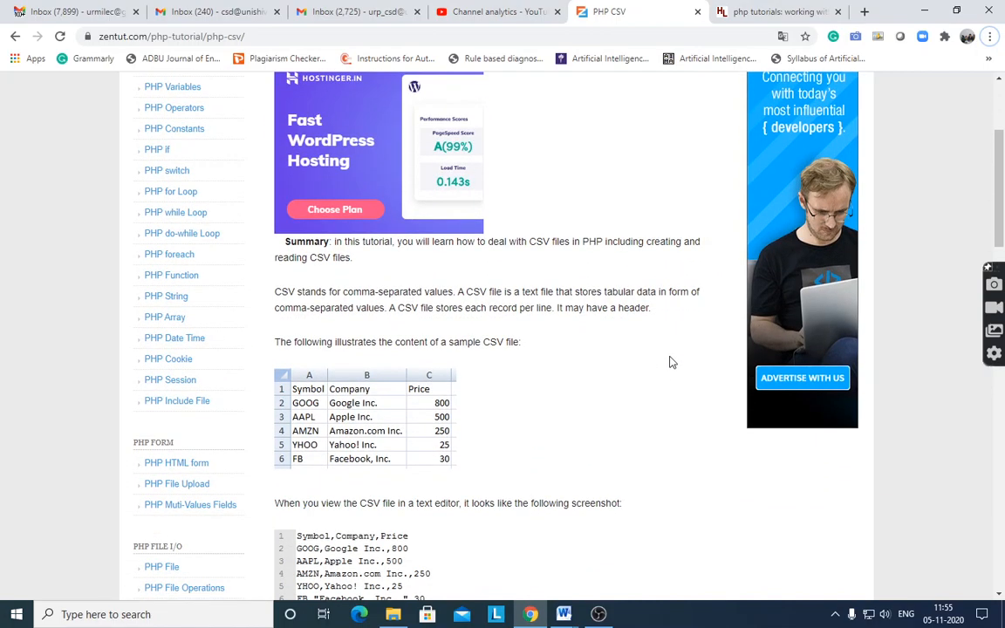
scroll(up, 3)
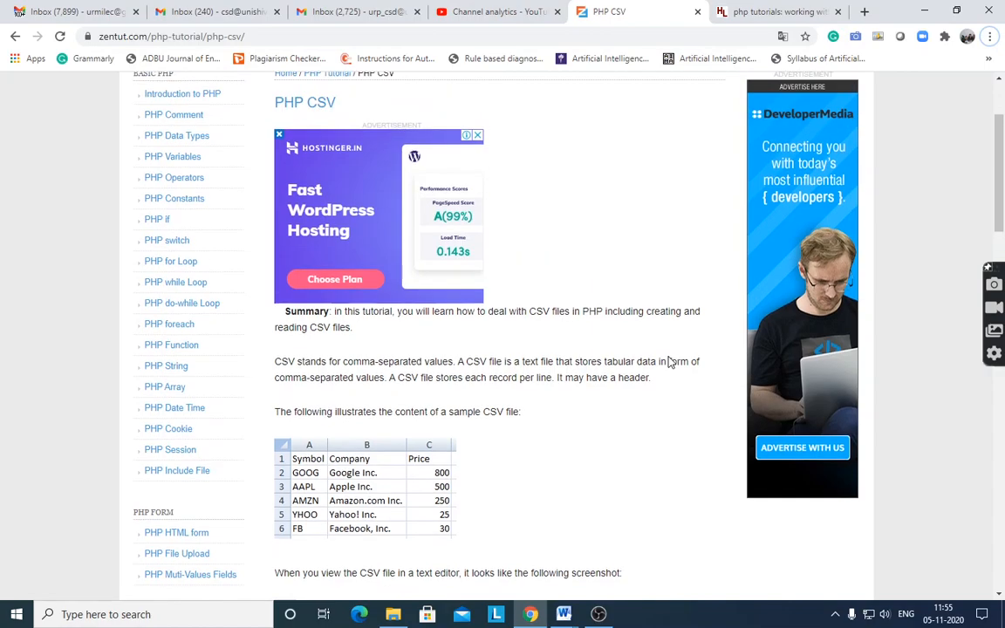
mouse_move(666, 356)
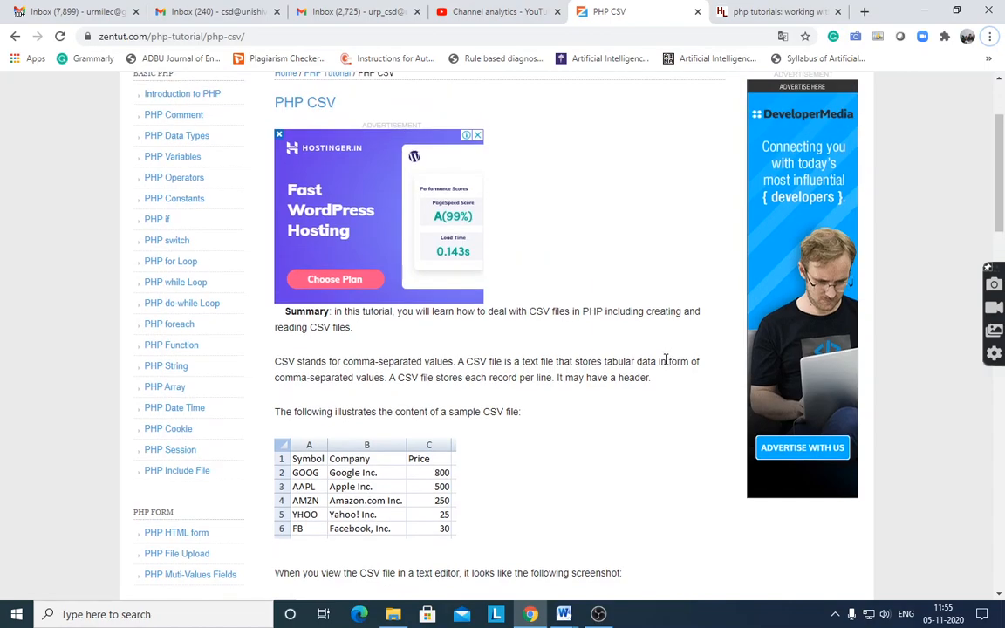
scroll(down, 3)
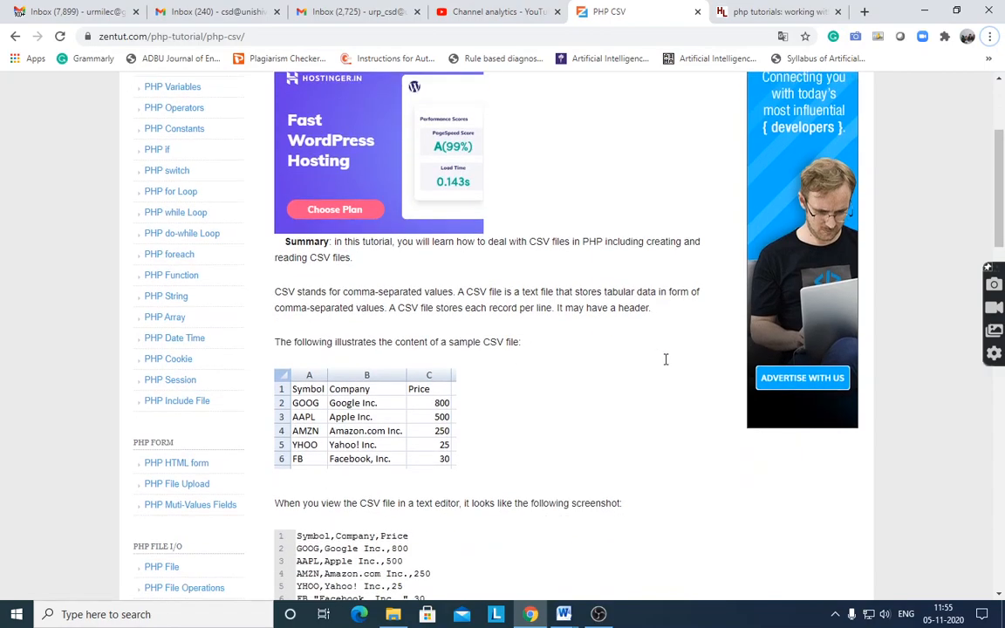
scroll(up, 3)
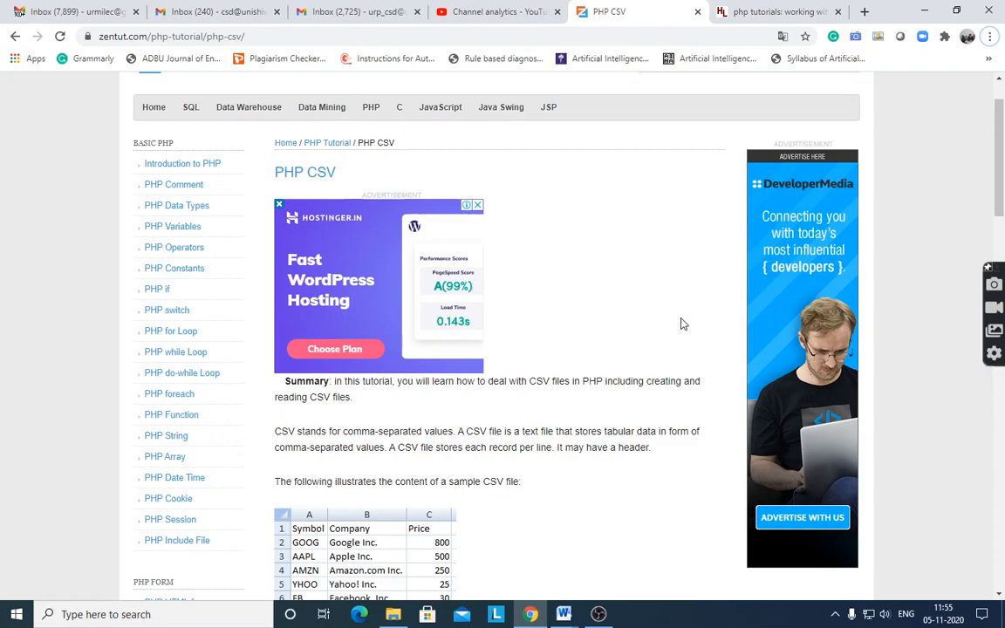
mouse_move(669, 329)
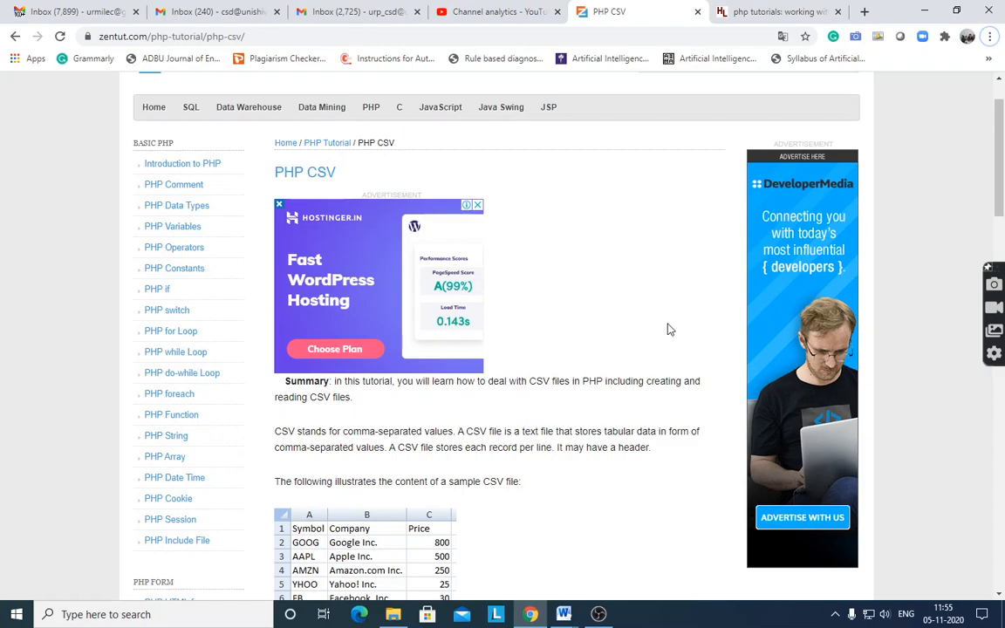
mouse_move(667, 363)
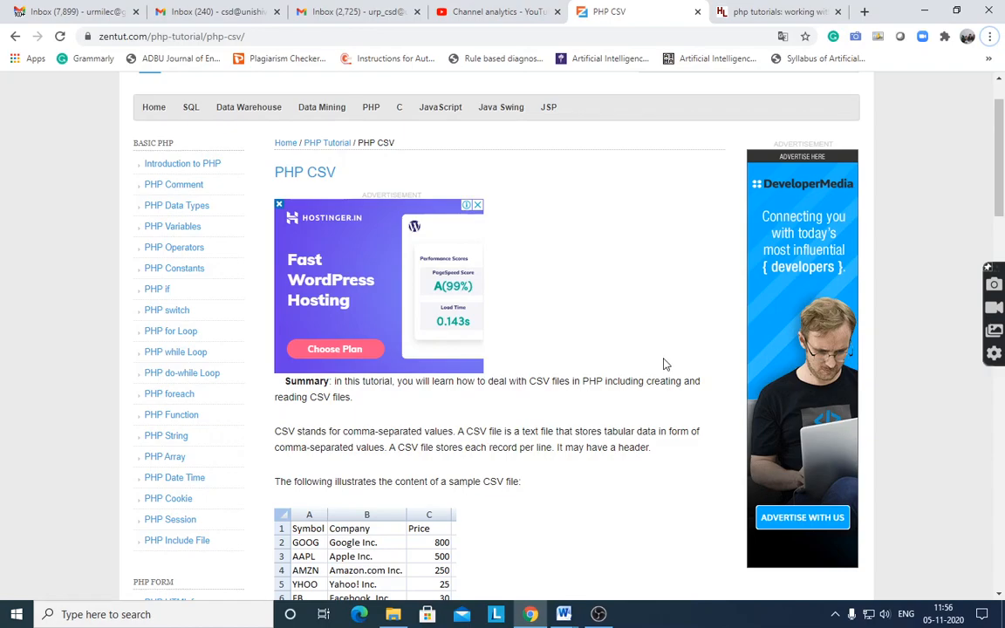
mouse_move(680, 353)
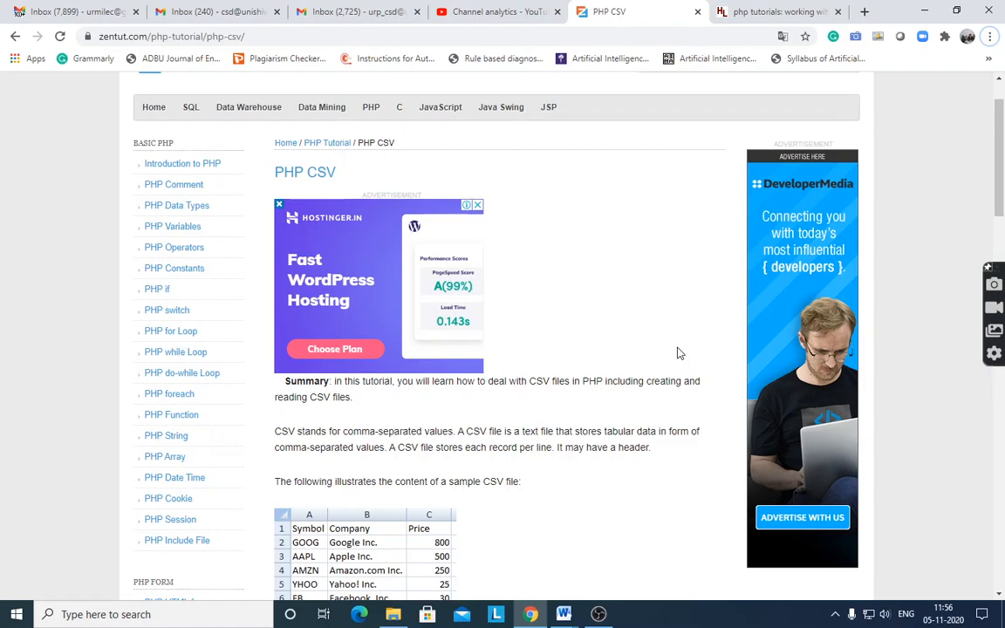
mouse_move(662, 354)
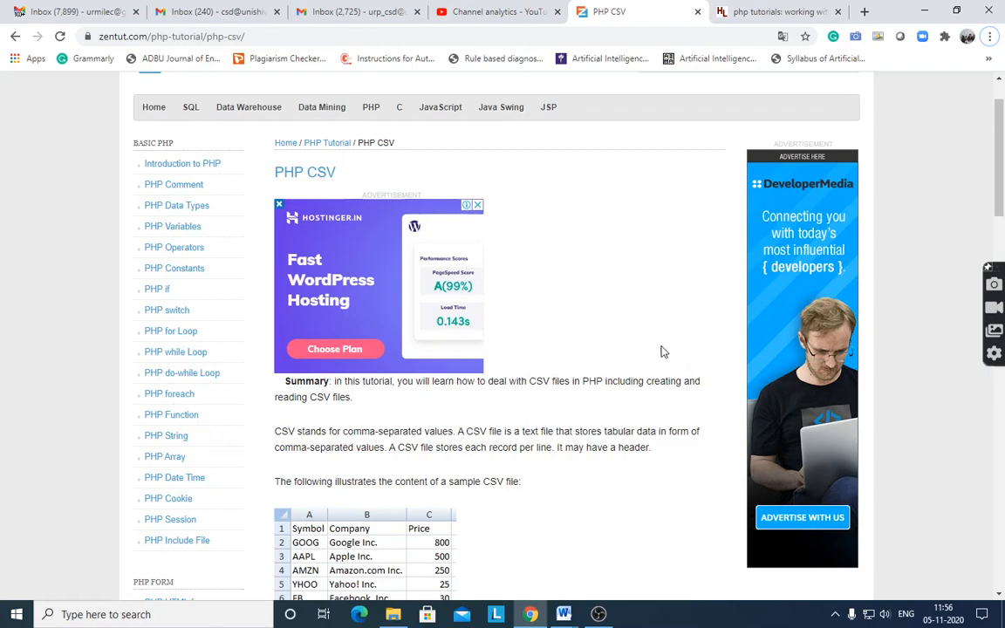
mouse_move(740, 440)
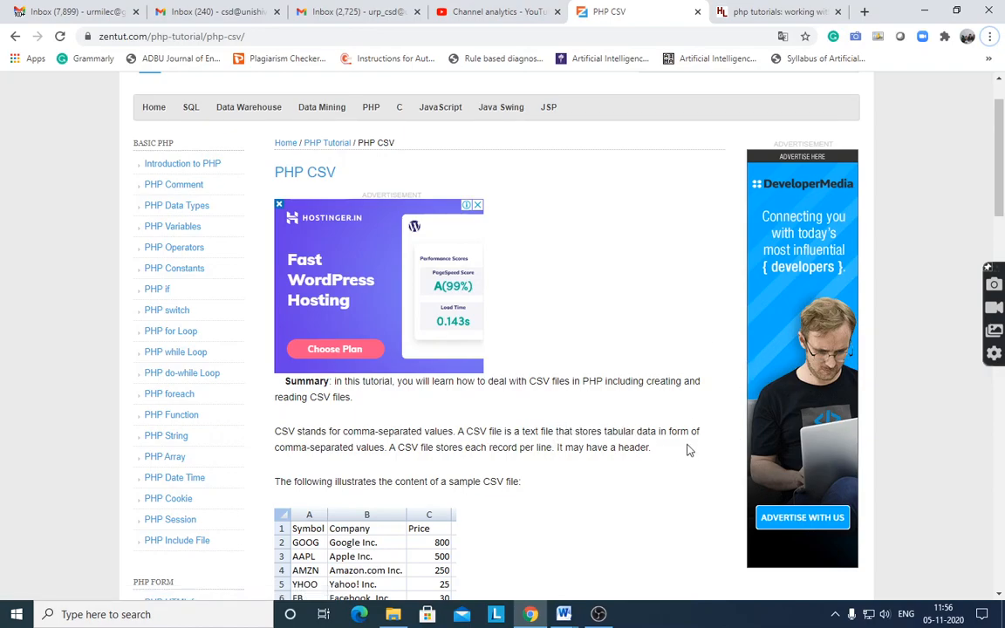
scroll(down, 3)
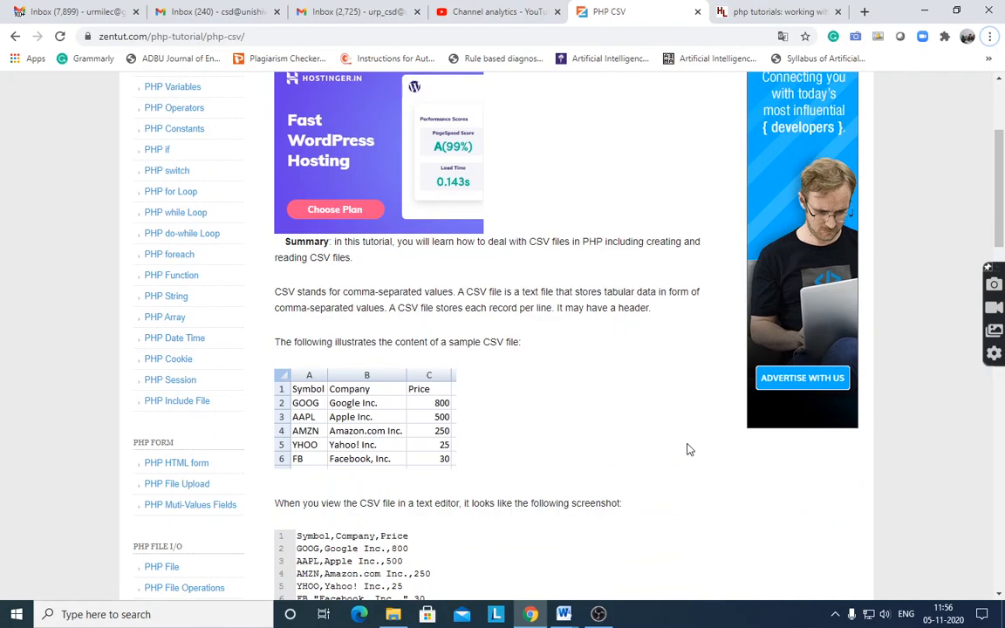
scroll(down, 3)
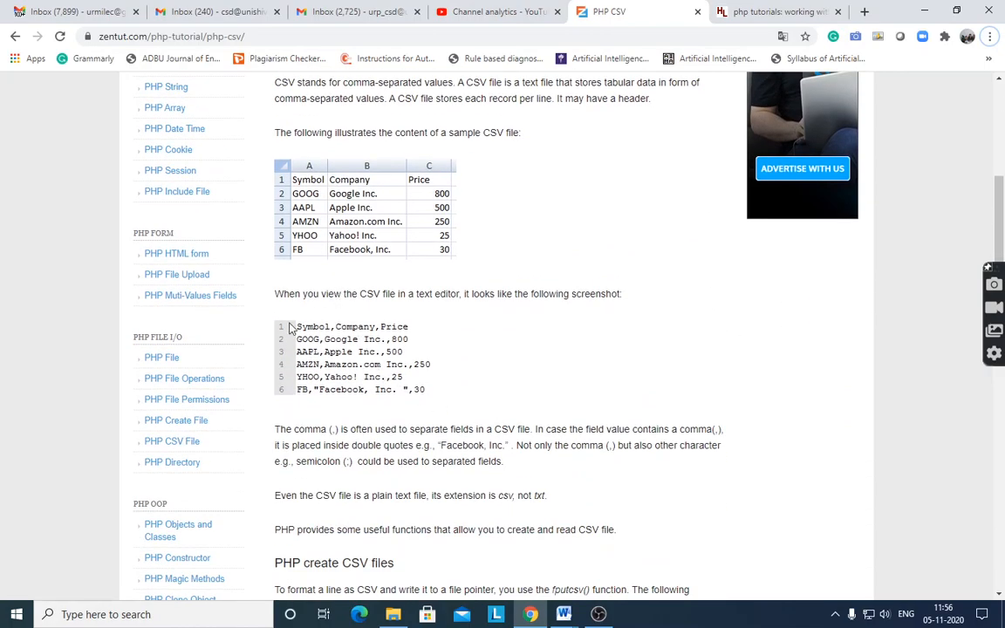
mouse_move(433, 356)
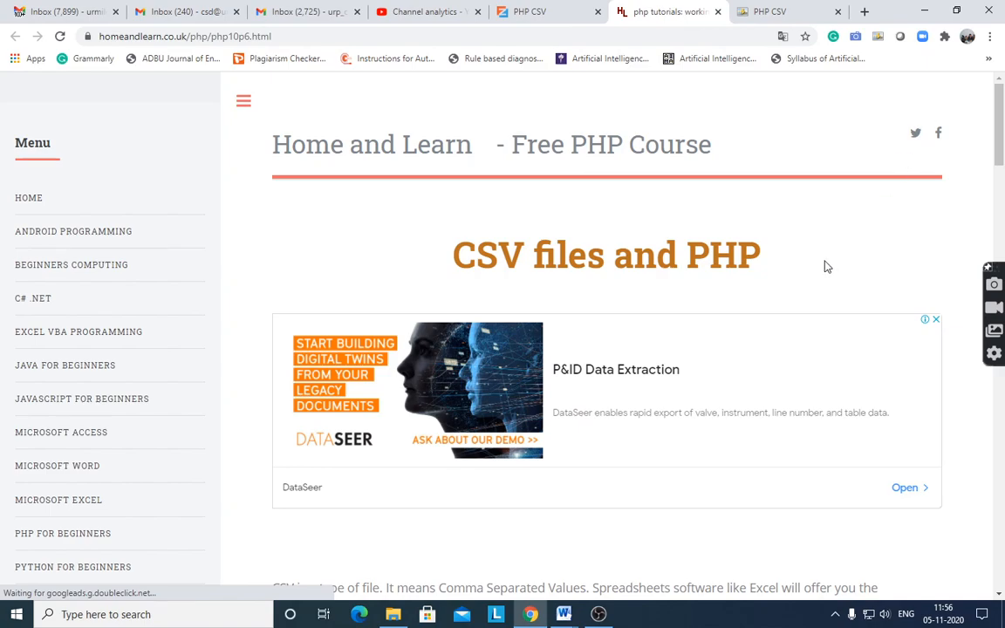
Scroll past the Excel and Save As images to the Notepad view of widgets.csv.
scroll(down, 3)
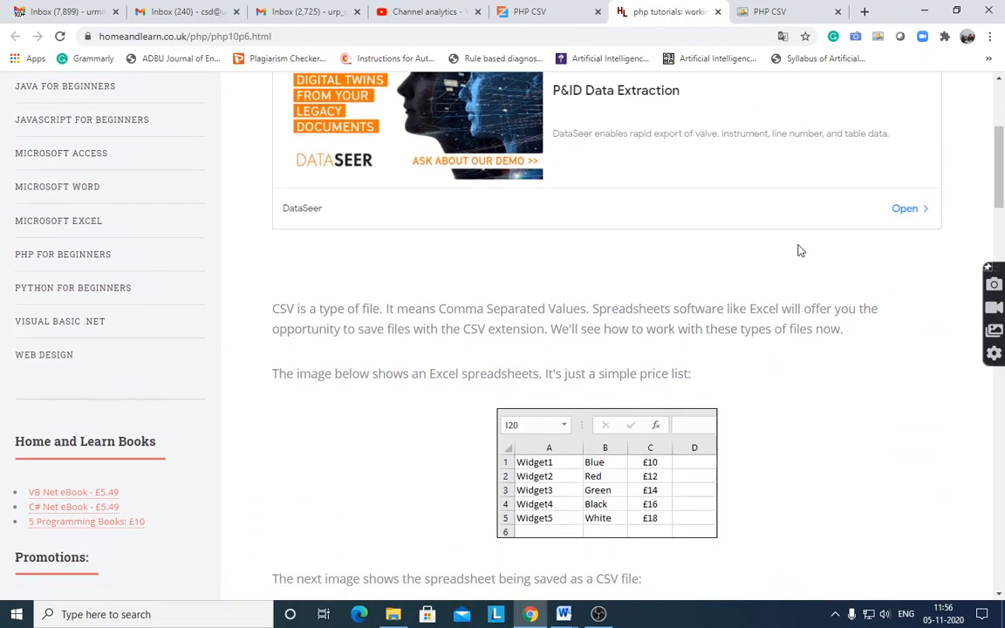
scroll(down, 3)
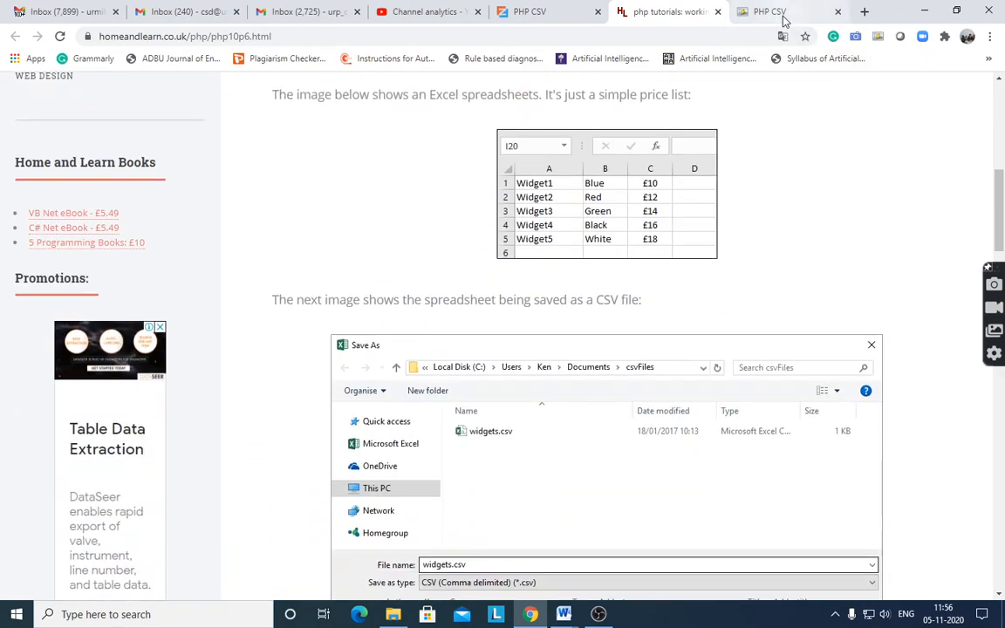
mouse_move(638, 323)
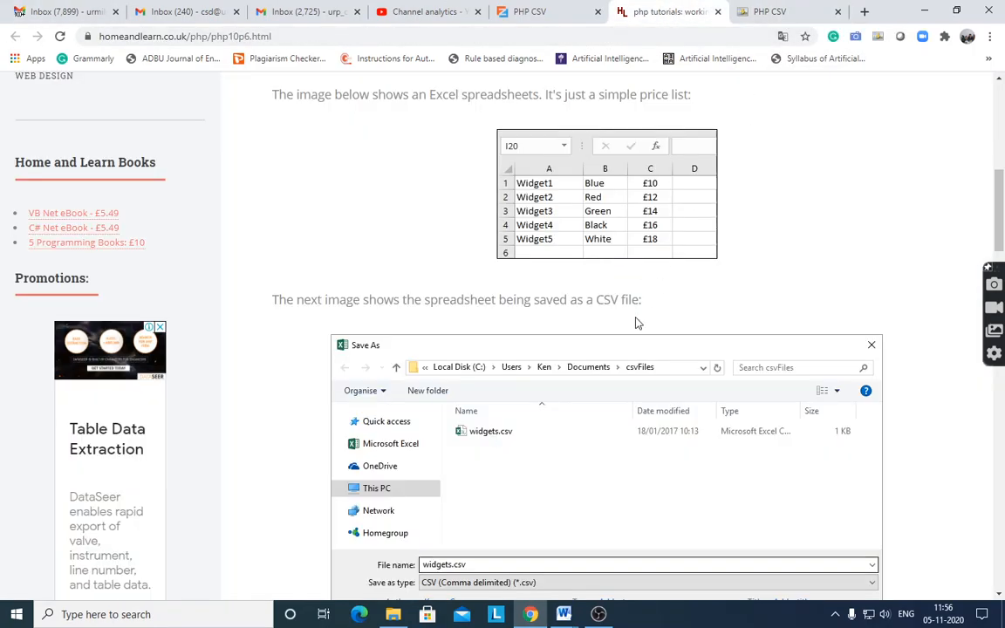
scroll(down, 3)
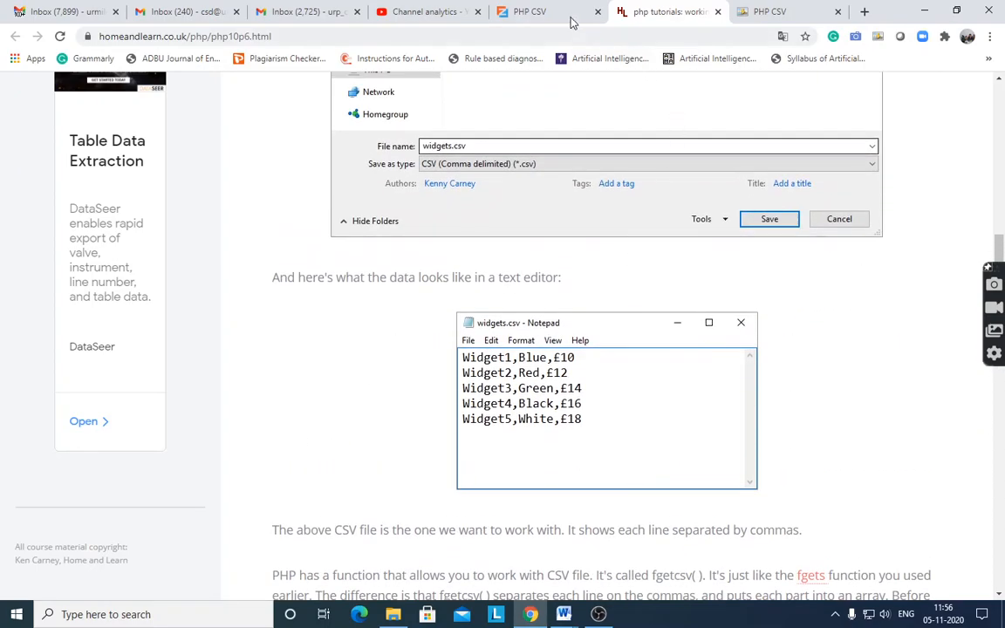
Return to the zentut PHP CSV tab and scroll to the sample CSV file and its text-editor screenshot.
click(528, 10)
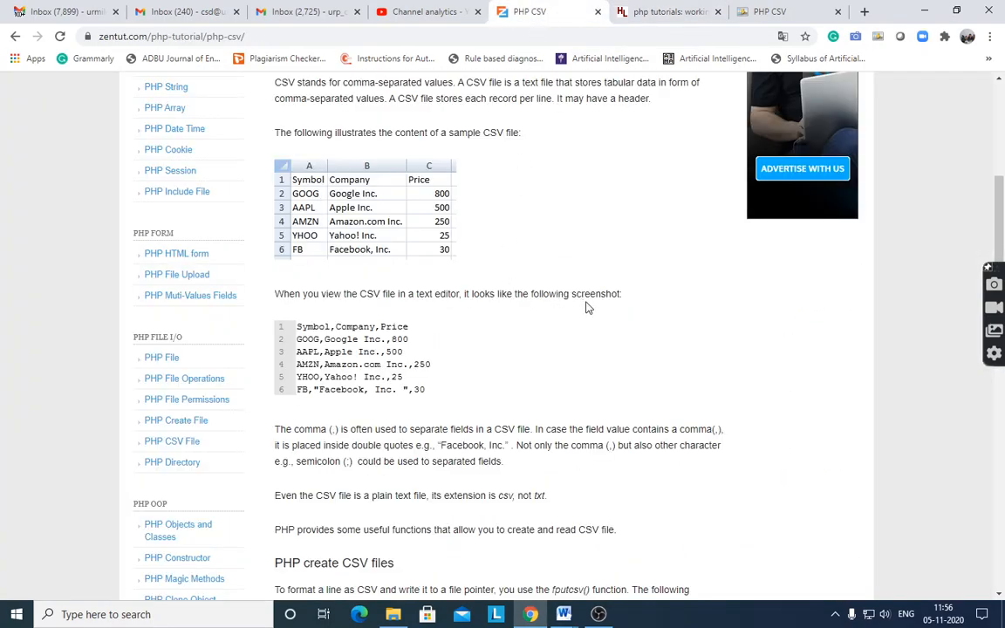
scroll(down, 3)
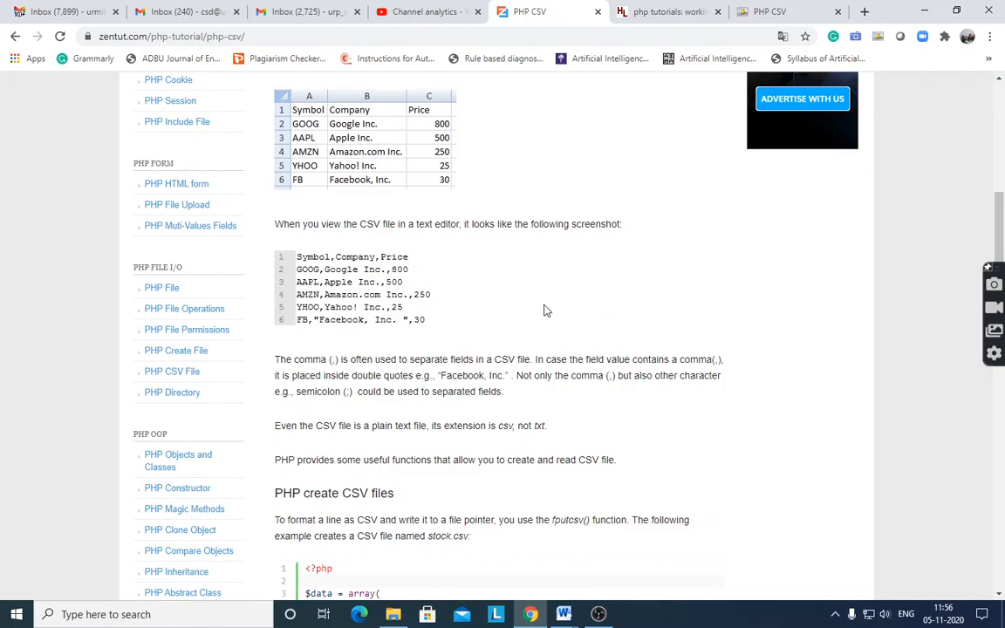
scroll(up, 3)
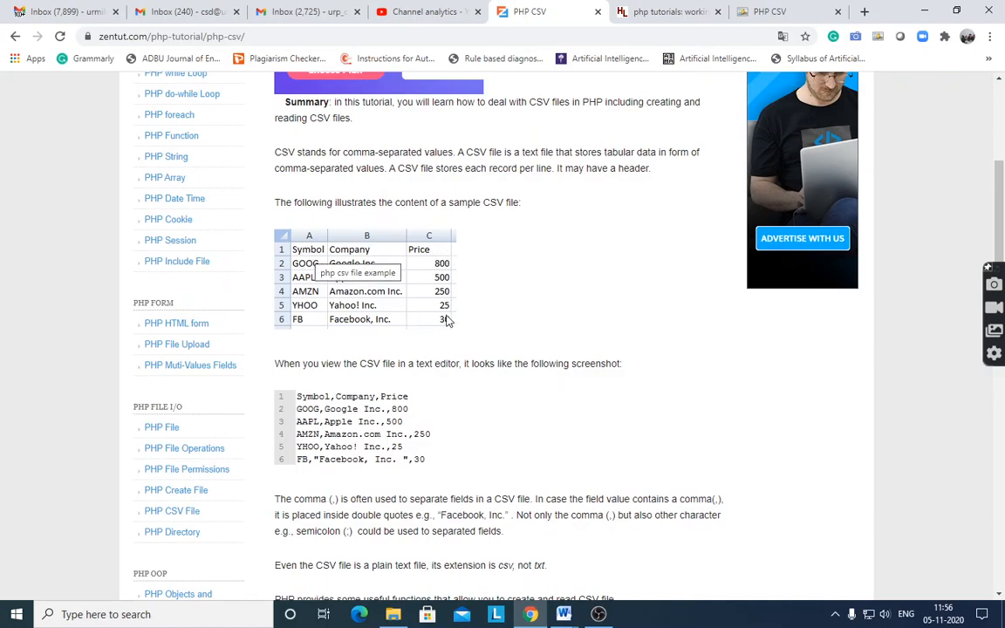
mouse_move(422, 258)
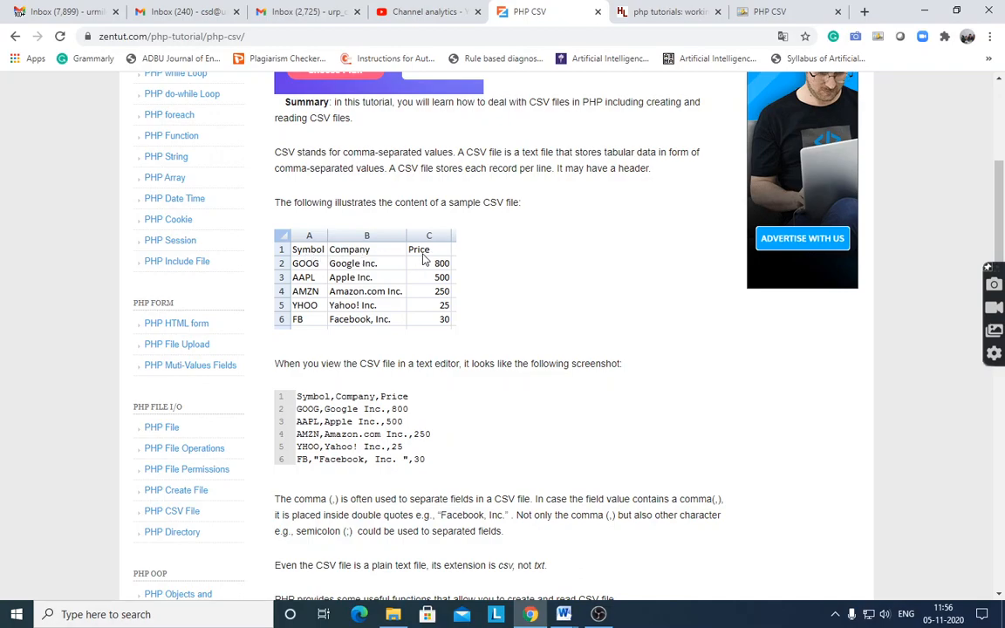
mouse_move(551, 262)
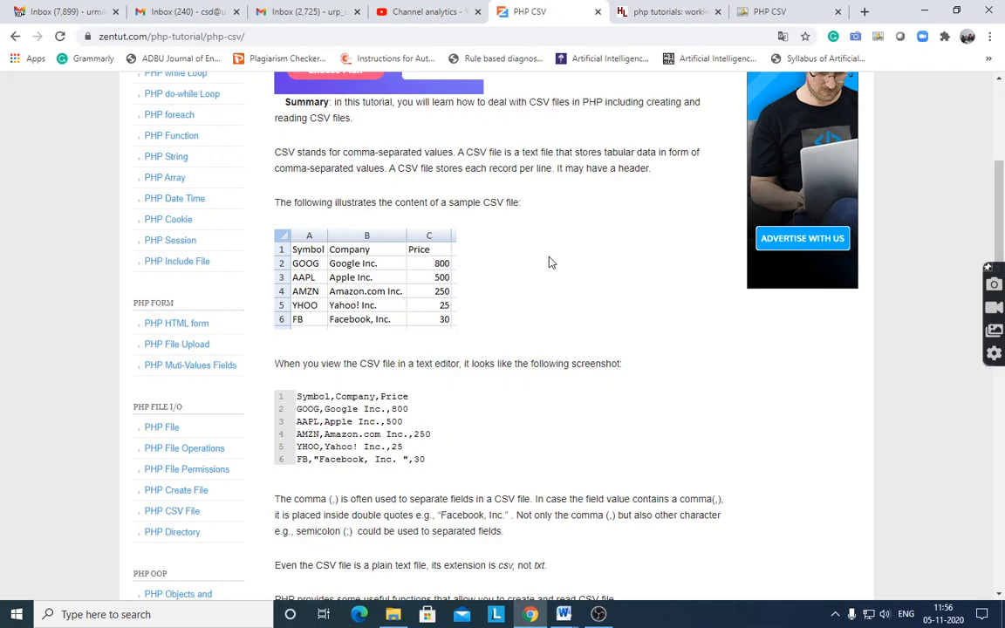
scroll(down, 3)
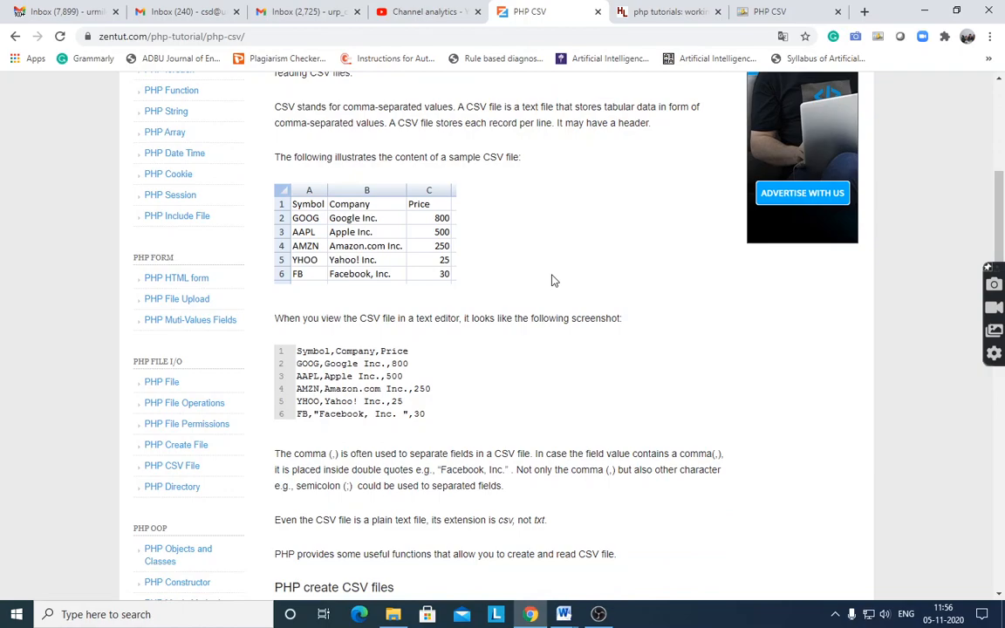
scroll(down, 3)
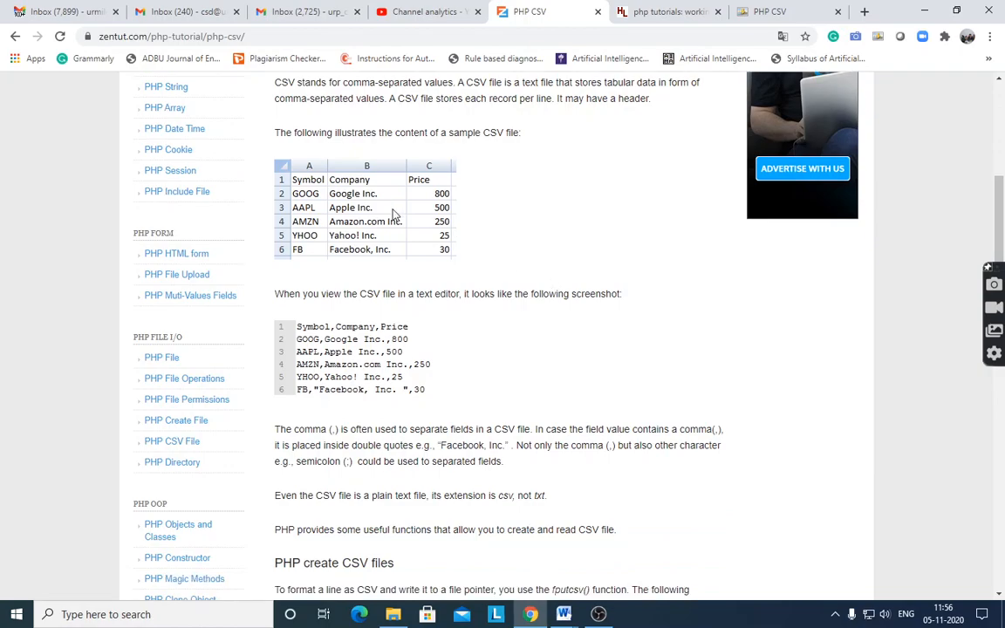
mouse_move(530, 318)
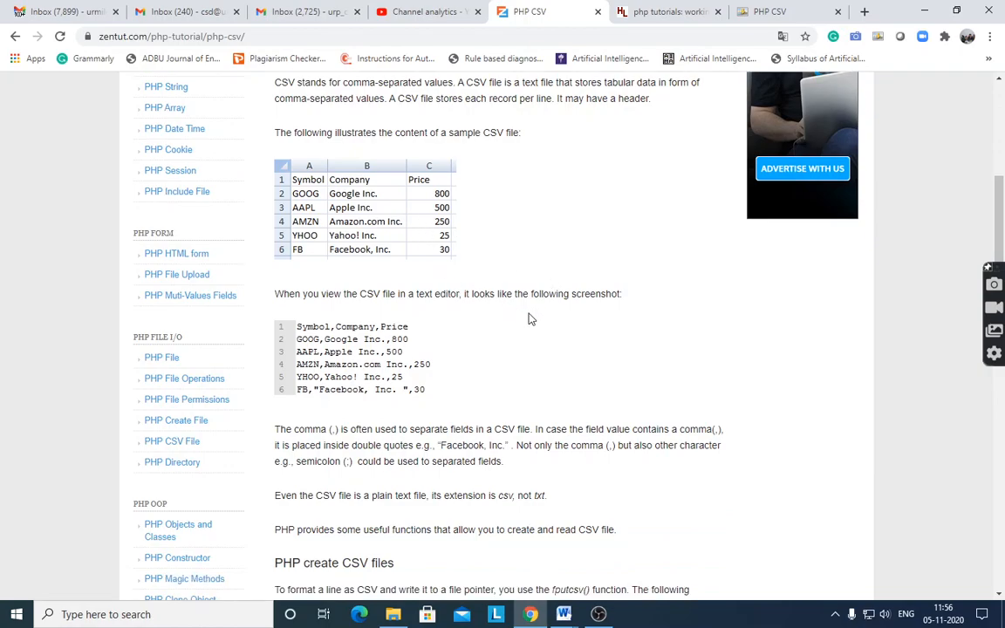
mouse_move(333, 339)
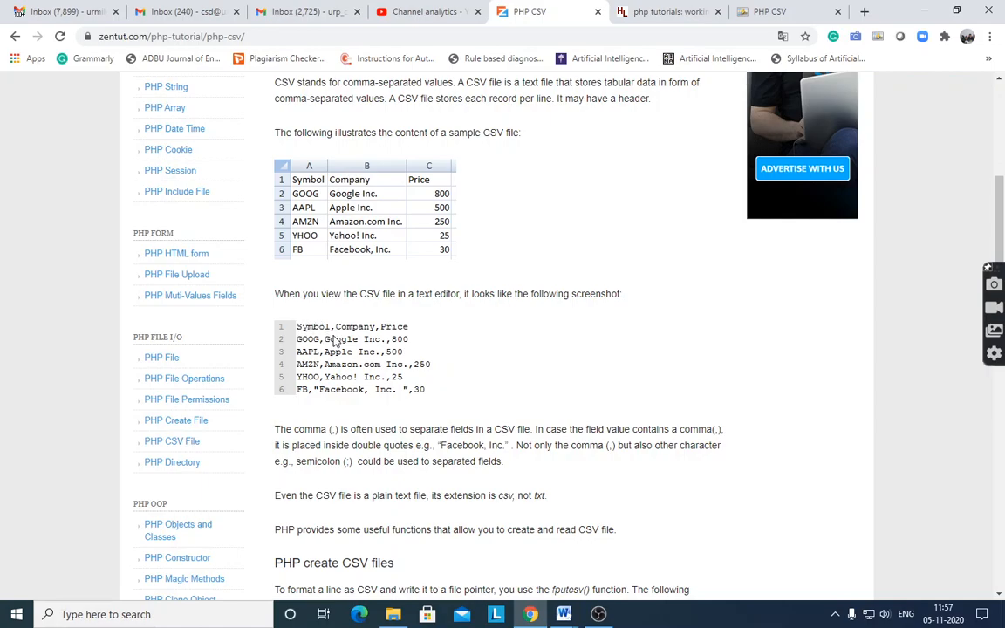
mouse_move(383, 359)
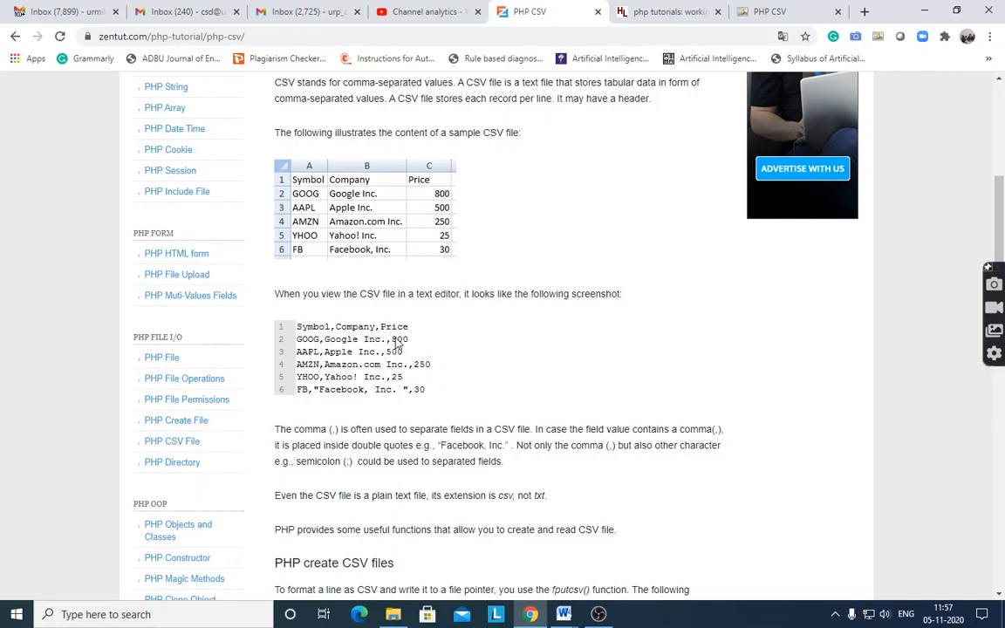
mouse_move(408, 356)
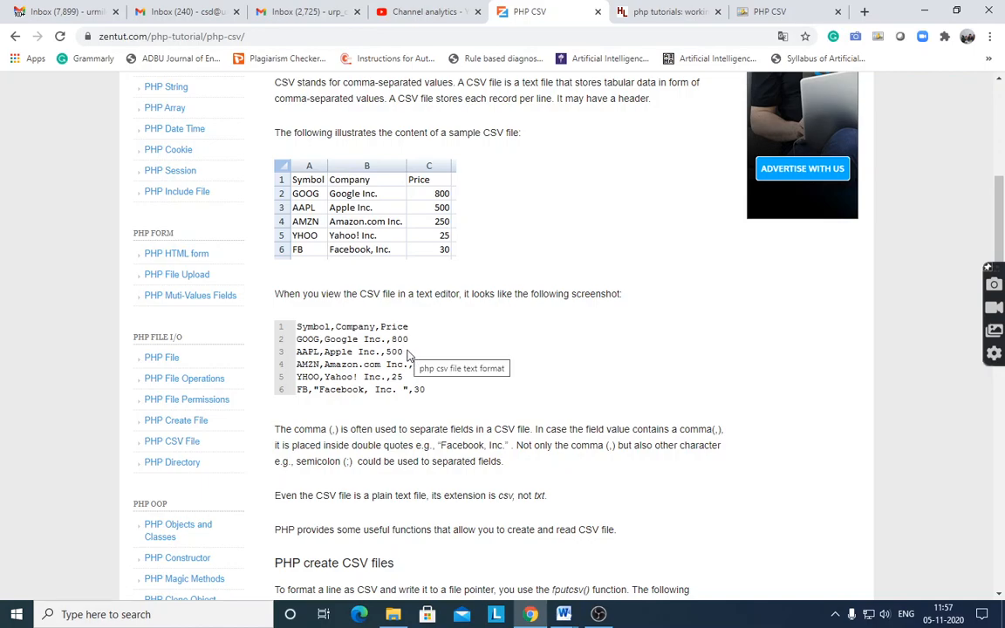
mouse_move(509, 356)
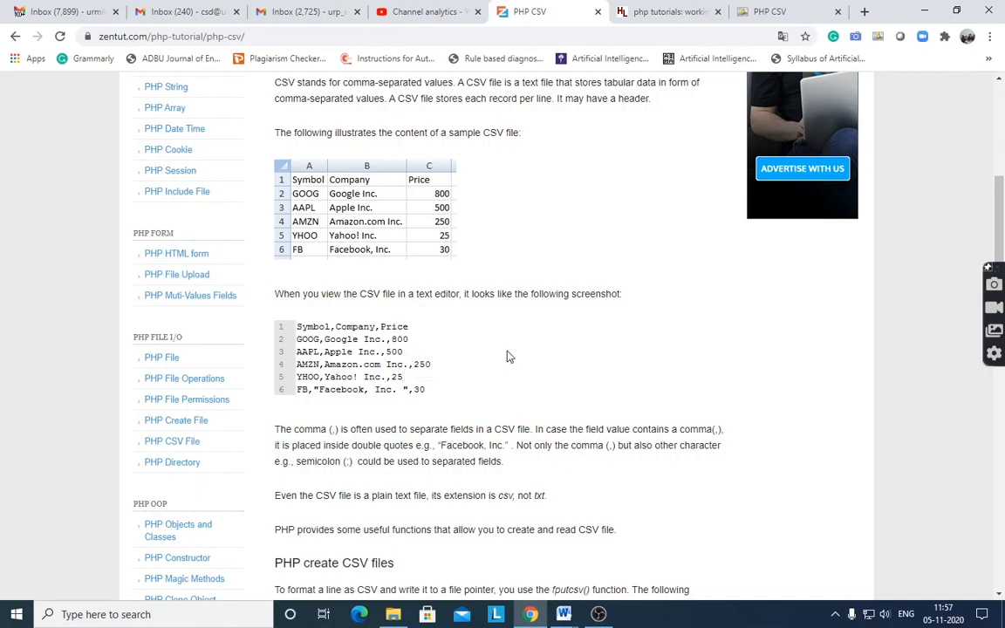
scroll(down, 3)
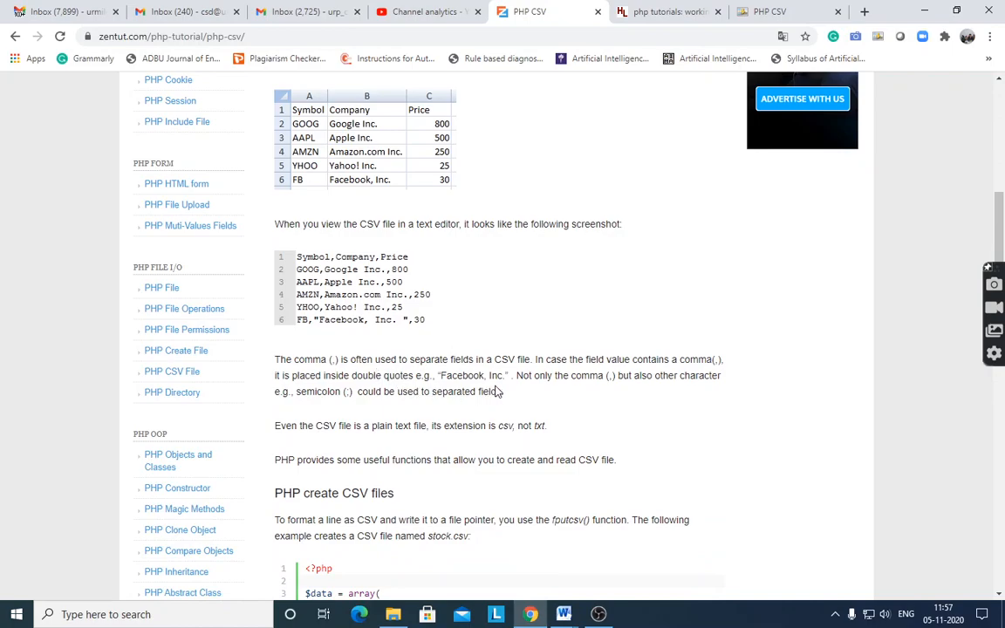
Scroll to the 'PHP create CSV files' heading and its fputcsv code writing stock.csv.
scroll(down, 3)
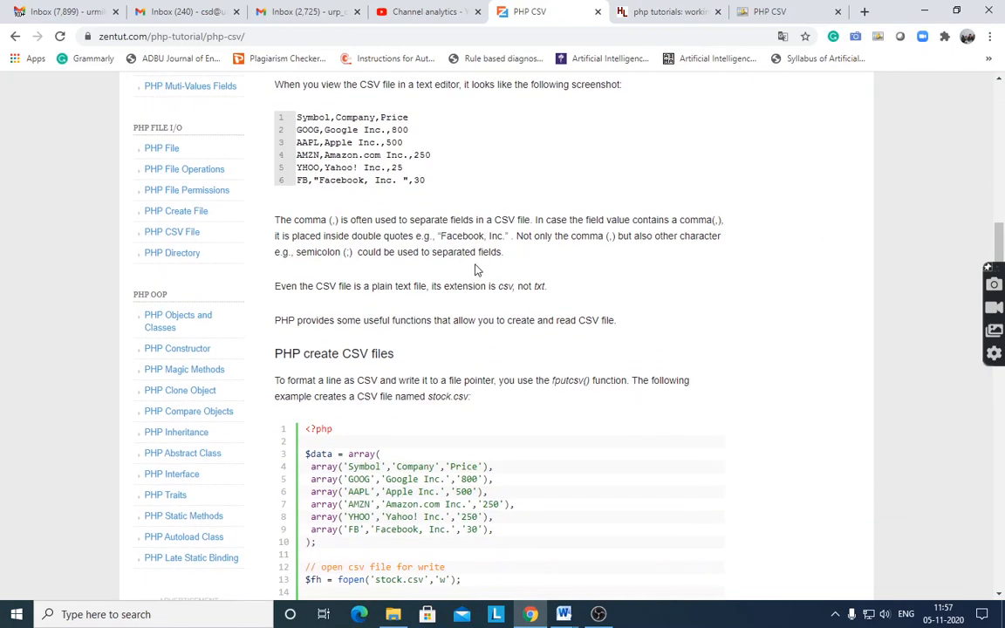
mouse_move(730, 257)
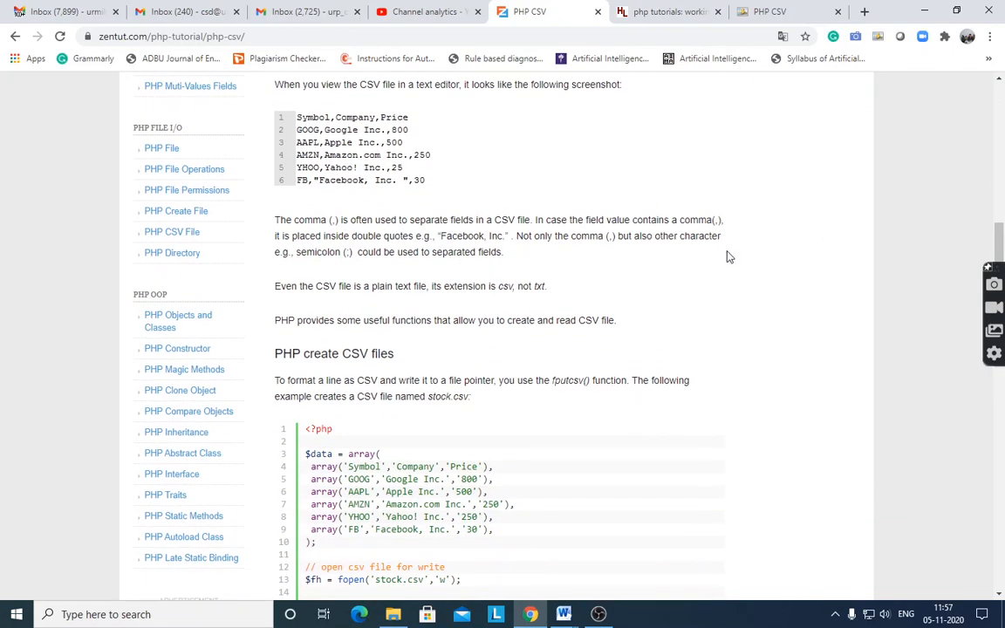
mouse_move(702, 253)
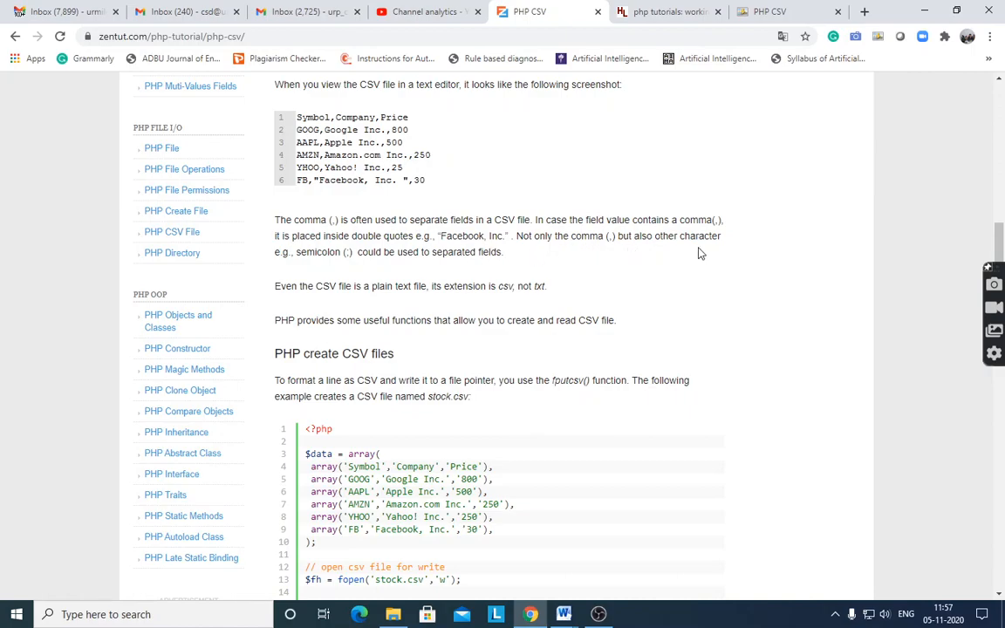
mouse_move(490, 247)
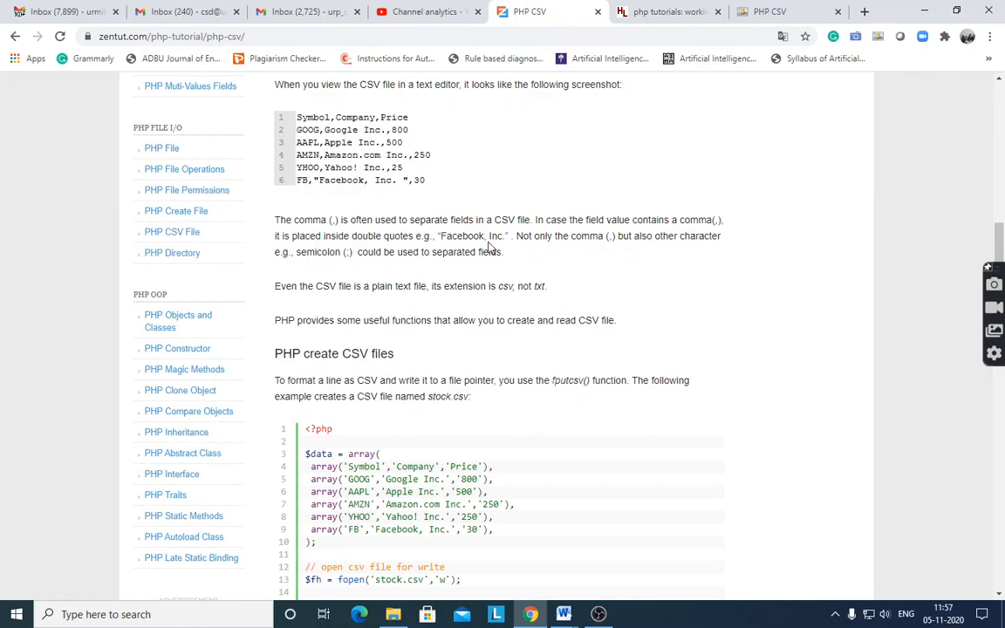
mouse_move(456, 268)
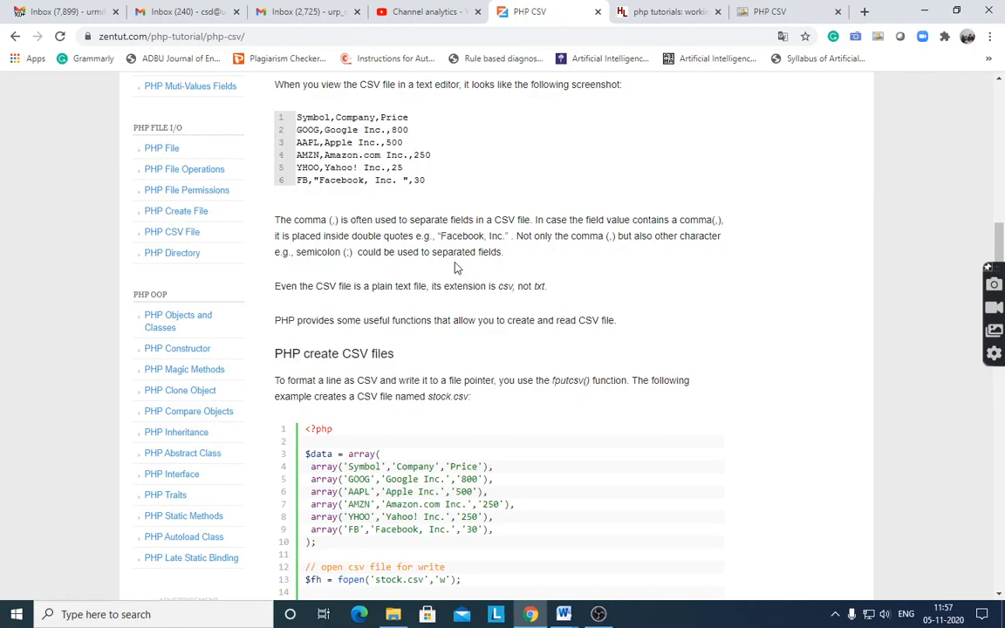
mouse_move(771, 258)
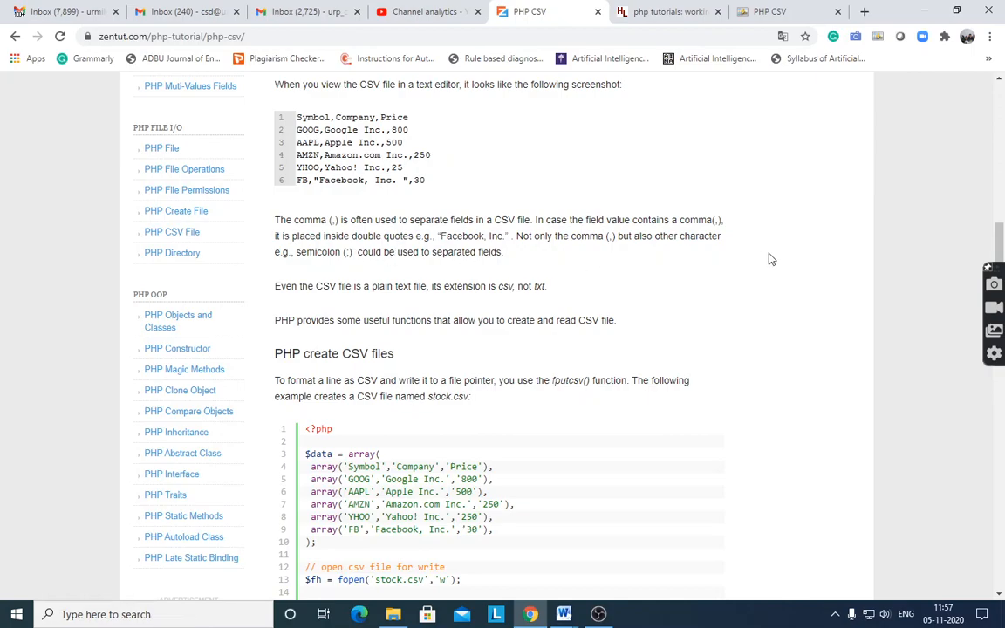
mouse_move(660, 251)
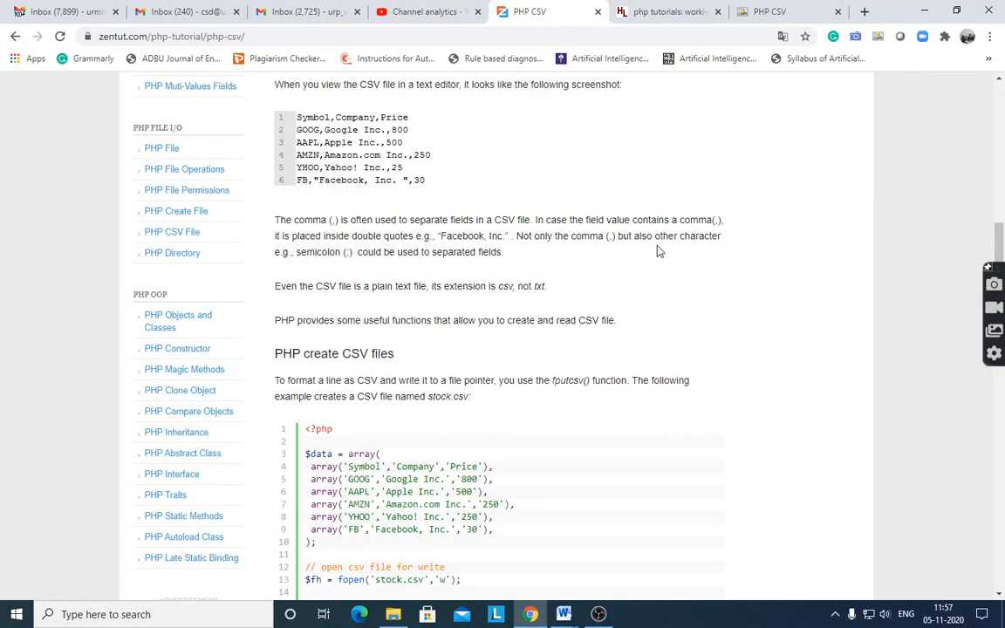
mouse_move(680, 295)
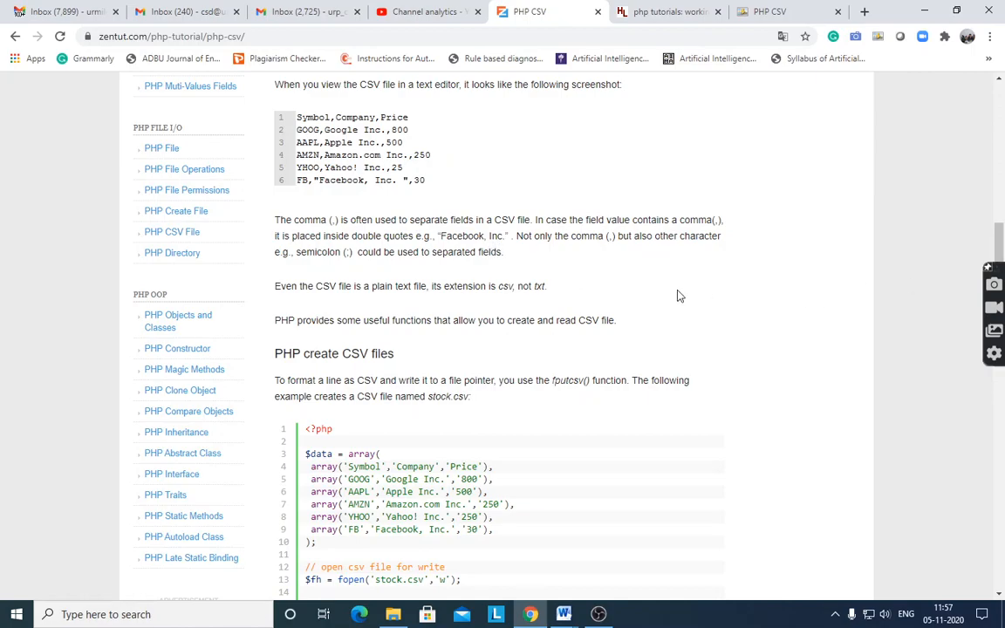
scroll(down, 3)
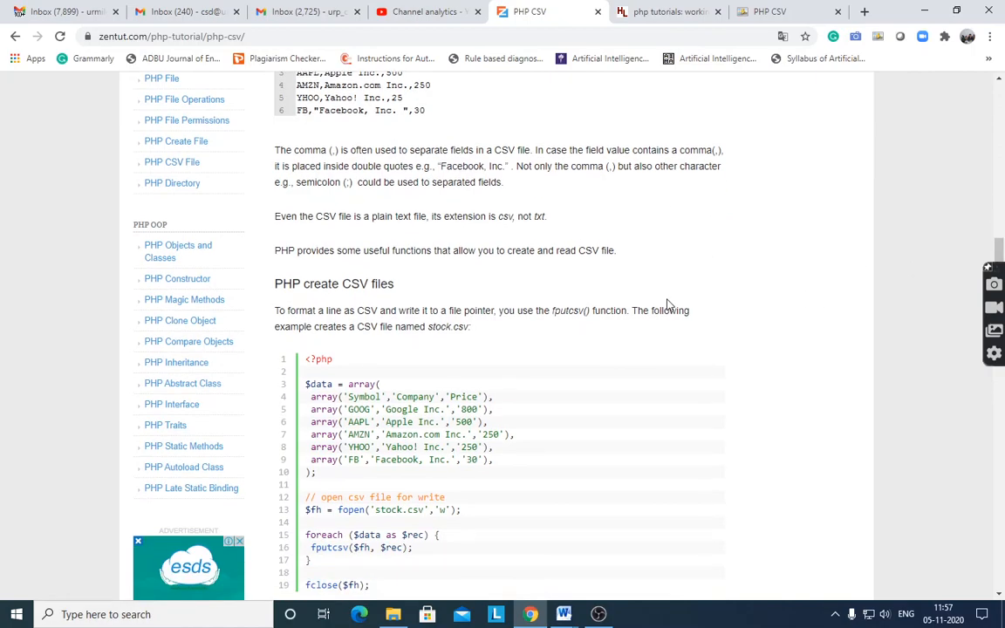
mouse_move(836, 234)
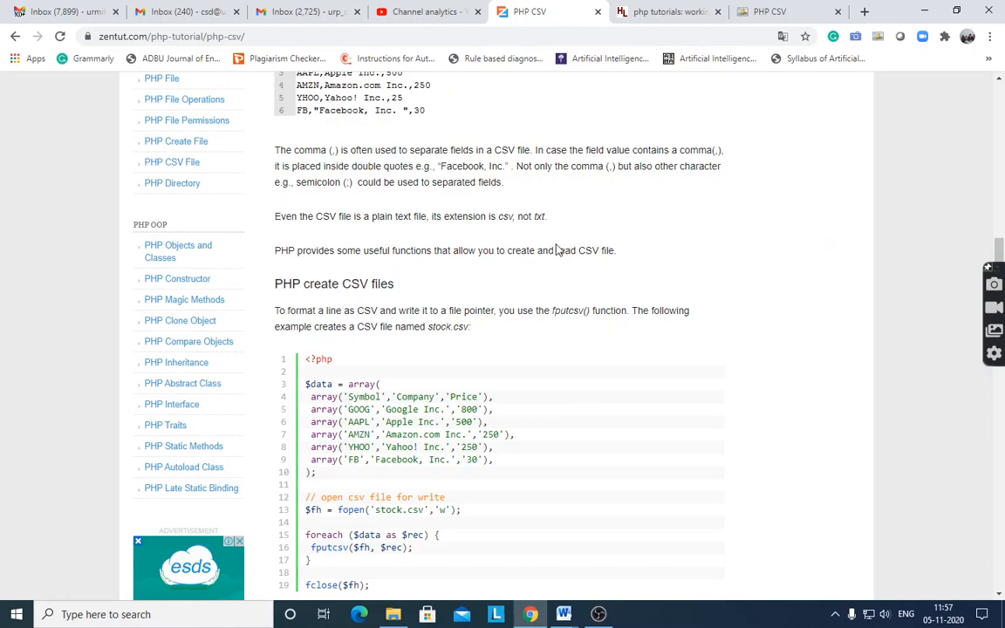
mouse_move(677, 314)
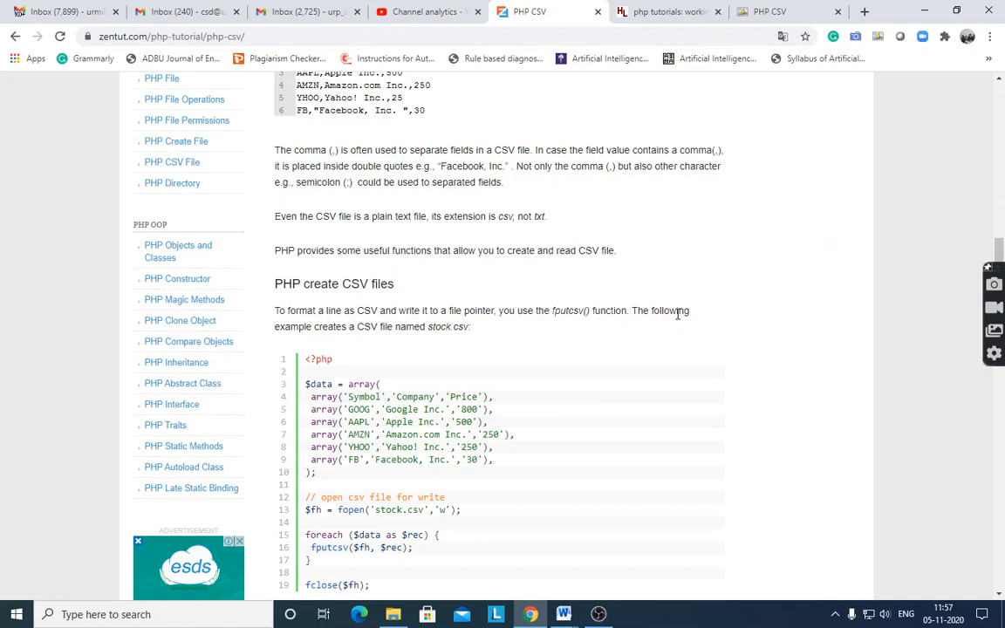
scroll(down, 3)
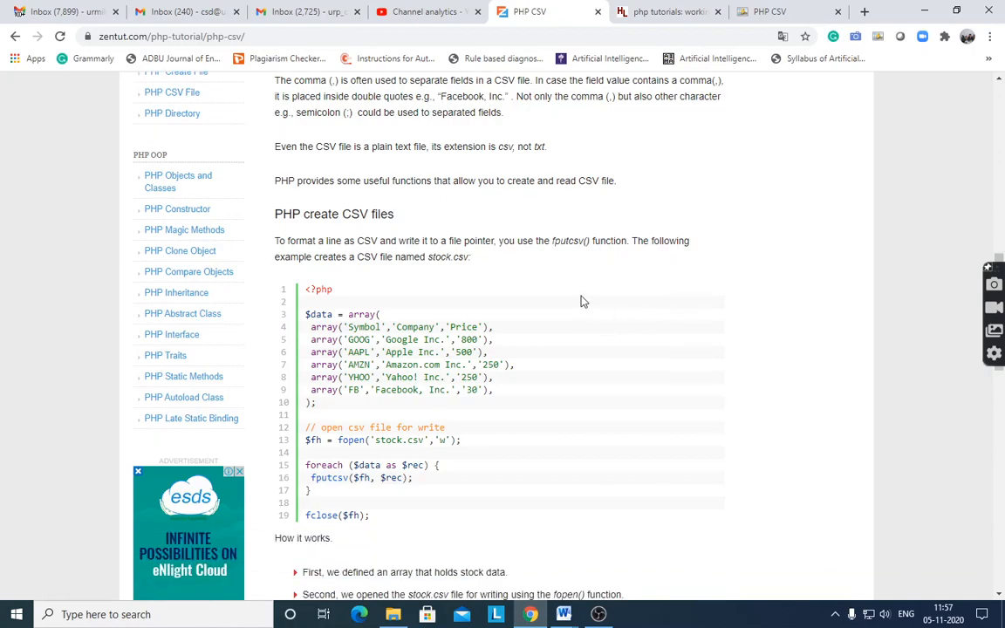
mouse_move(512, 274)
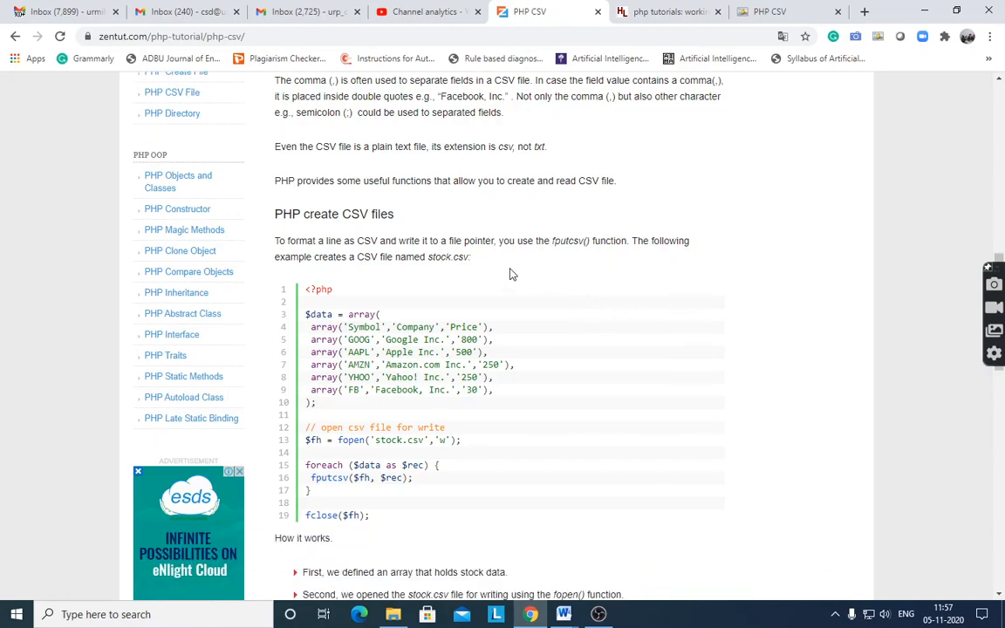
mouse_move(393, 257)
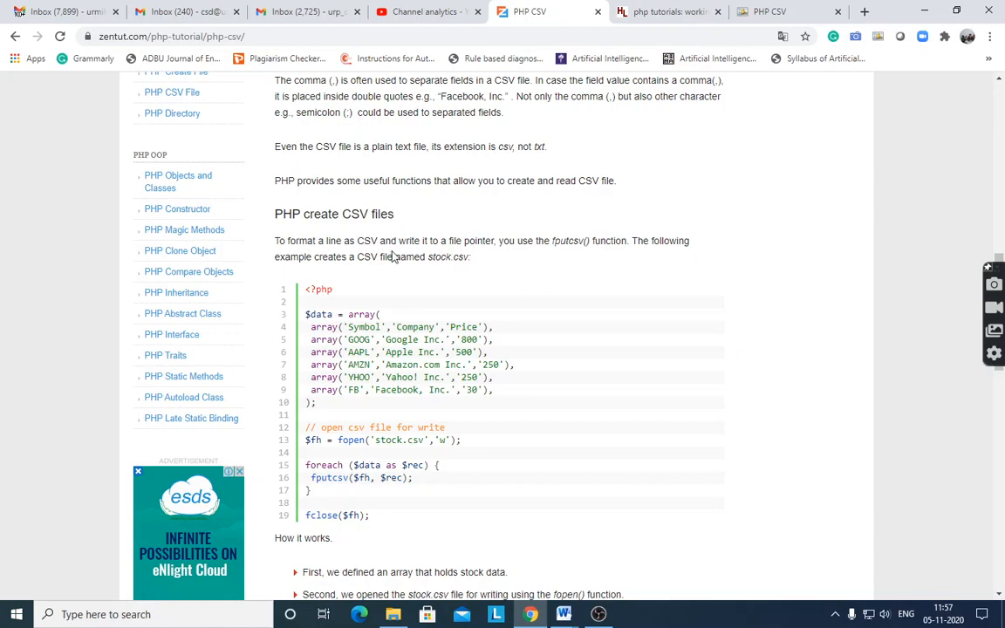
mouse_move(499, 260)
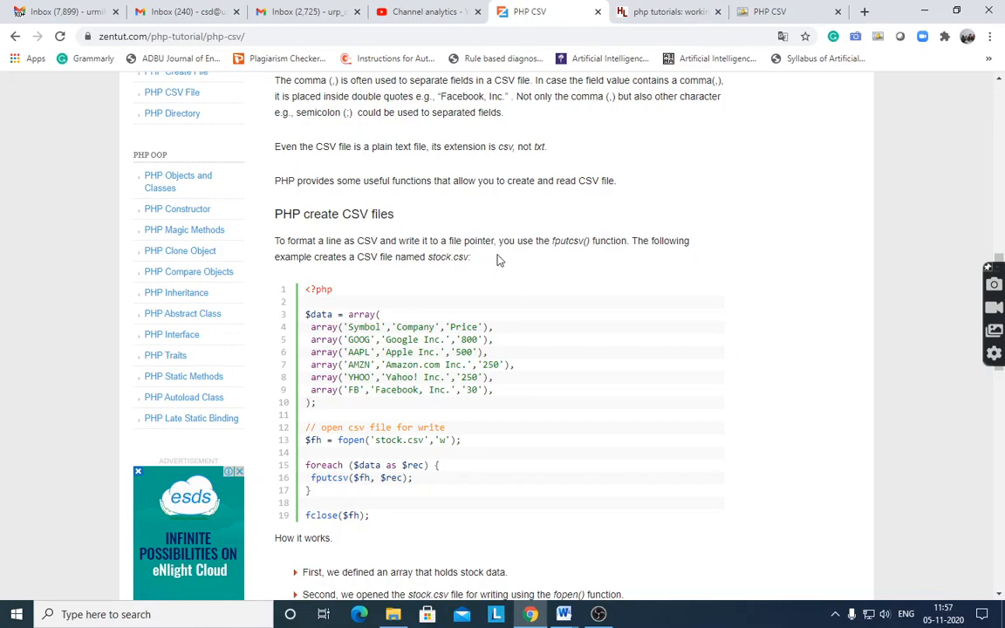
mouse_move(579, 258)
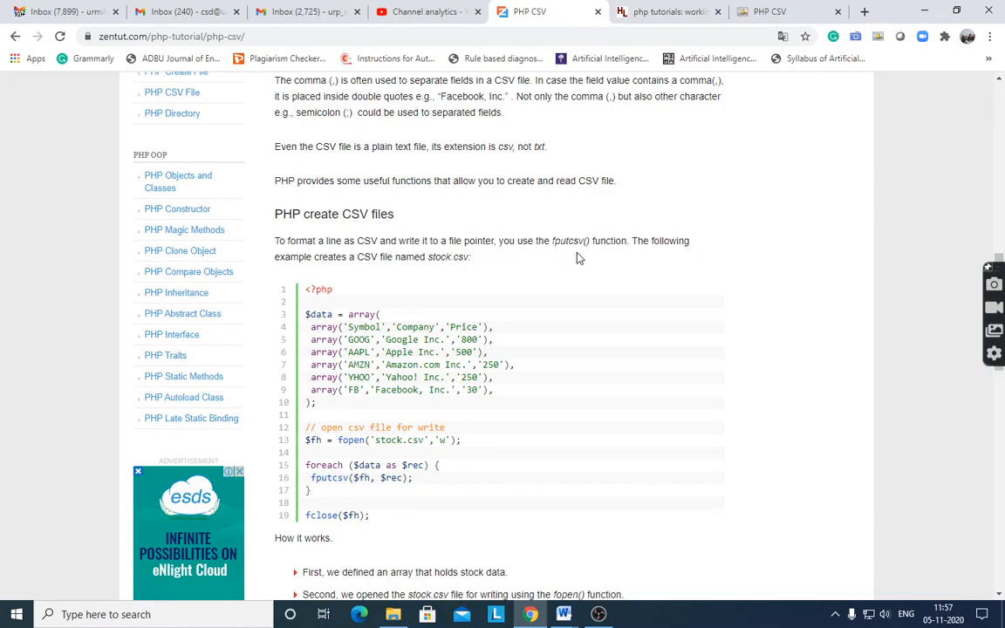
mouse_move(616, 255)
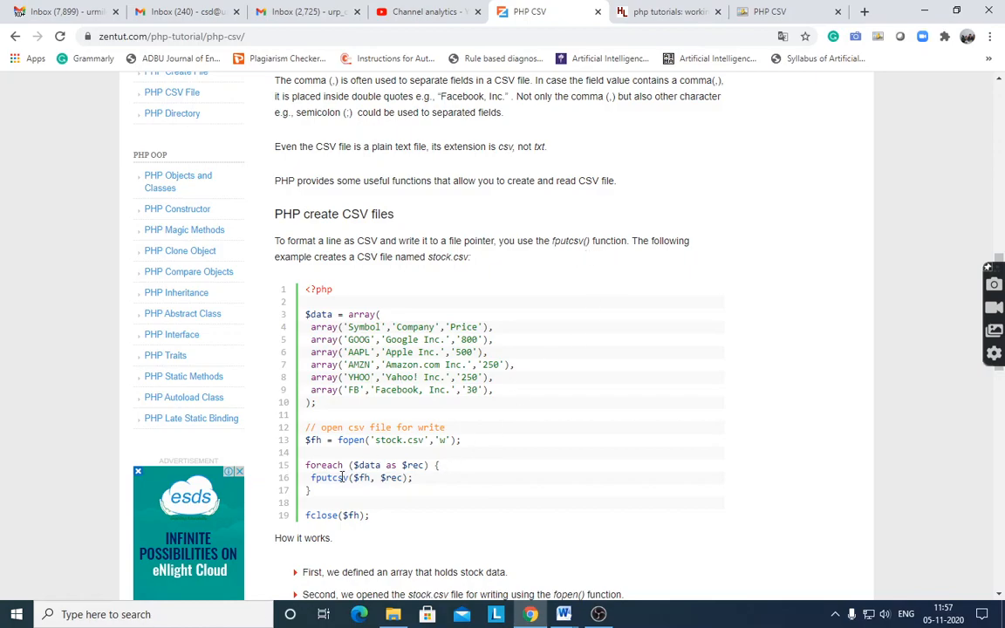
mouse_move(753, 195)
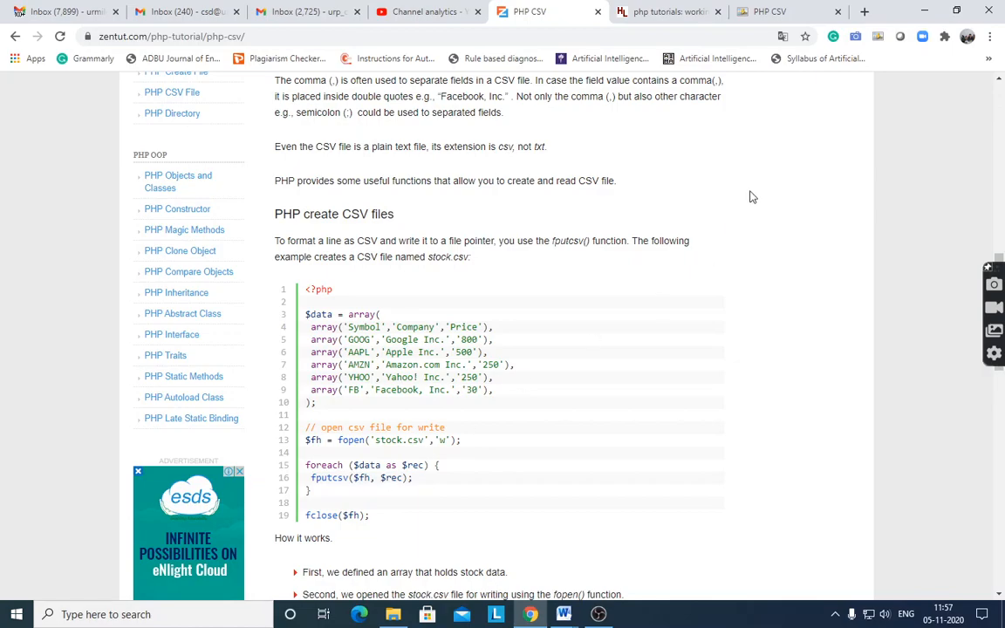
mouse_move(345, 276)
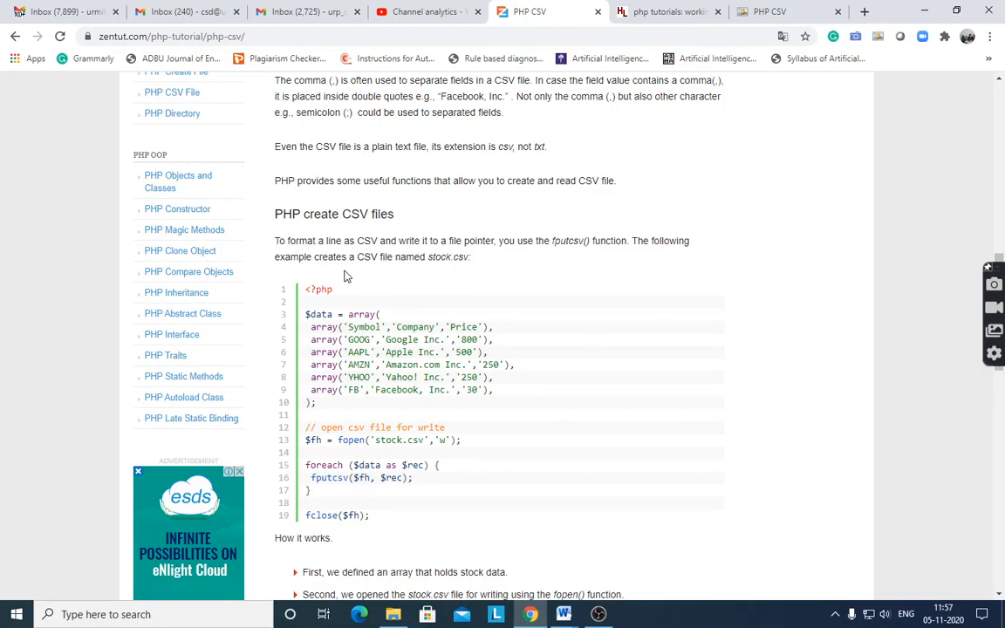
mouse_move(664, 328)
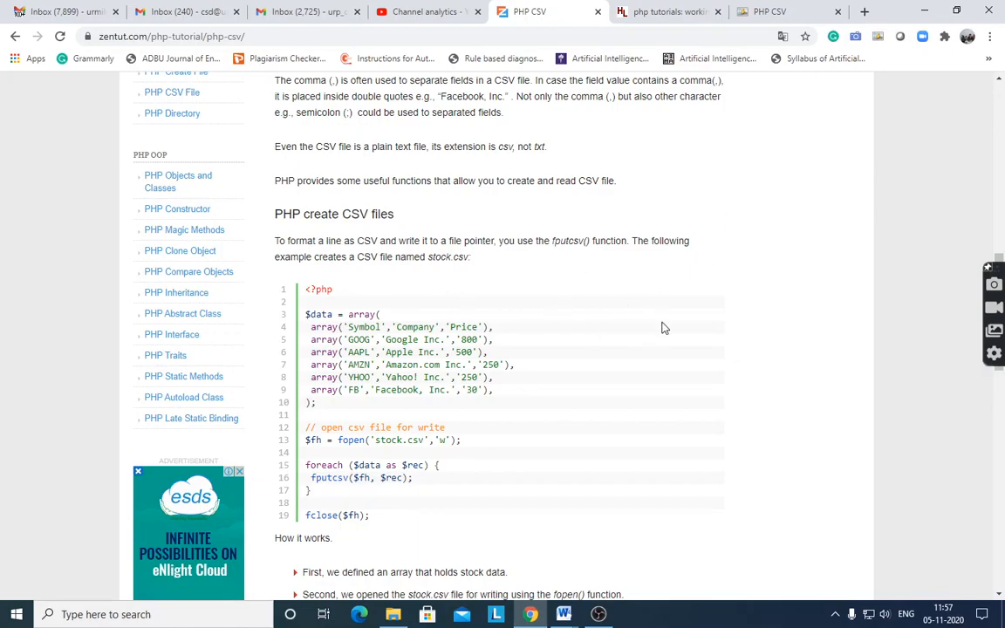
mouse_move(643, 330)
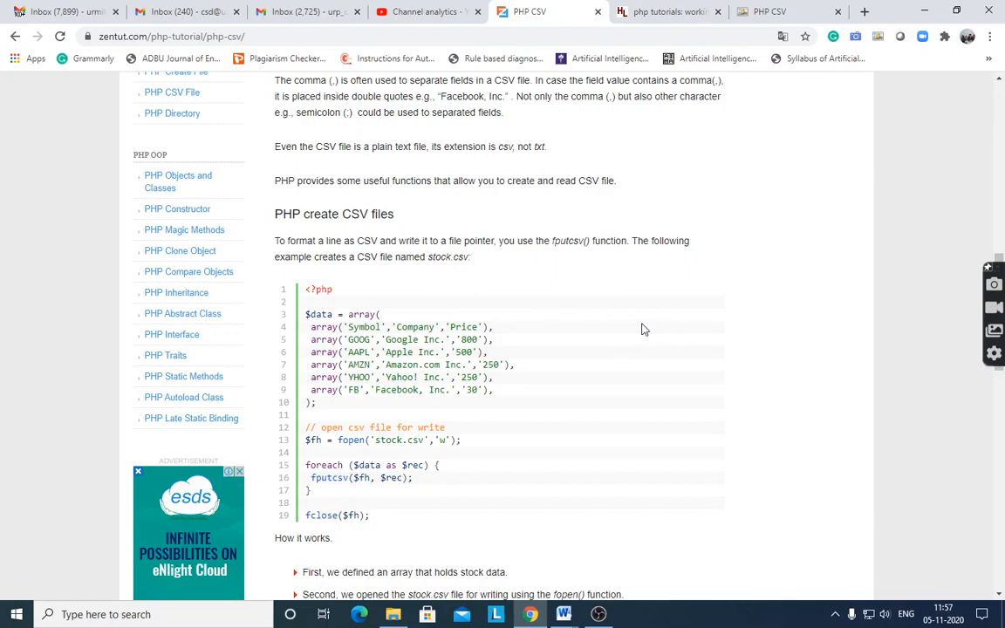
mouse_move(377, 314)
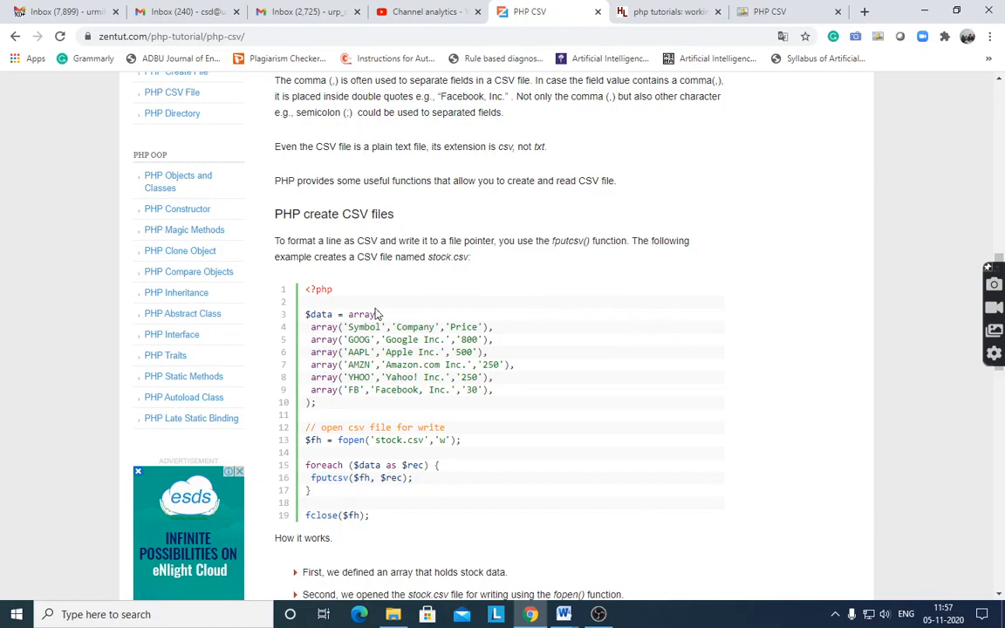
mouse_move(544, 300)
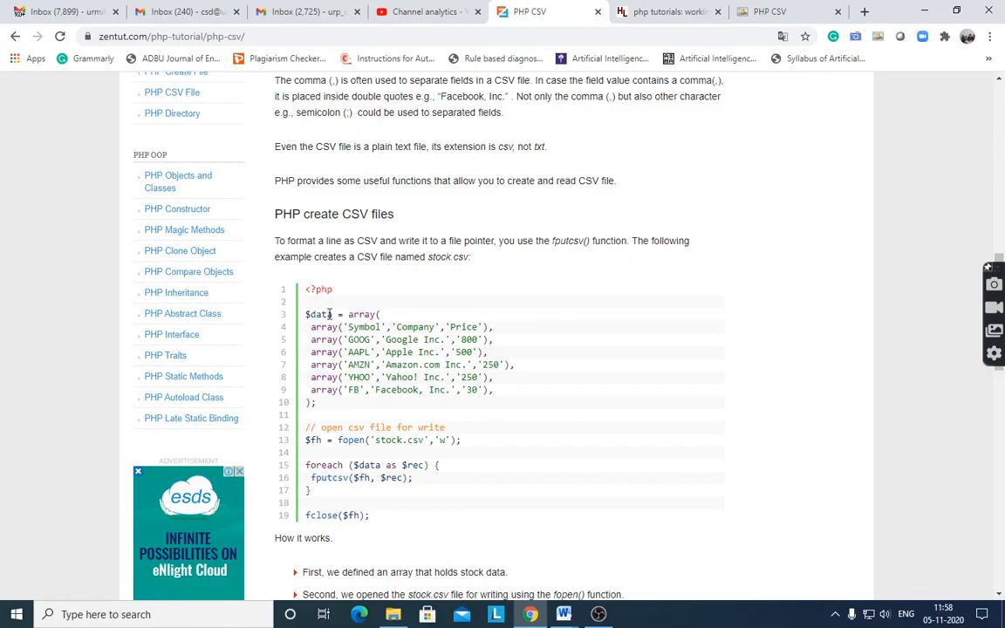
mouse_move(448, 365)
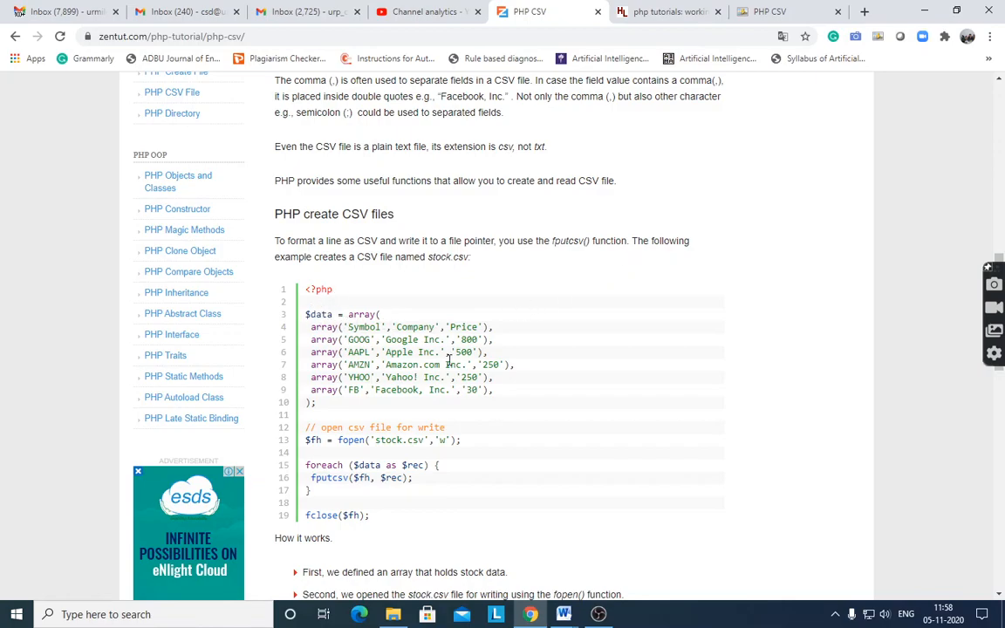
mouse_move(408, 338)
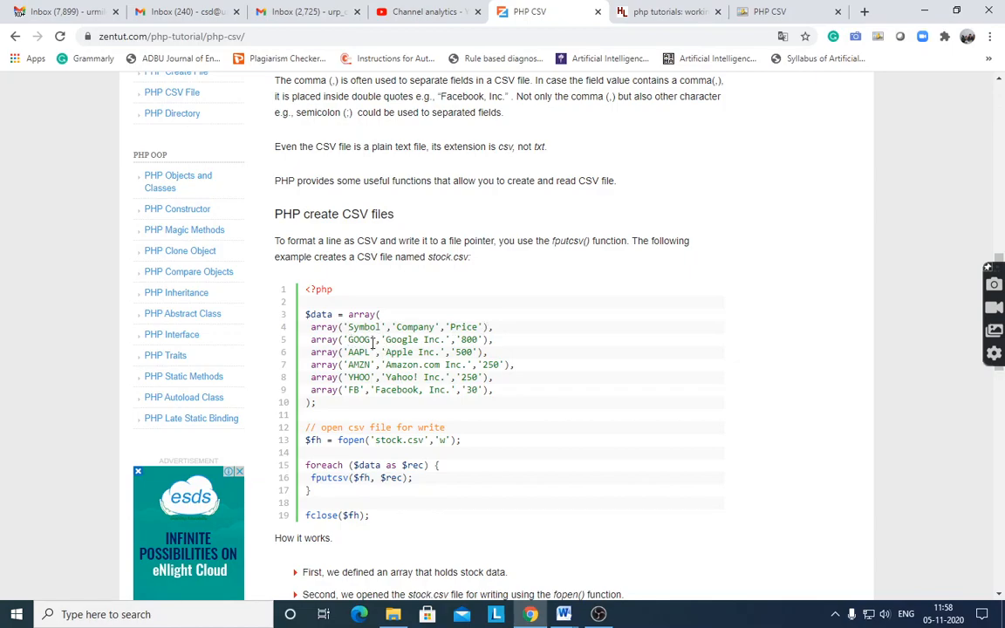
mouse_move(433, 408)
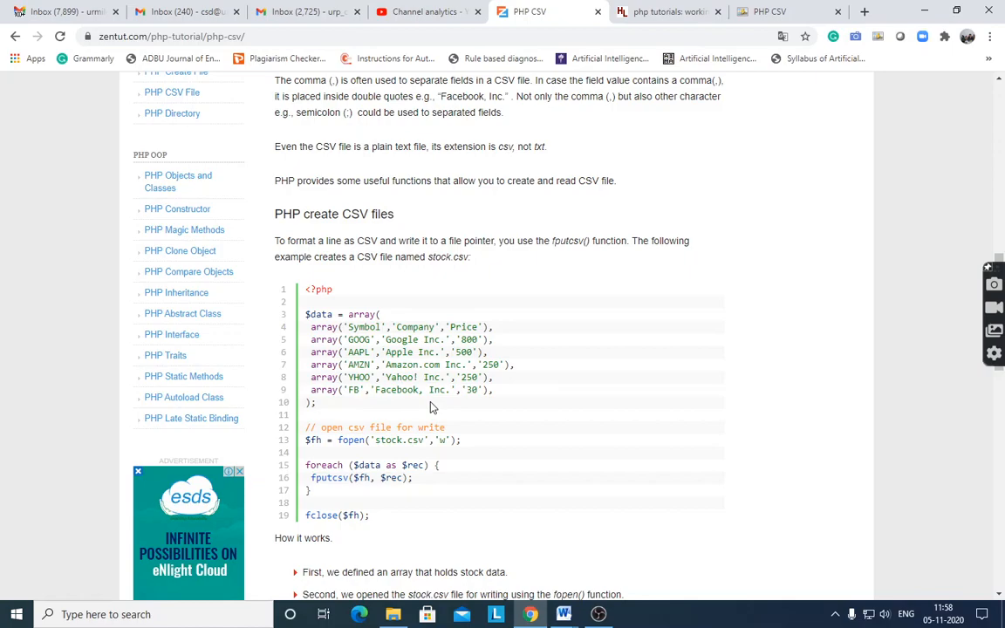
scroll(up, 3)
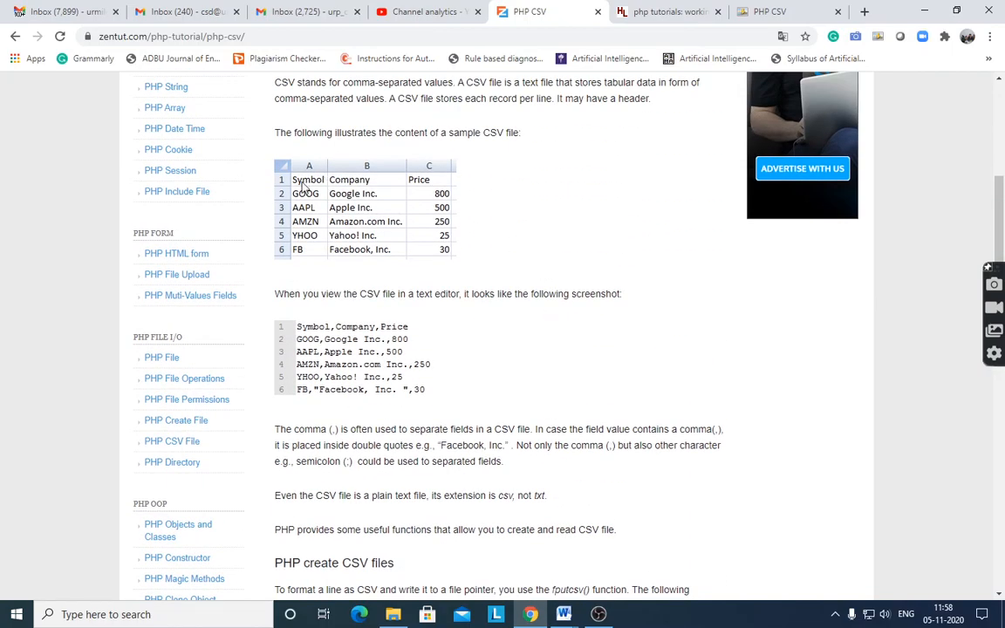
mouse_move(539, 289)
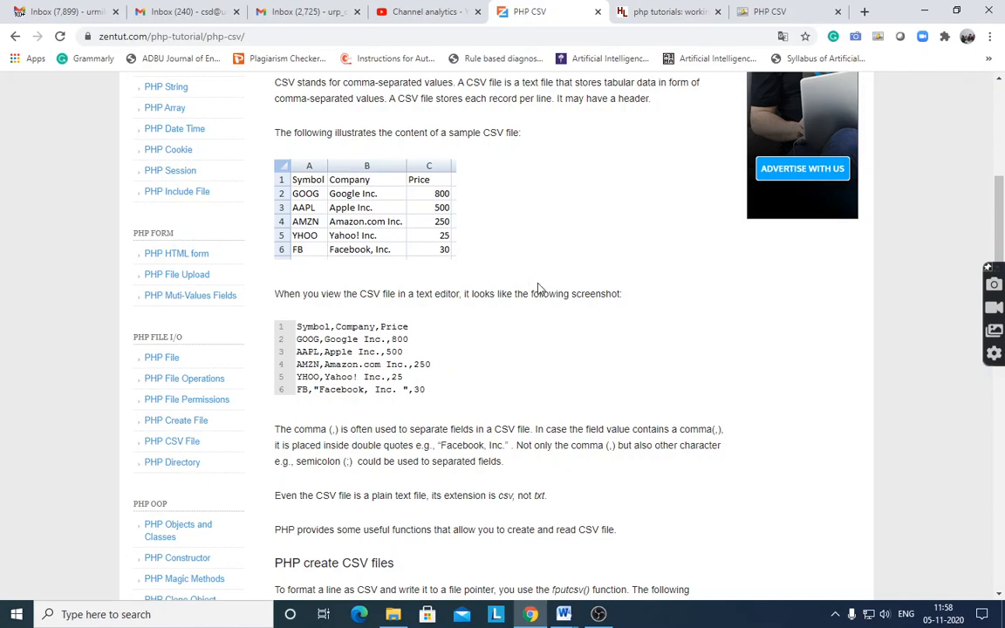
scroll(down, 3)
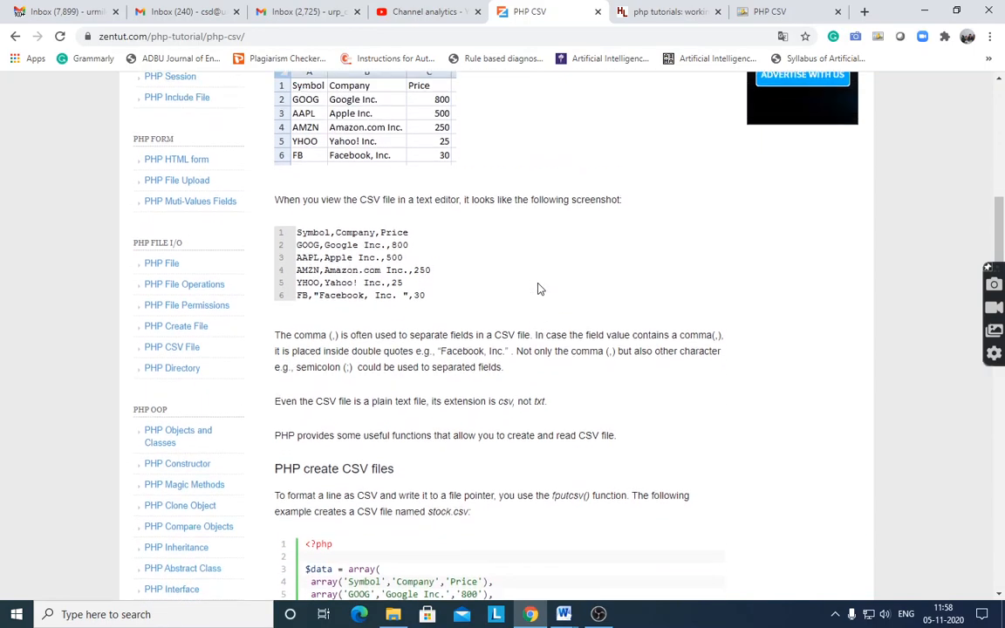
scroll(up, 3)
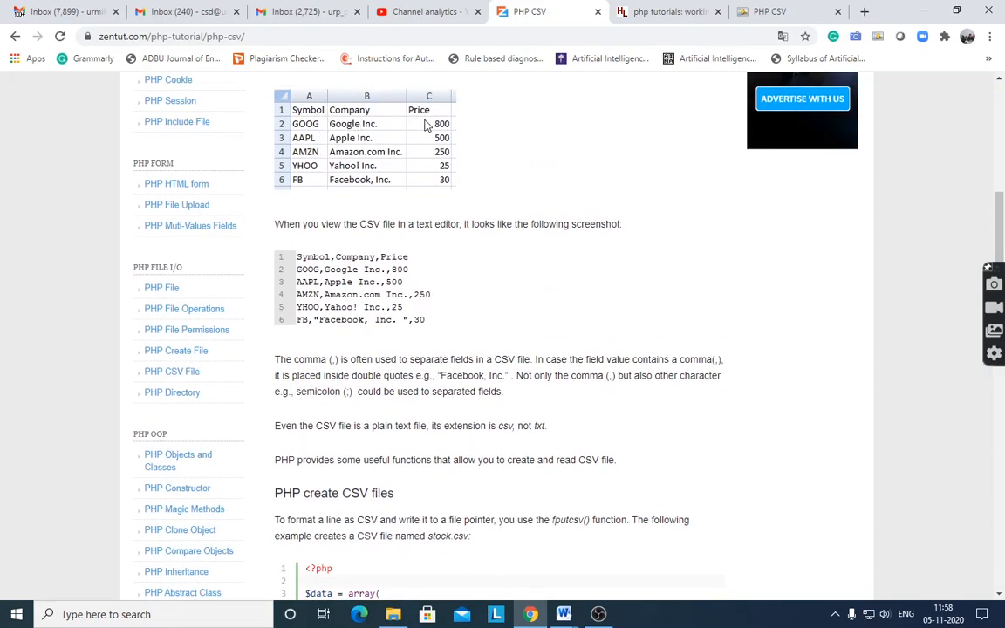
scroll(down, 3)
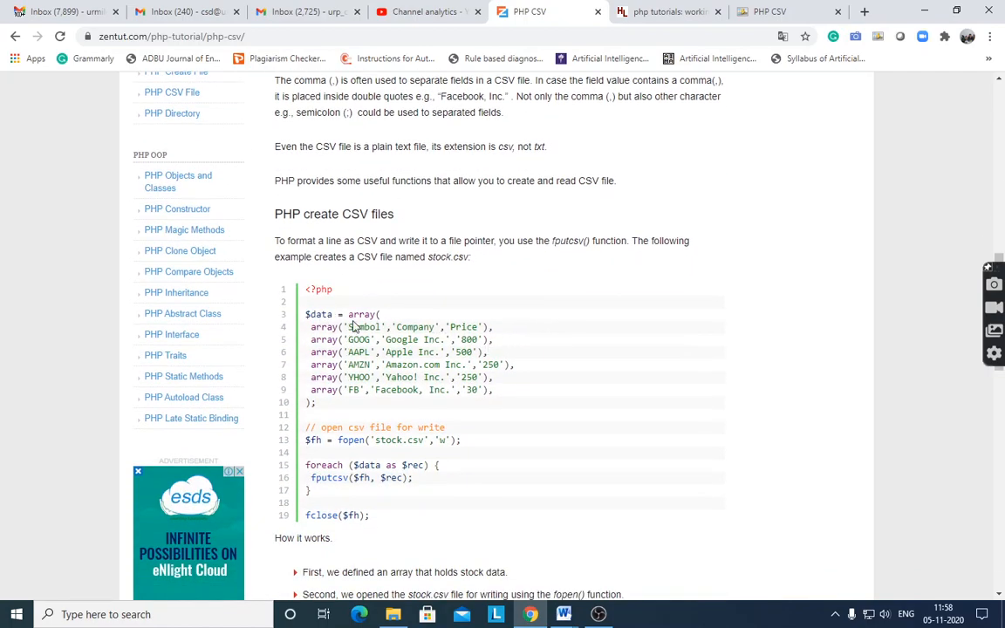
mouse_move(666, 412)
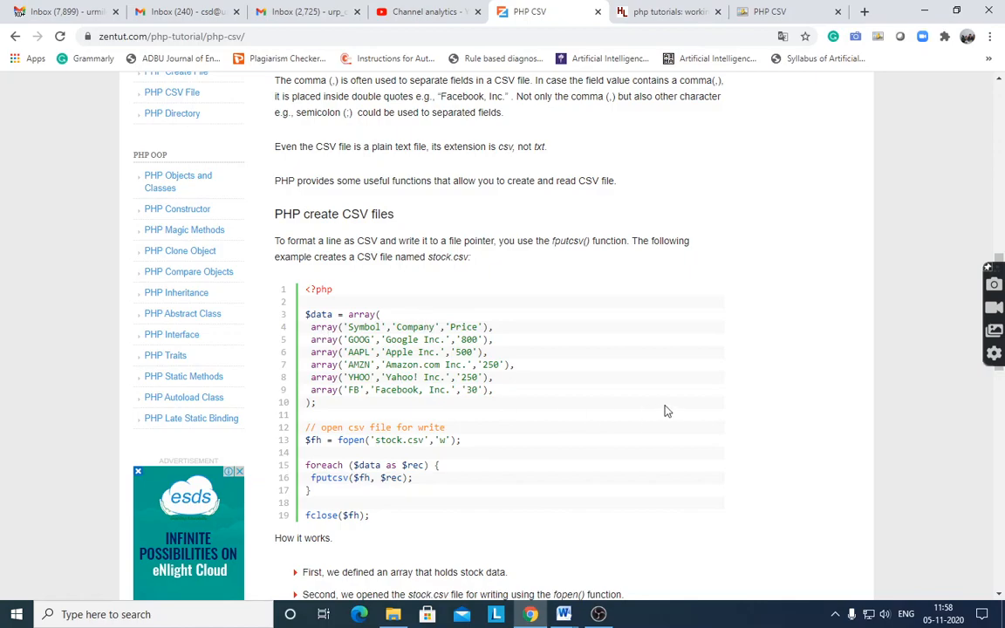
scroll(down, 3)
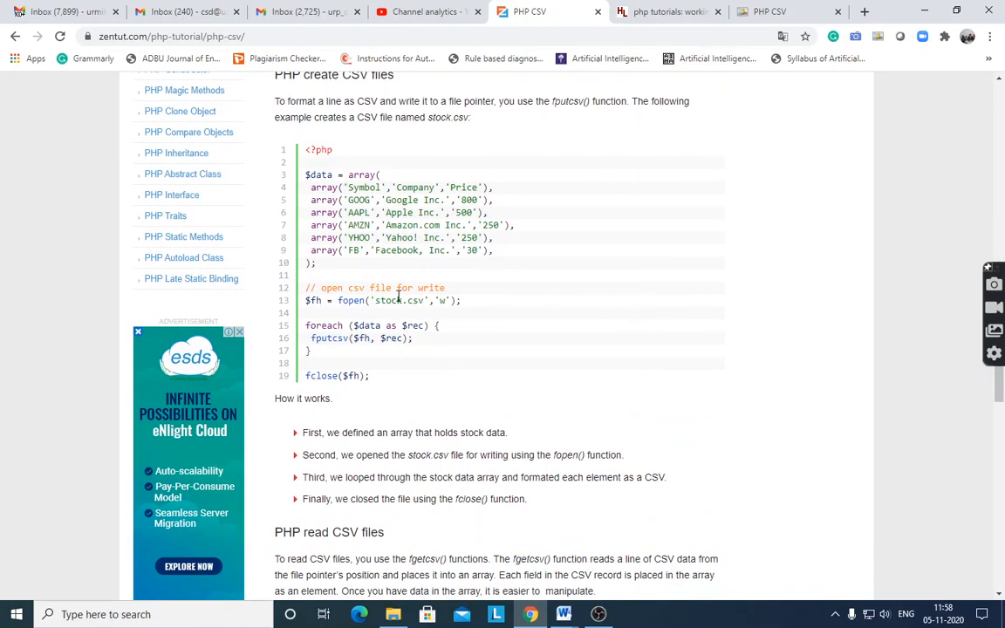
mouse_move(728, 281)
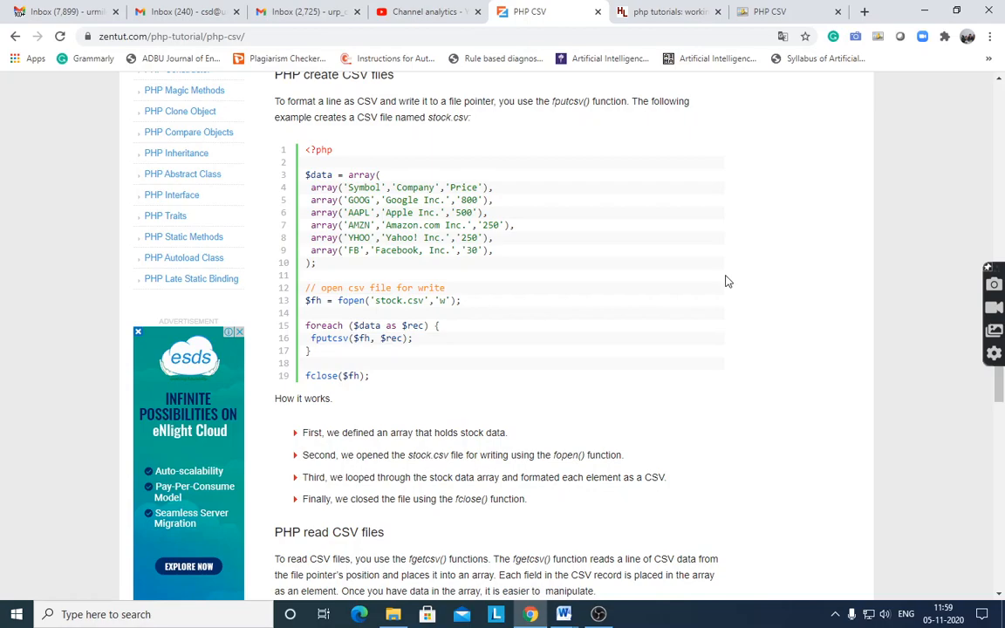
mouse_move(338, 359)
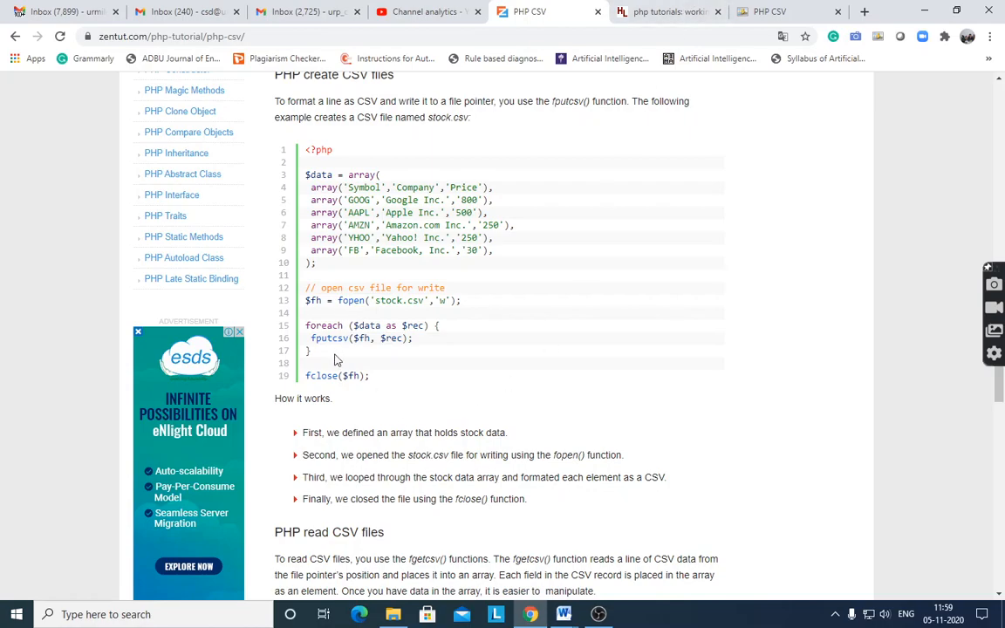
mouse_move(497, 206)
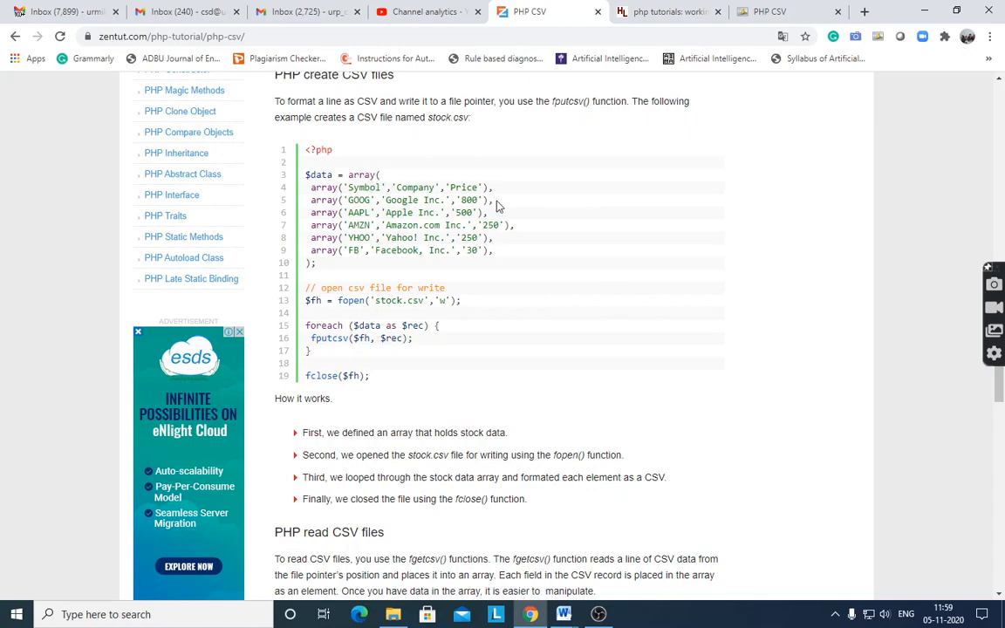
mouse_move(429, 331)
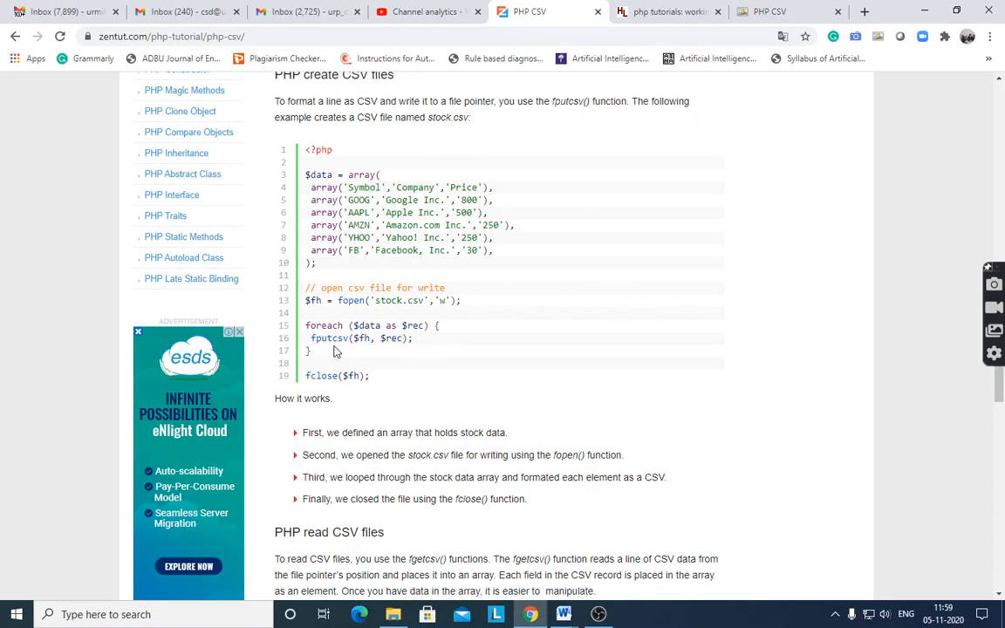
mouse_move(450, 349)
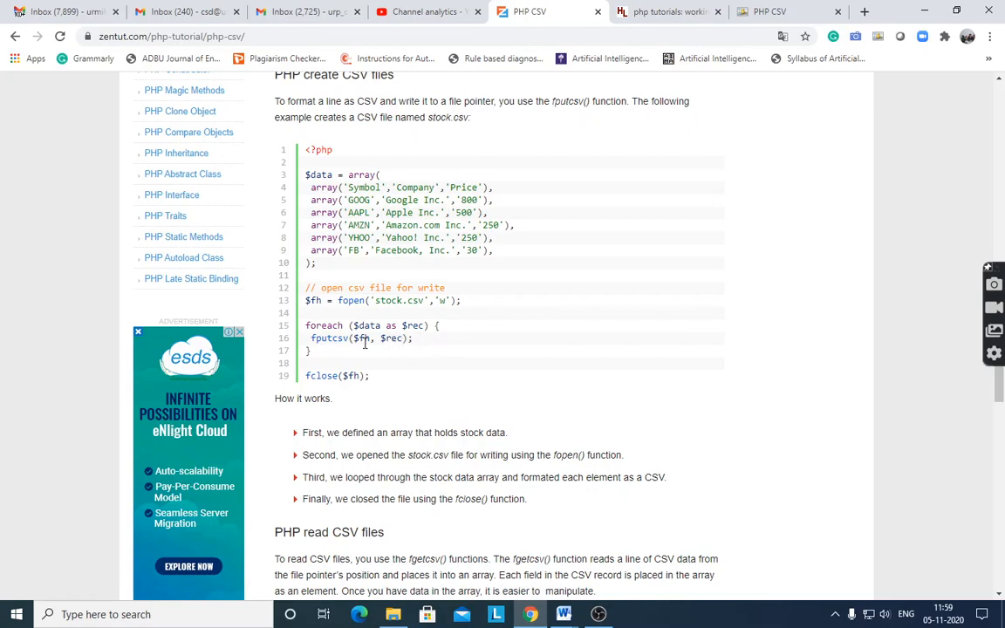
mouse_move(368, 353)
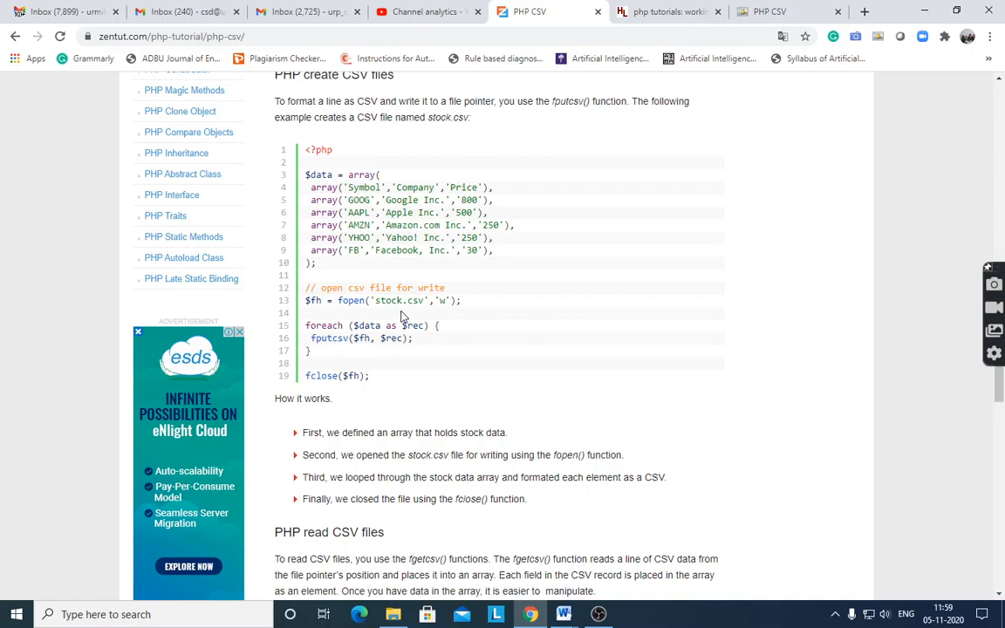
mouse_move(548, 337)
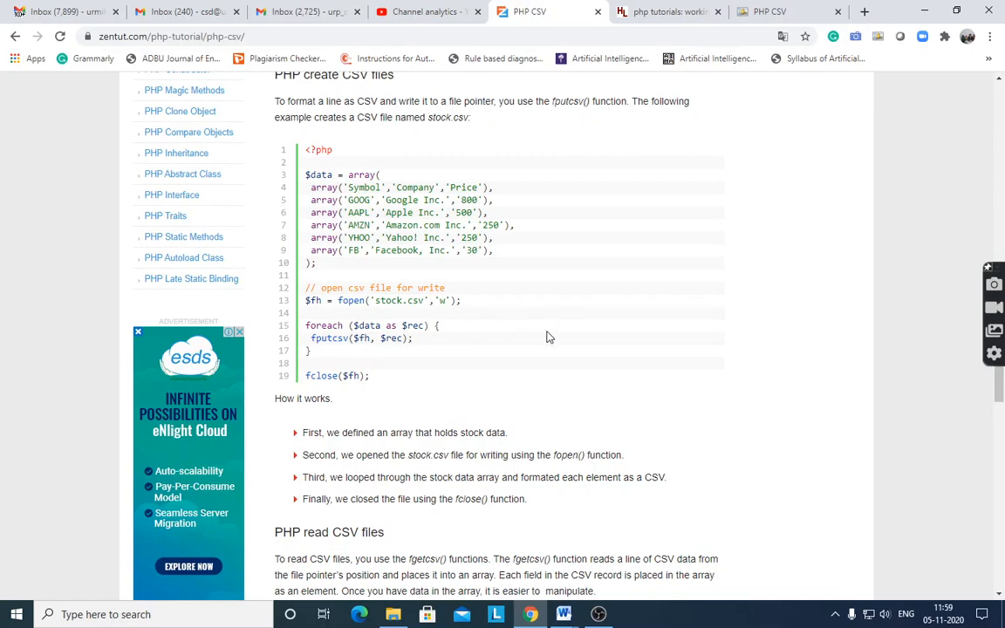
mouse_move(760, 317)
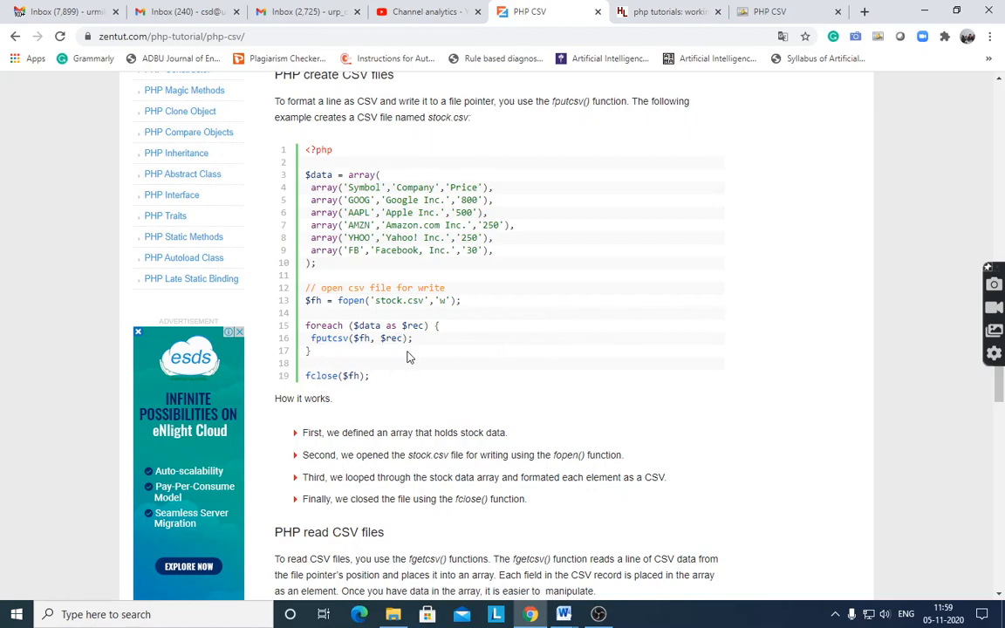
mouse_move(532, 274)
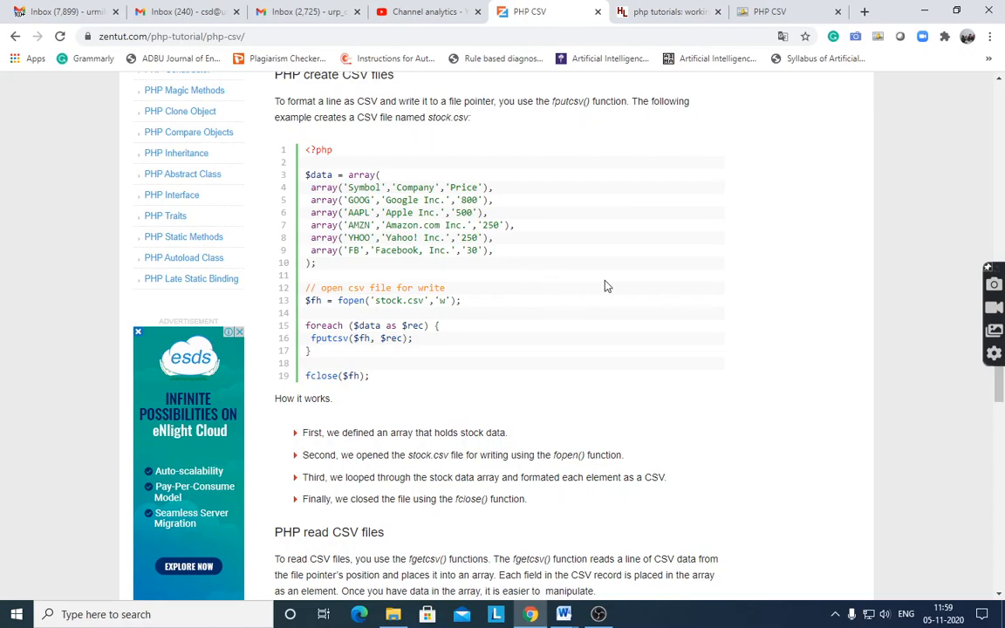
mouse_move(478, 289)
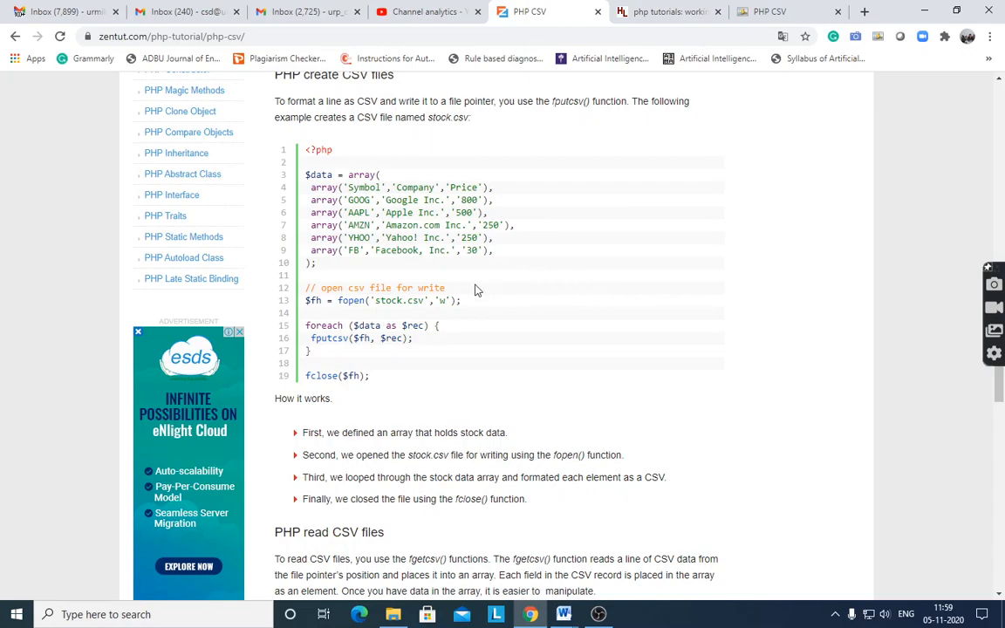
mouse_move(659, 279)
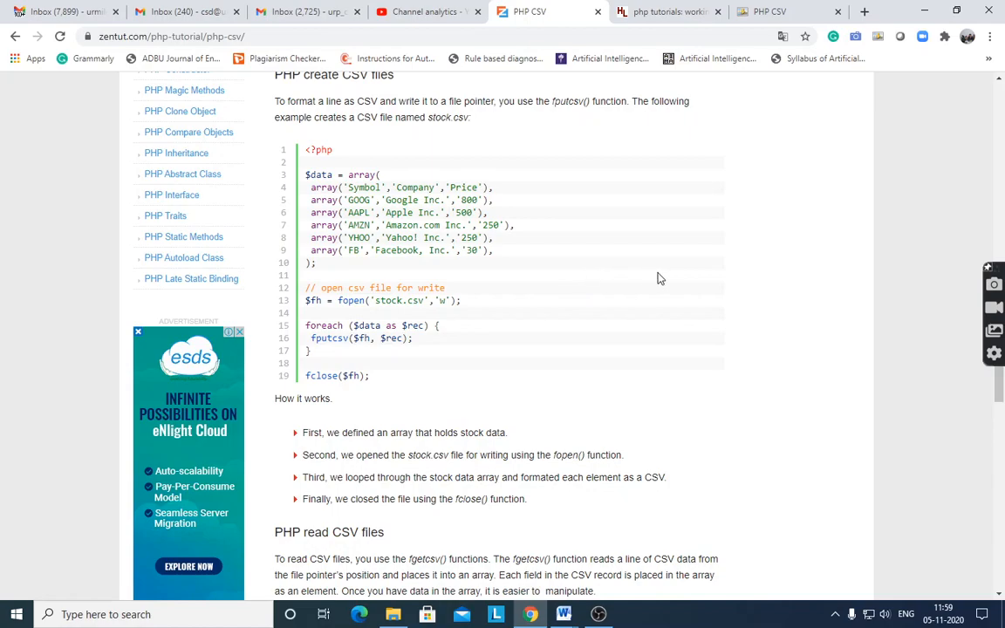
mouse_move(369, 398)
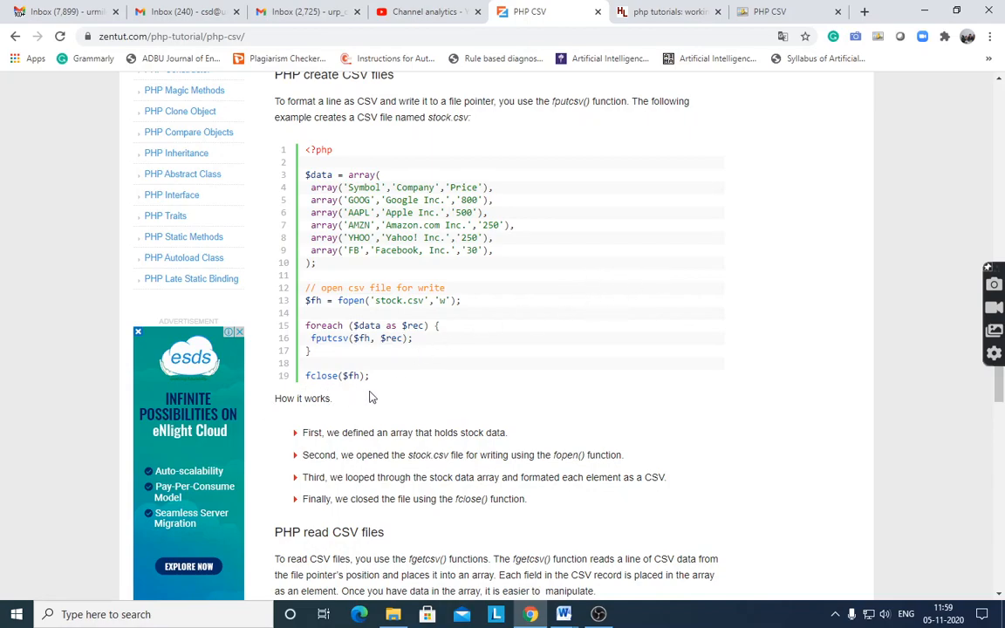
mouse_move(355, 394)
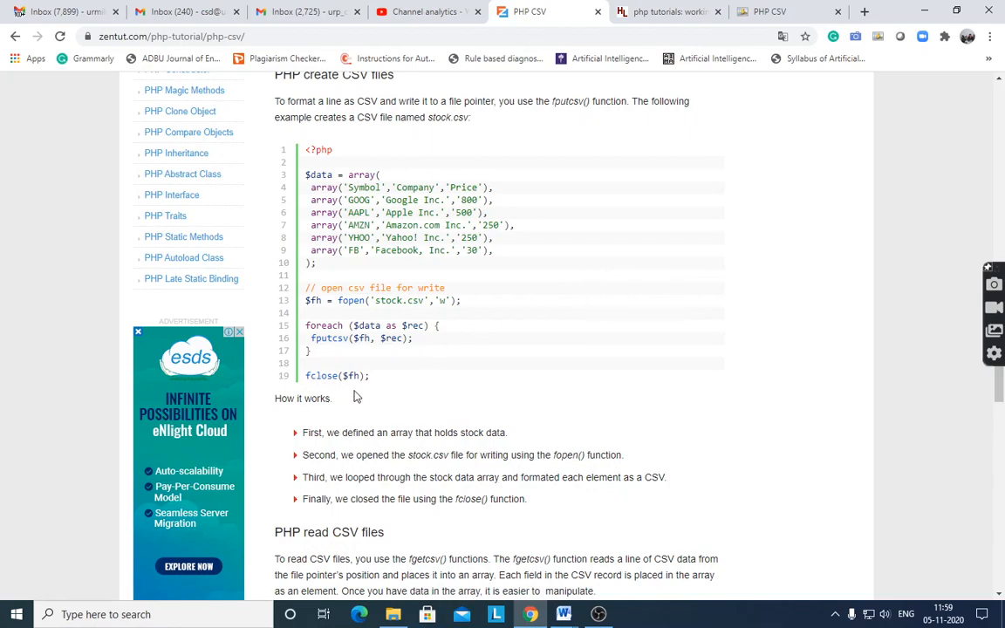
mouse_move(639, 359)
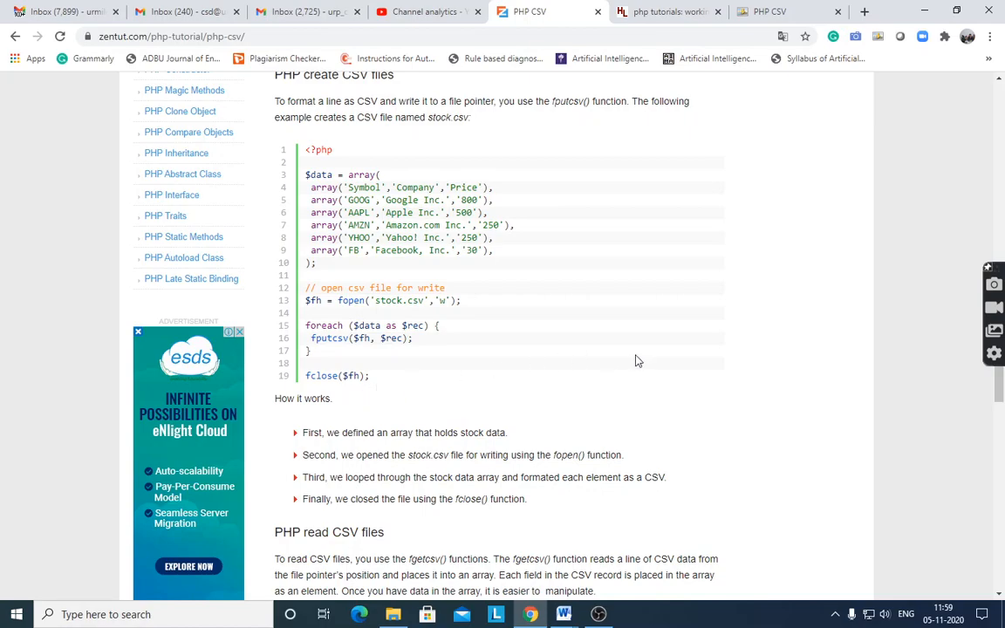
Scroll so the fputcsv code and its 'How it works' bullet list show together.
scroll(down, 3)
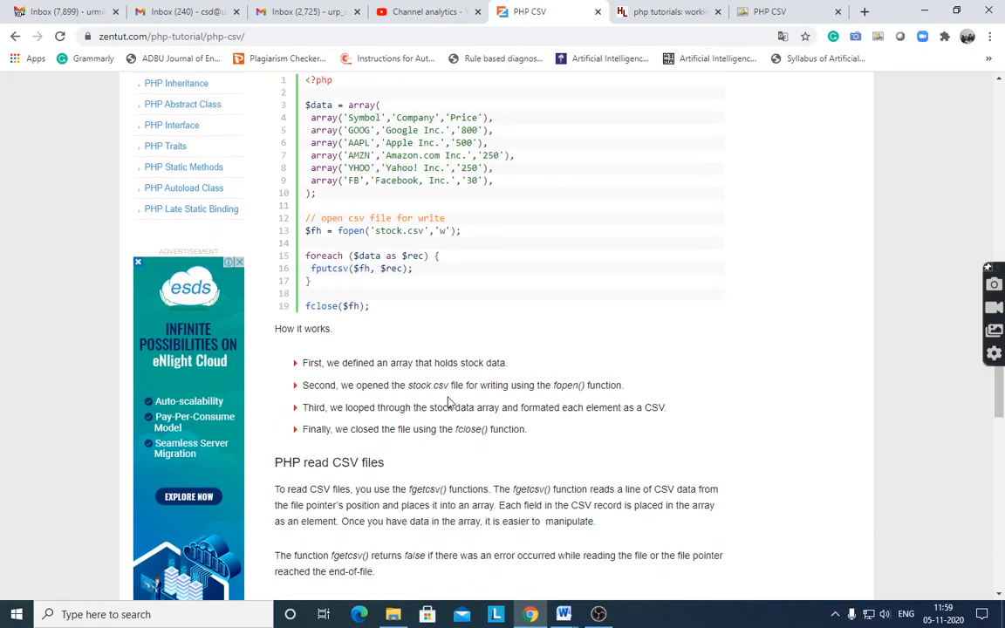
mouse_move(492, 405)
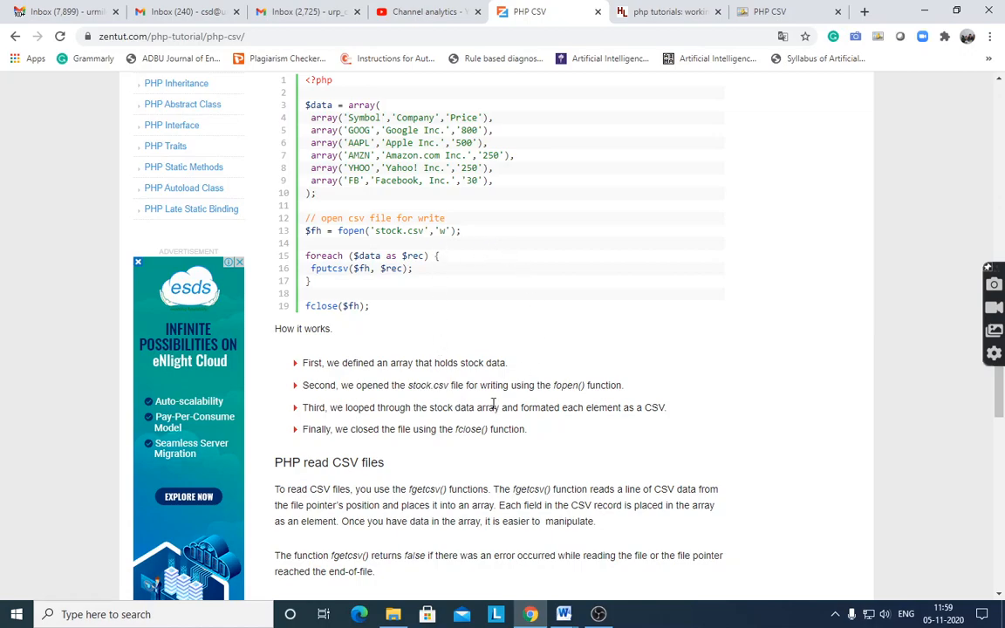
mouse_move(335, 242)
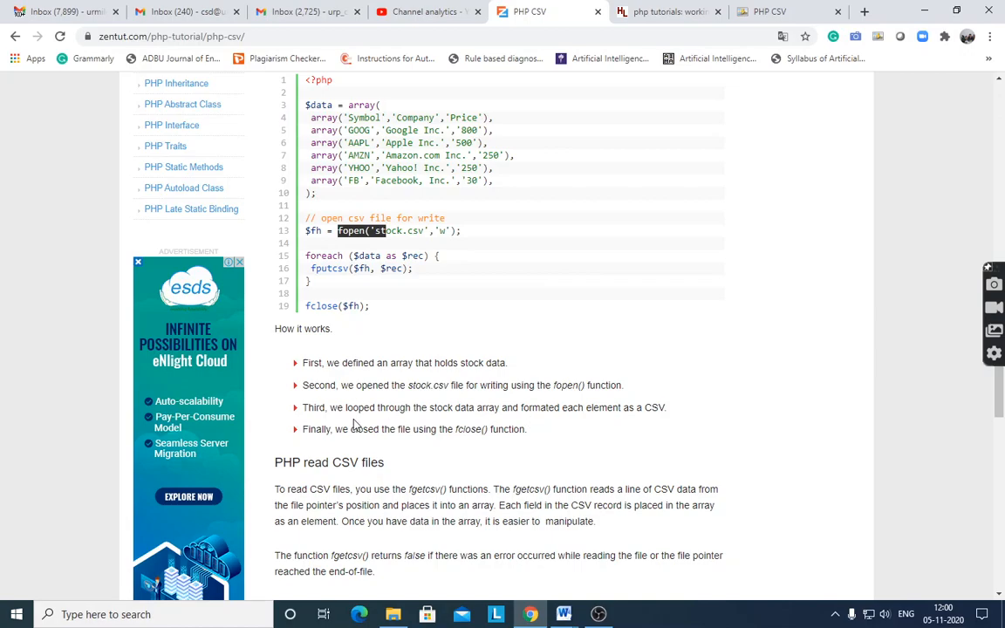
mouse_move(392, 424)
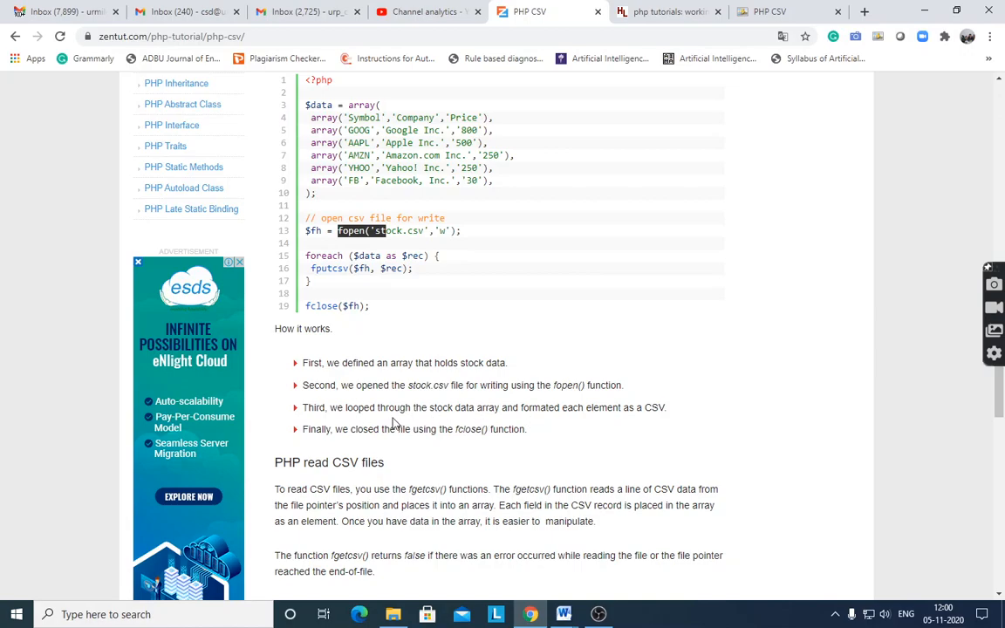
mouse_move(530, 429)
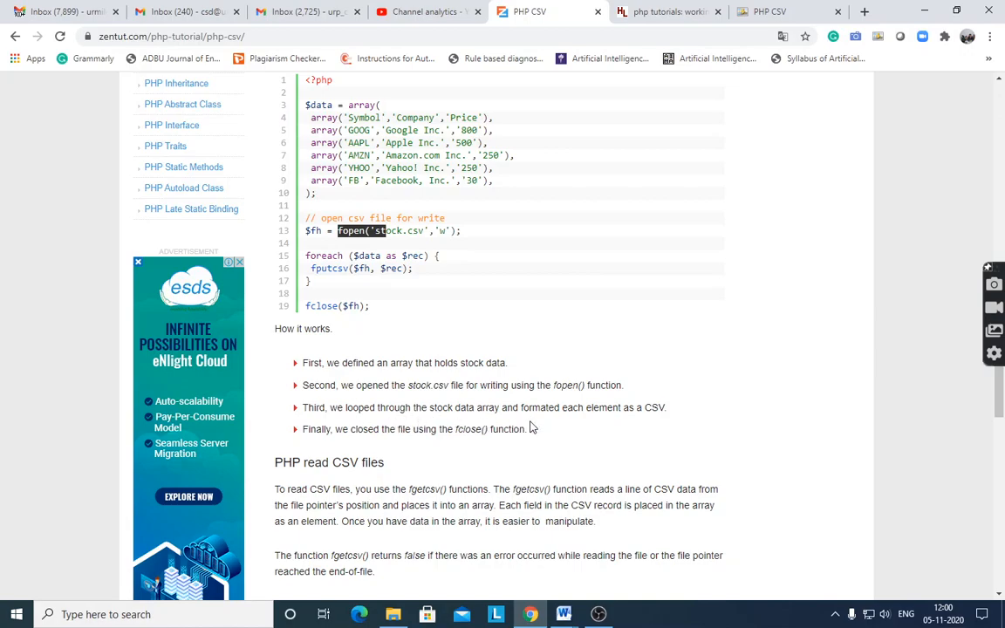
mouse_move(632, 423)
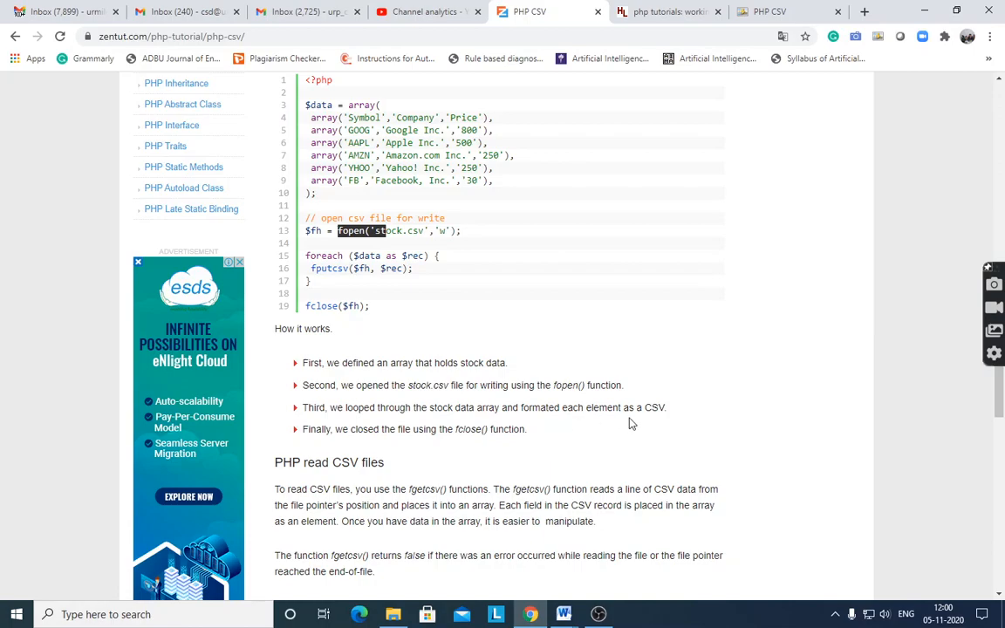
mouse_move(672, 424)
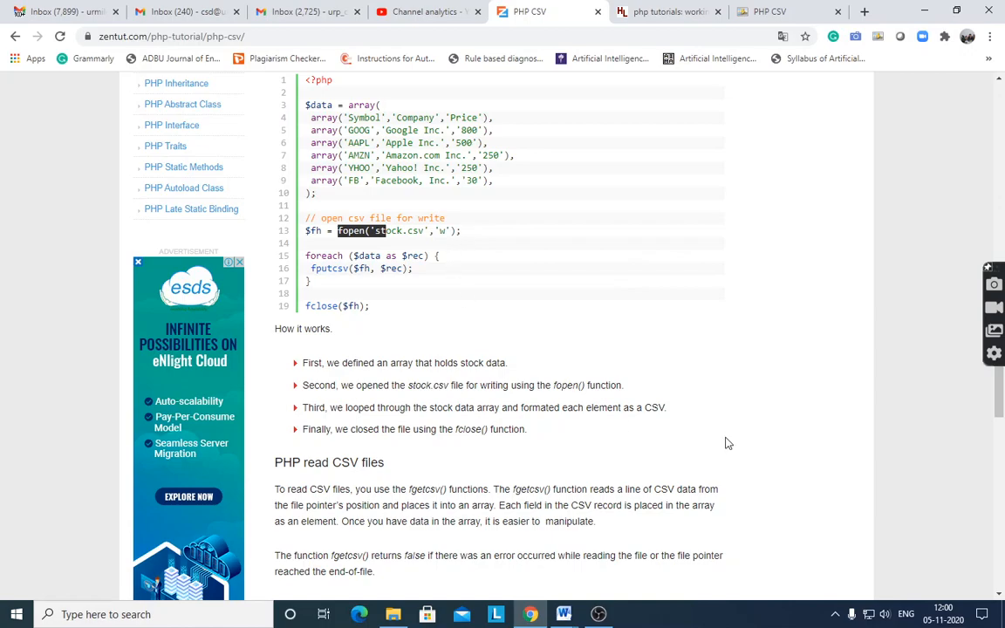
scroll(up, 3)
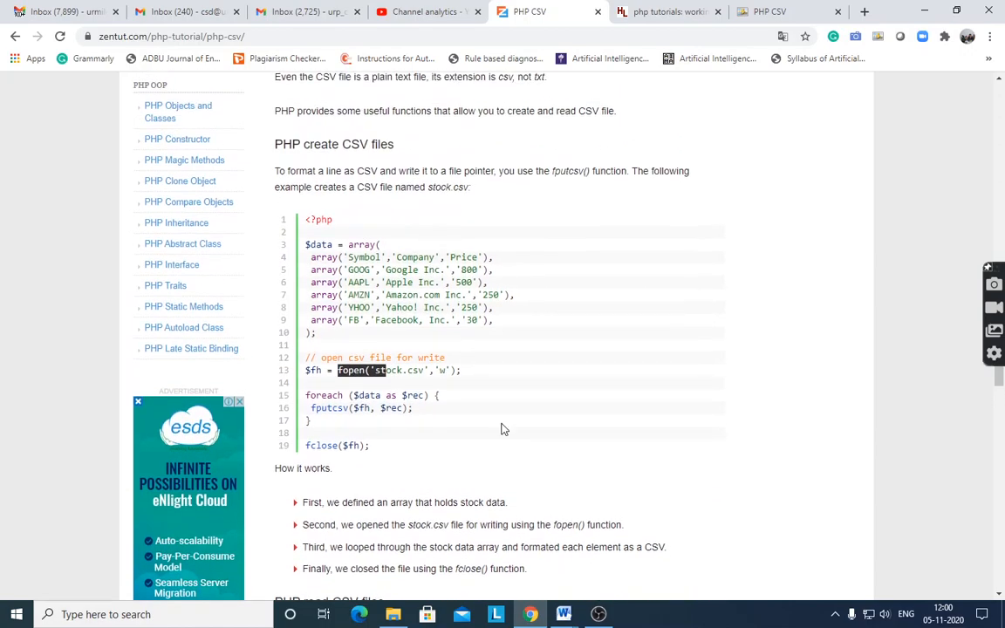
mouse_move(673, 395)
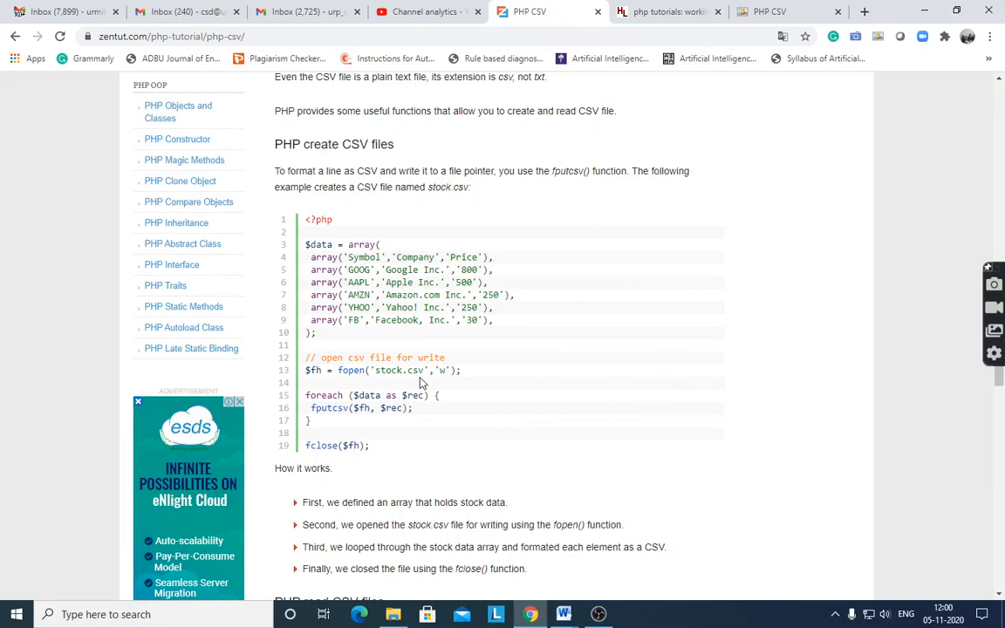
Mark the stock.csv file name in the write code, then scroll to the 'PHP read CSV files' section.
double_click(400, 370)
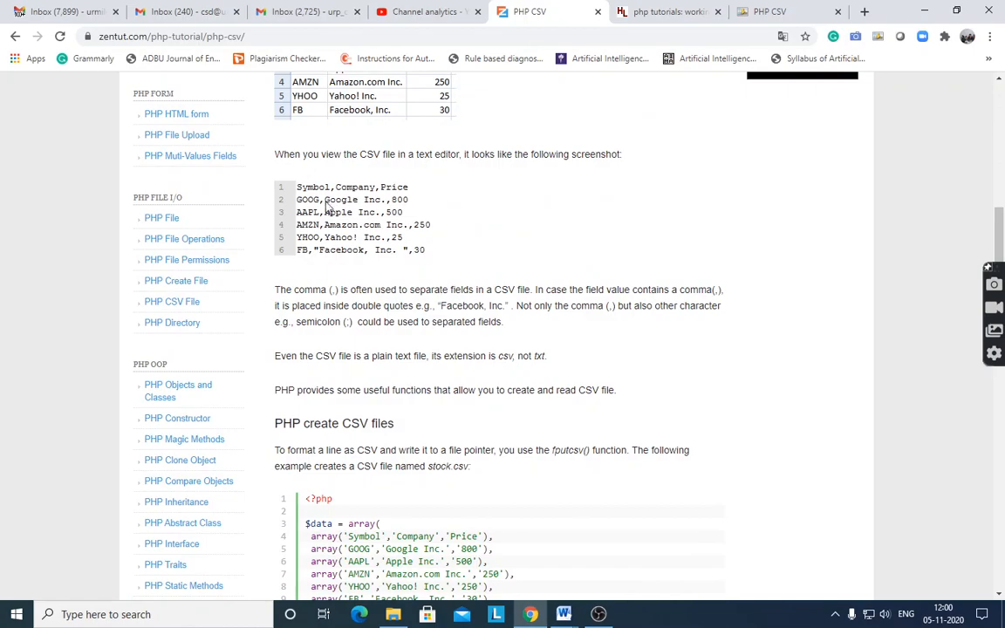
mouse_move(450, 237)
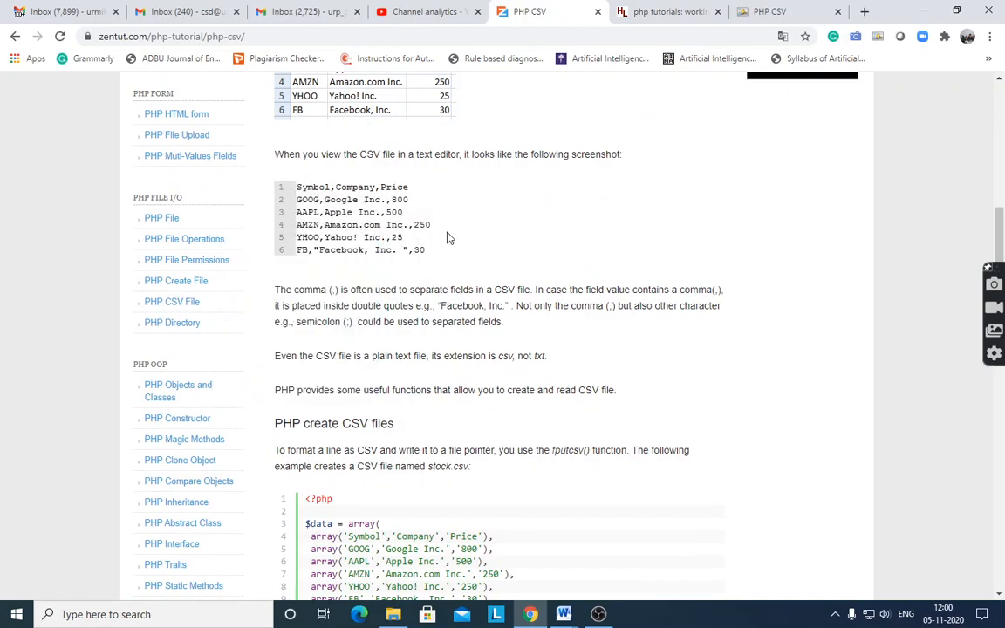
mouse_move(562, 258)
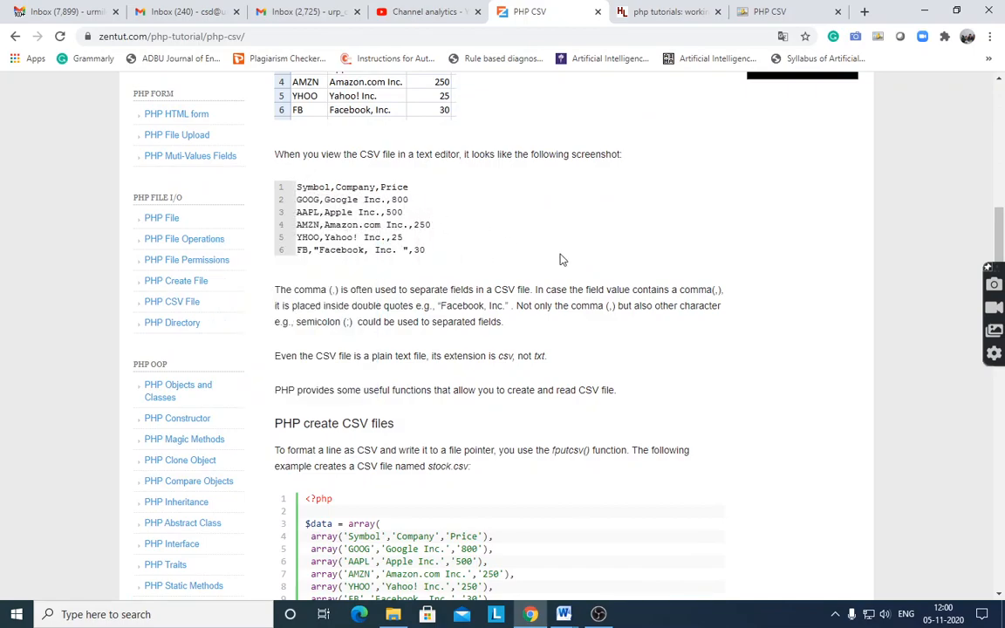
scroll(down, 3)
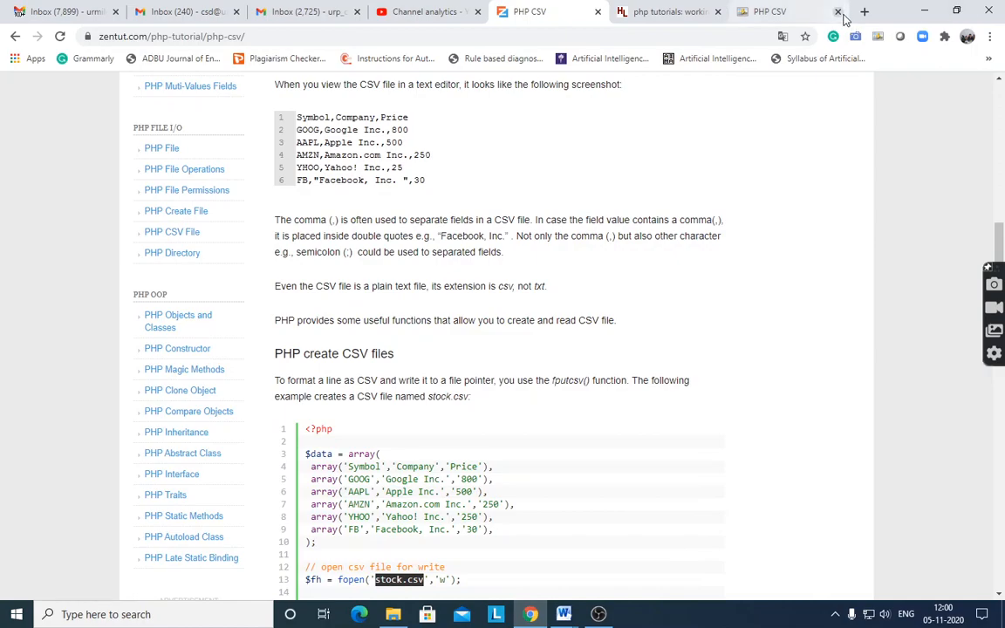
scroll(down, 3)
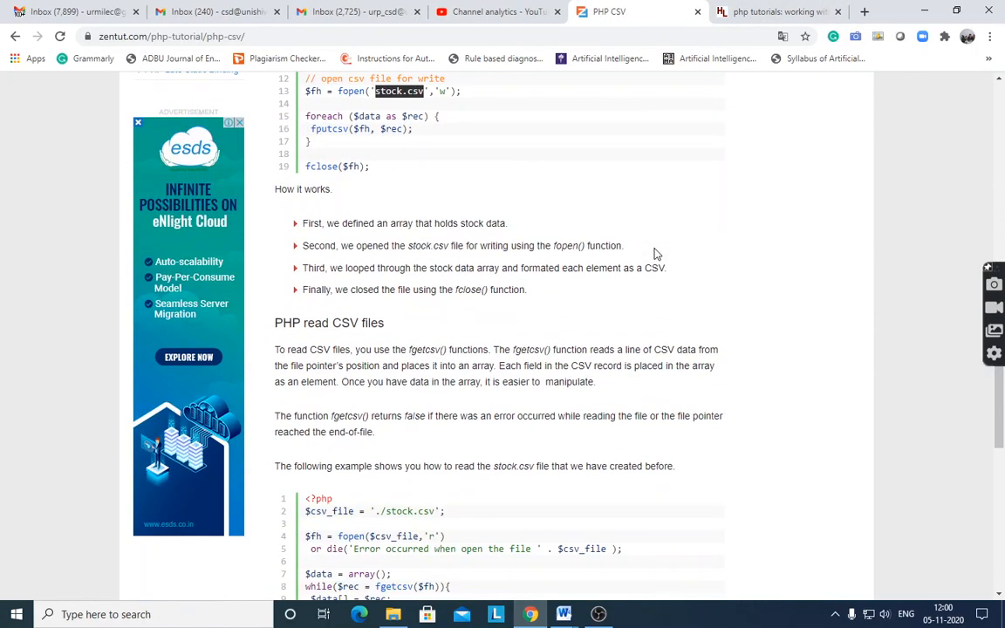
scroll(down, 3)
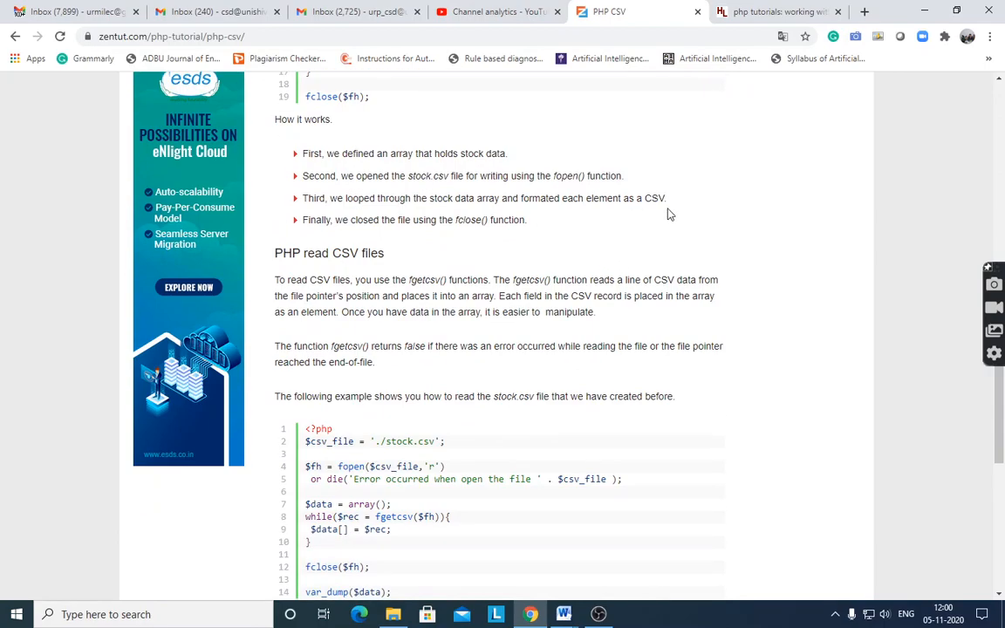
mouse_move(671, 297)
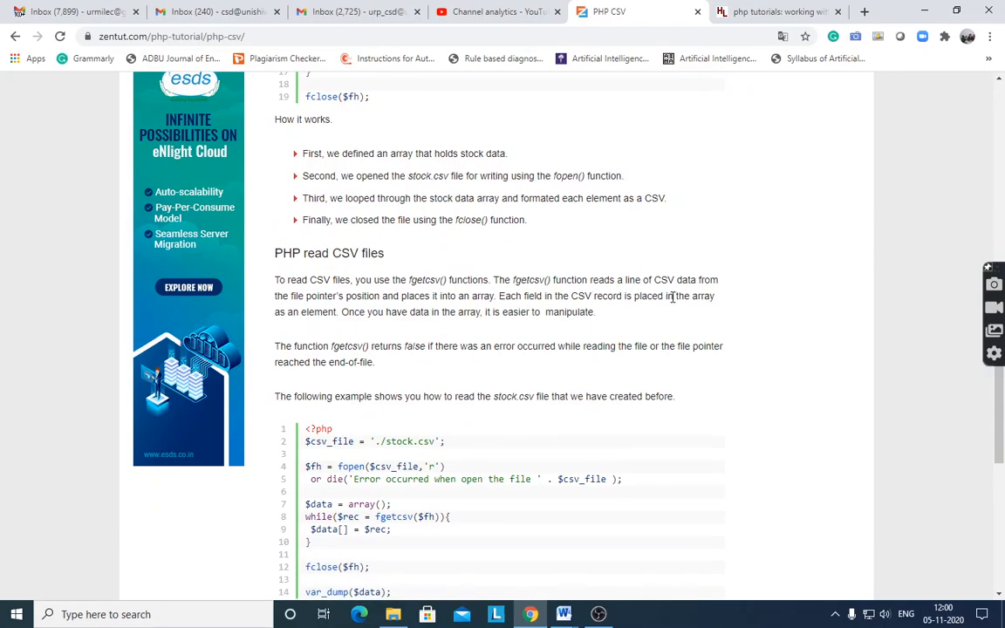
mouse_move(666, 300)
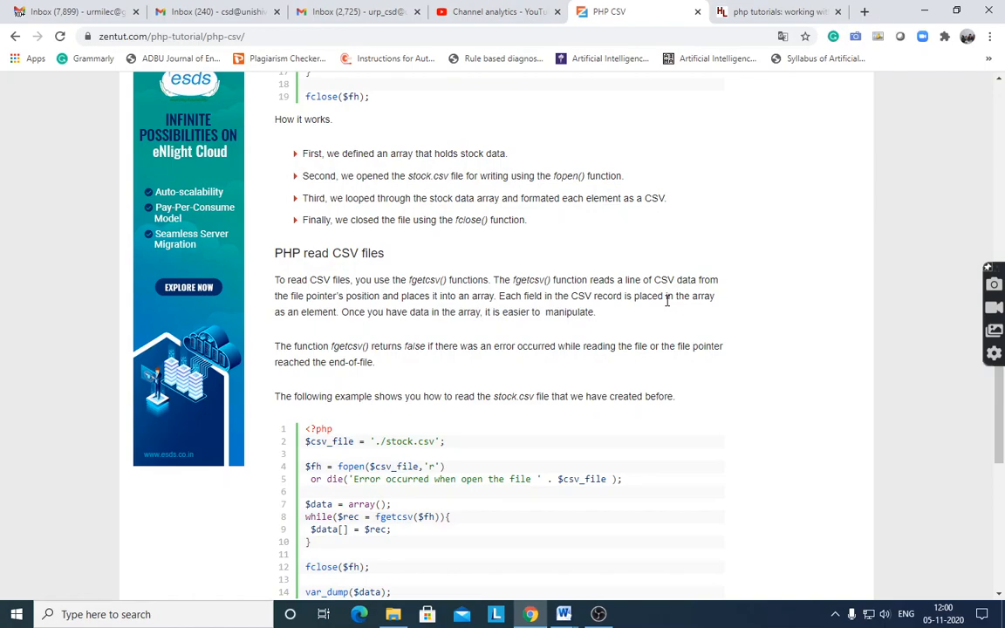
mouse_move(708, 303)
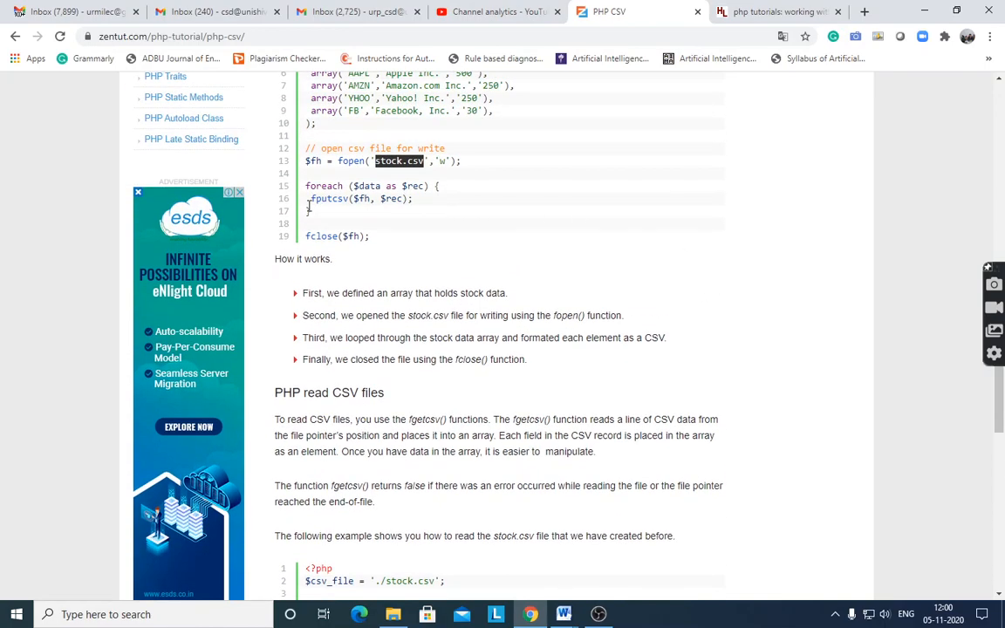
double_click(330, 199)
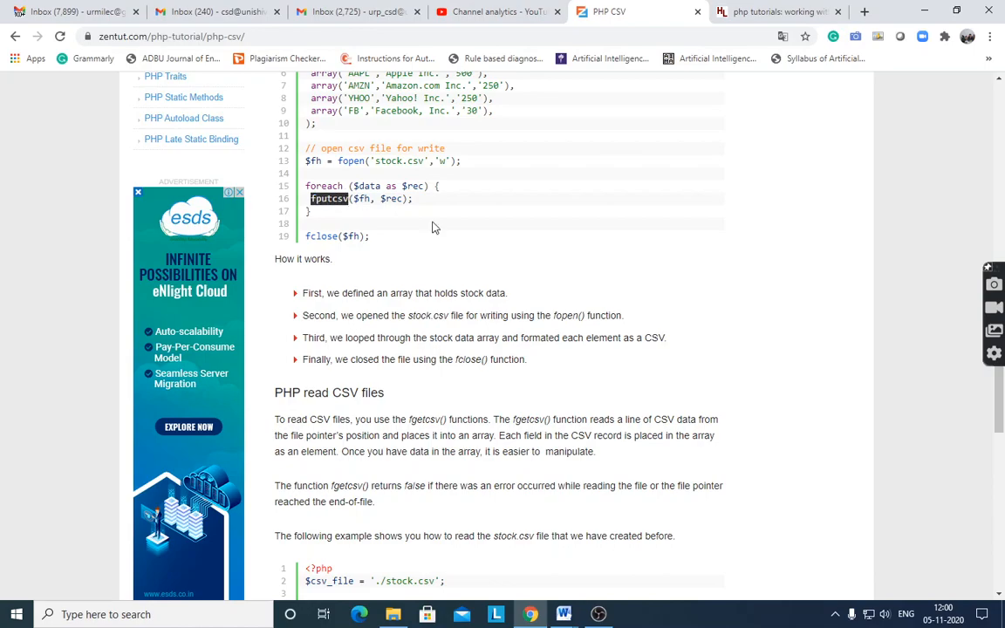
scroll(down, 3)
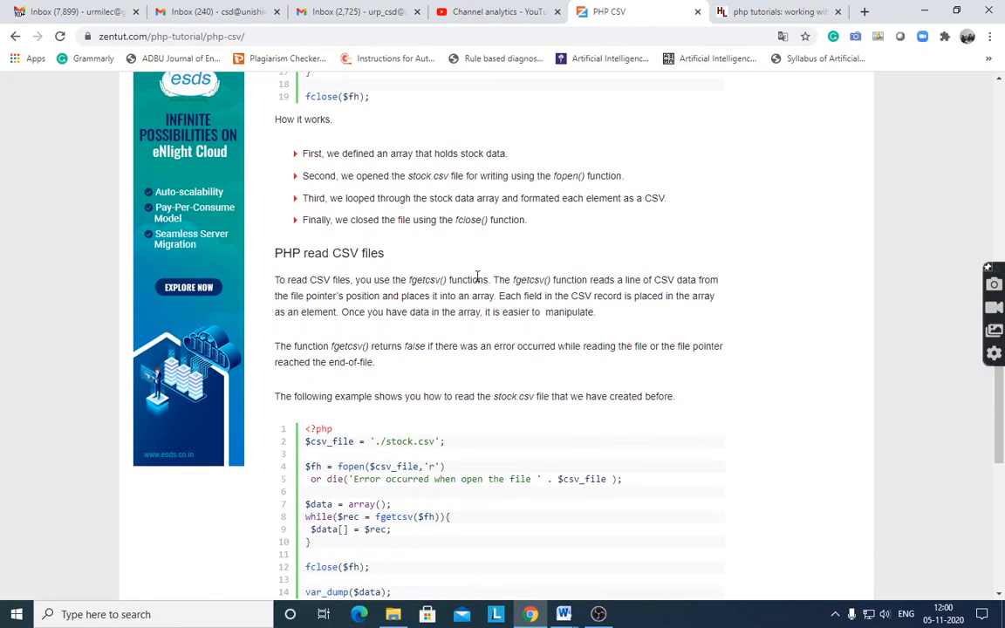
double_click(526, 279)
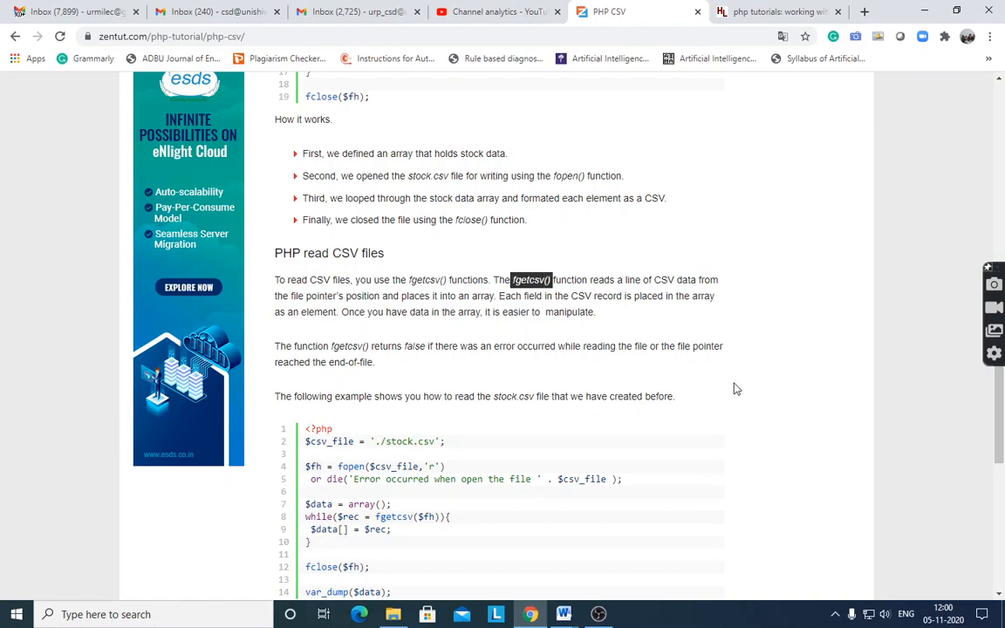
scroll(down, 3)
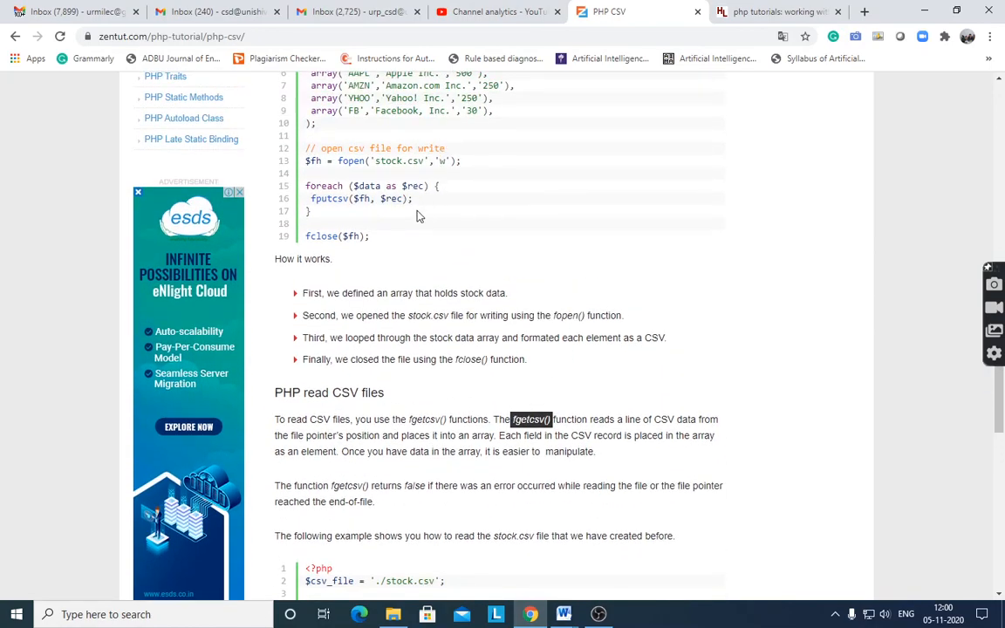
double_click(399, 161)
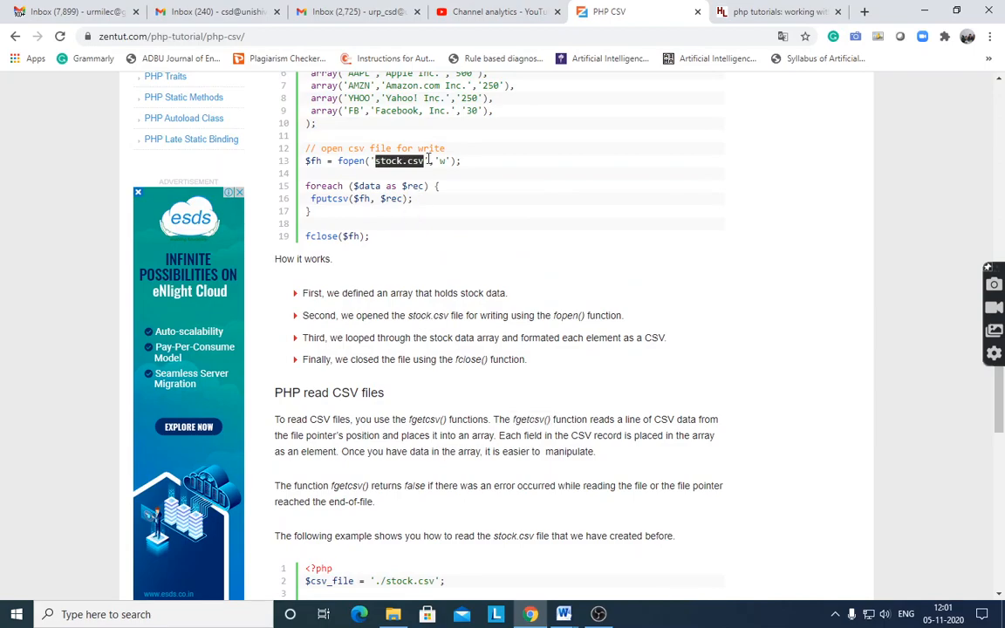
Scroll to the fgetcsv example that reads ./stock.csv into an array.
scroll(down, 3)
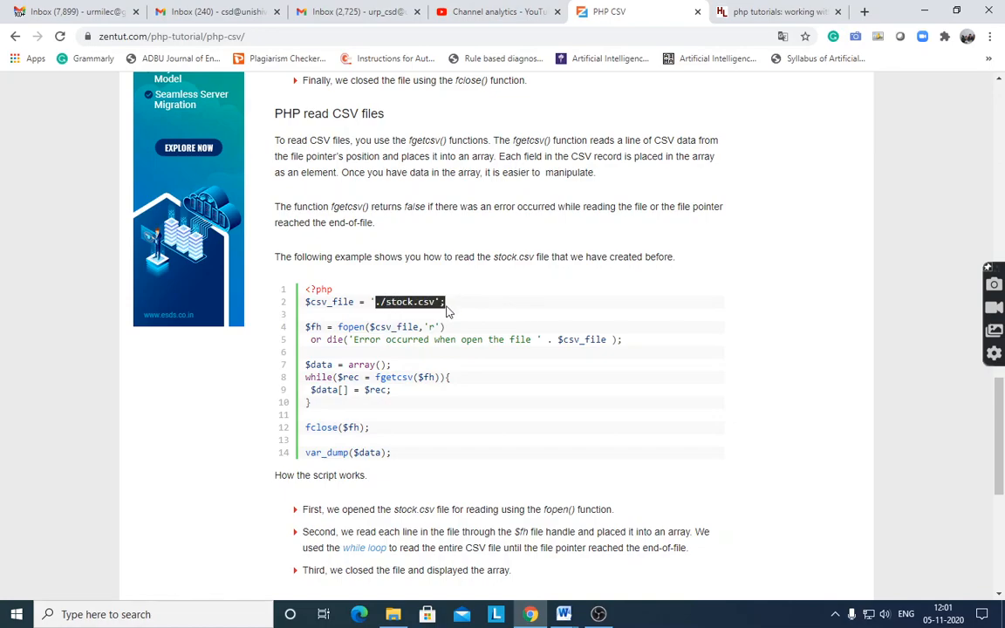
mouse_move(418, 341)
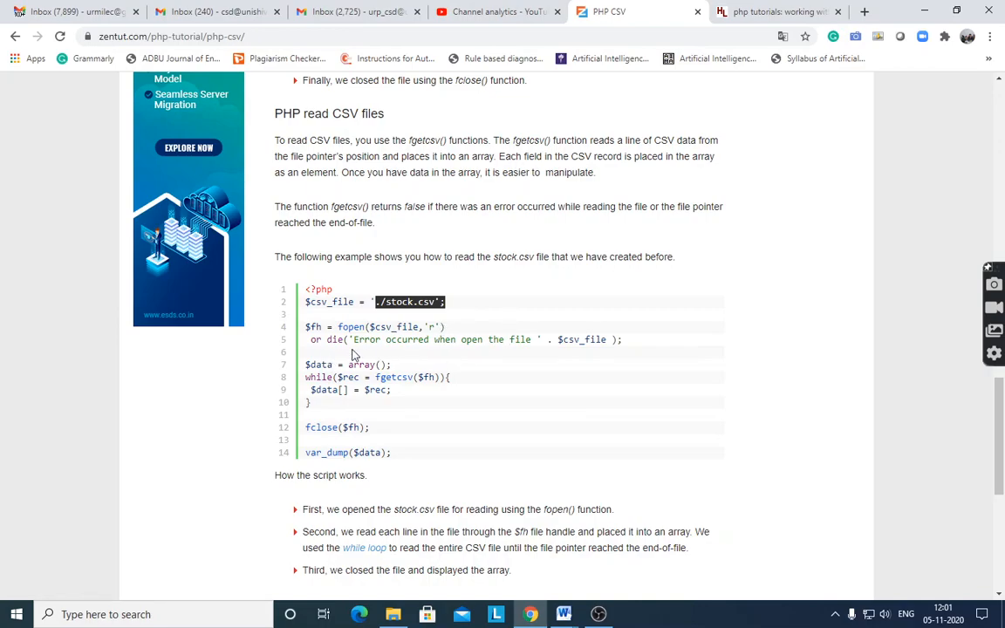
mouse_move(398, 342)
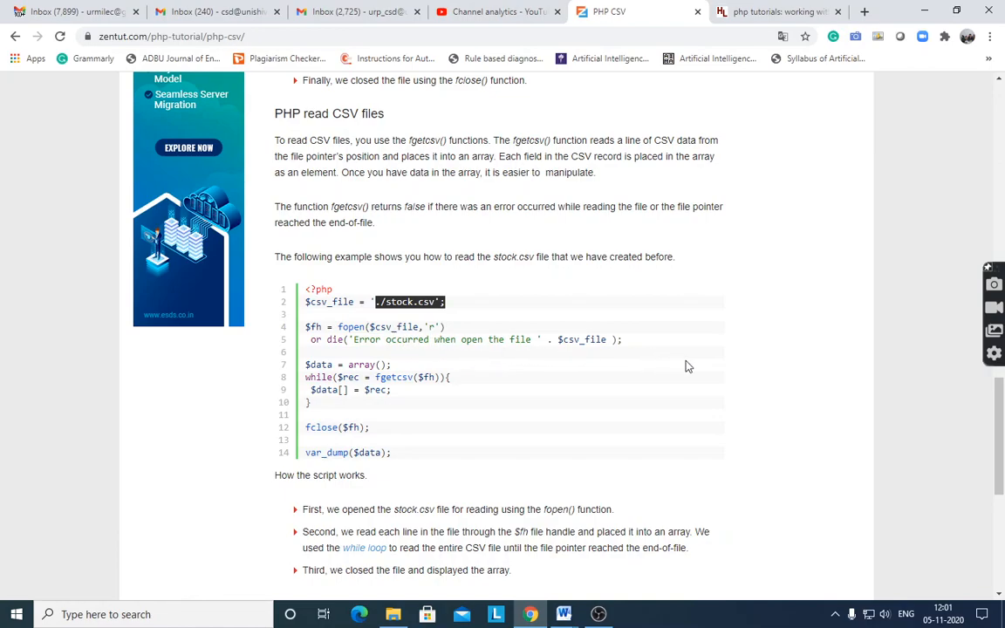
mouse_move(595, 352)
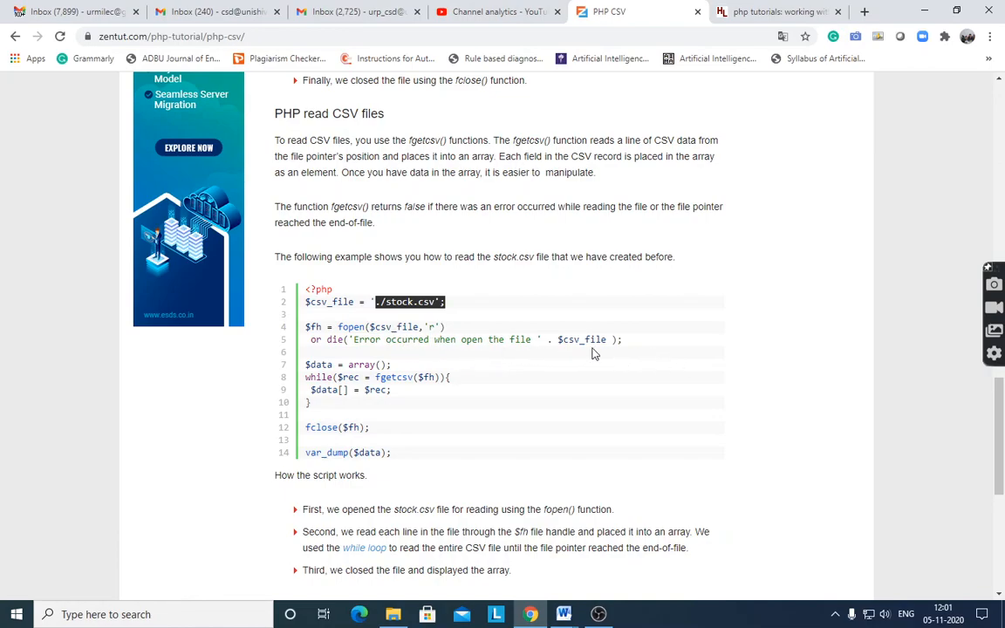
mouse_move(374, 376)
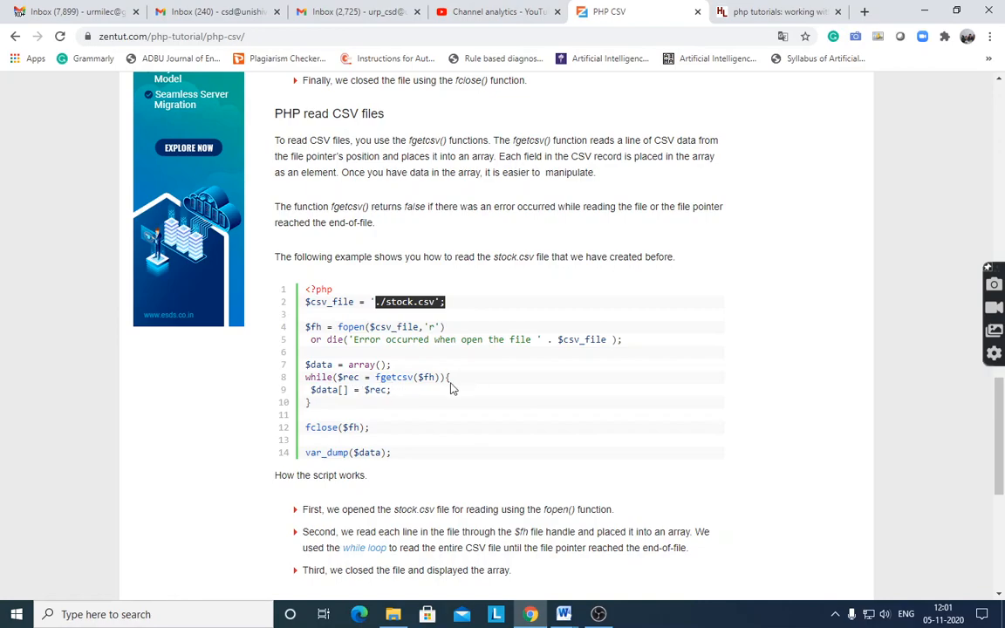
mouse_move(429, 391)
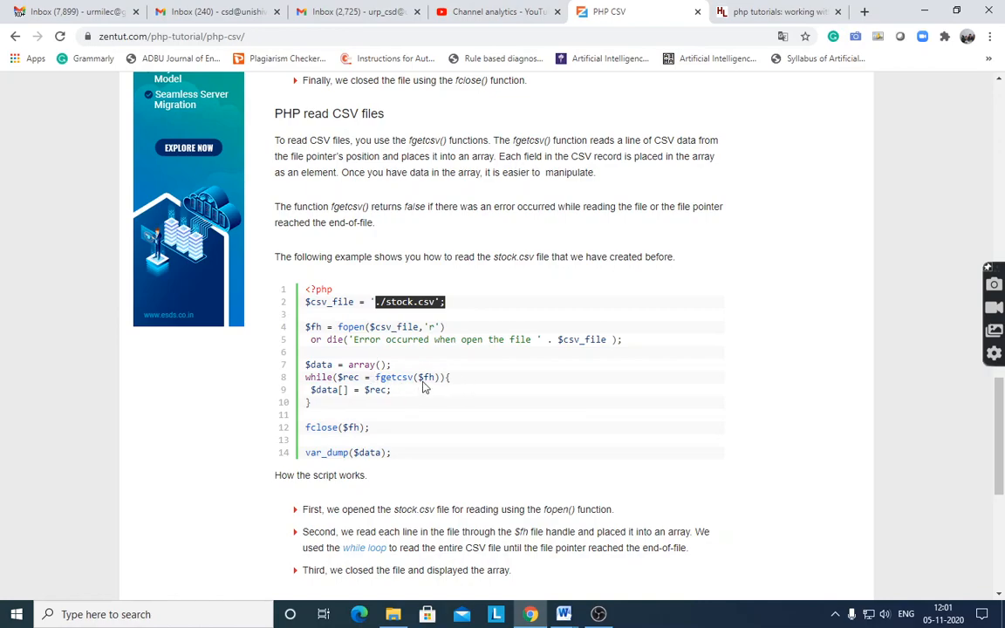
mouse_move(433, 389)
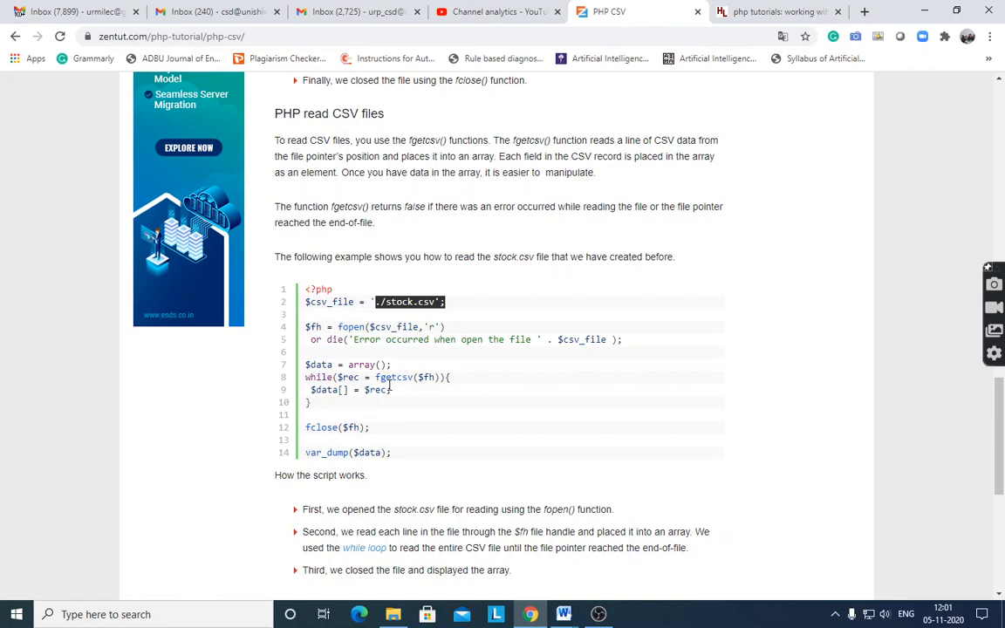
mouse_move(338, 395)
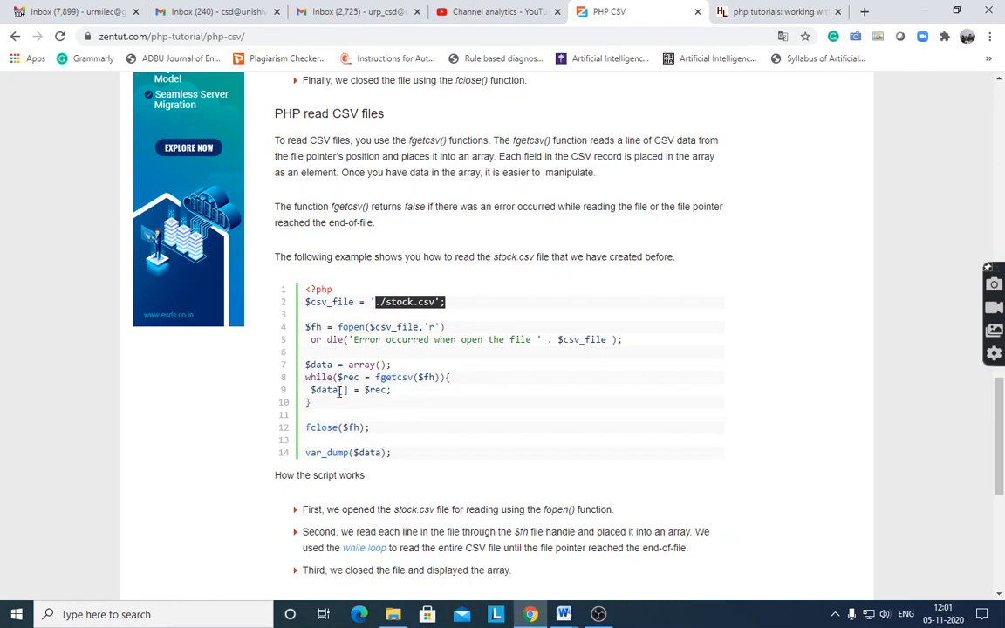
mouse_move(345, 391)
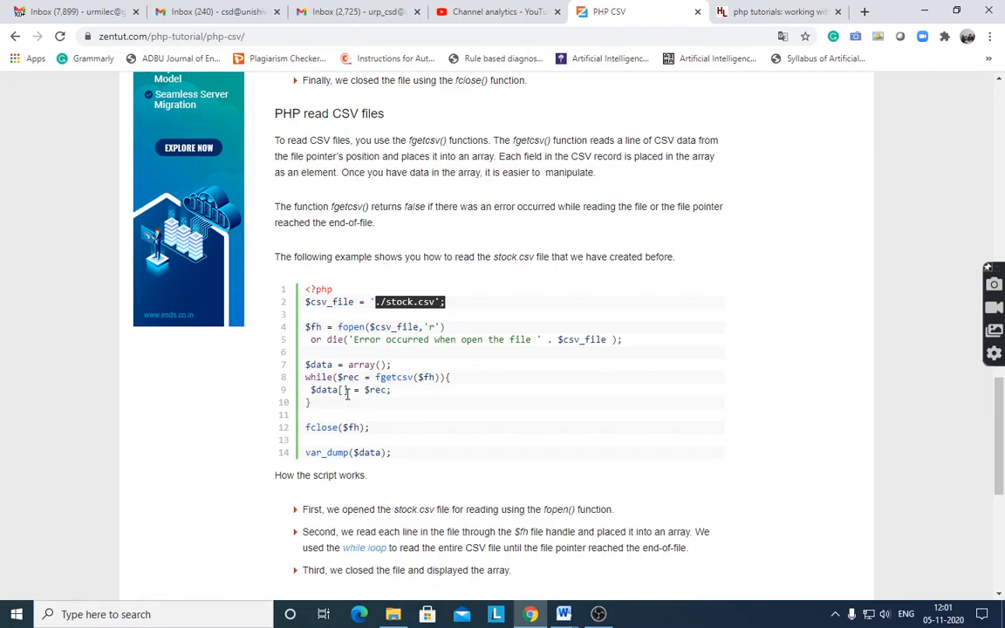
mouse_move(401, 415)
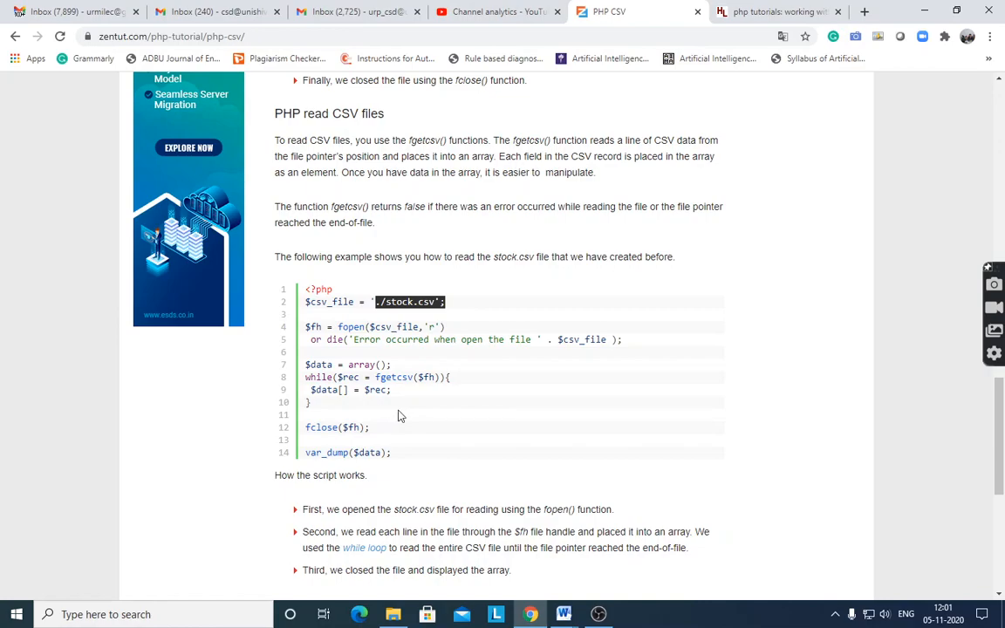
mouse_move(428, 389)
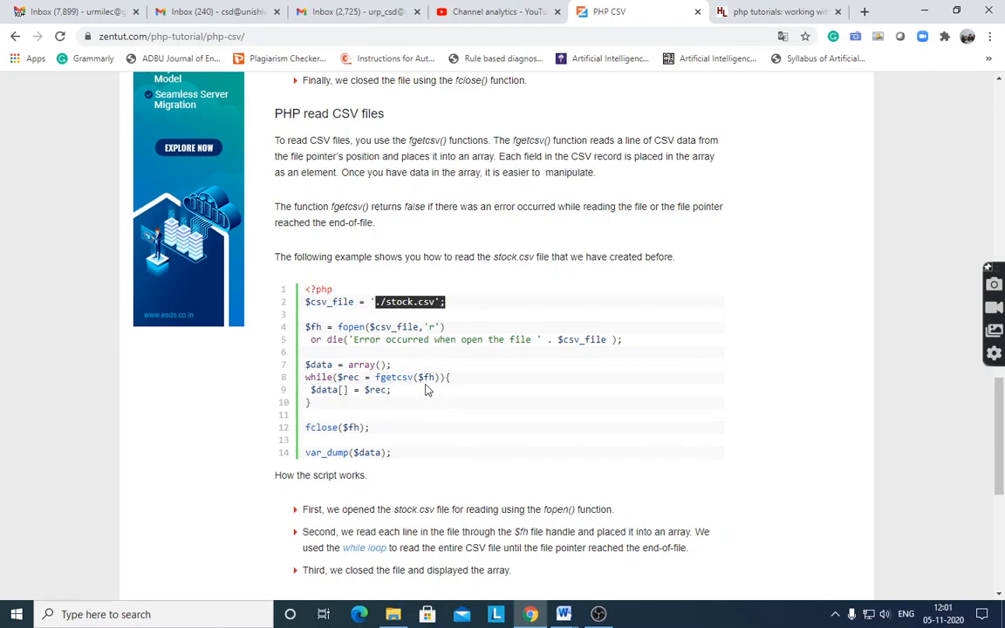
mouse_move(300, 403)
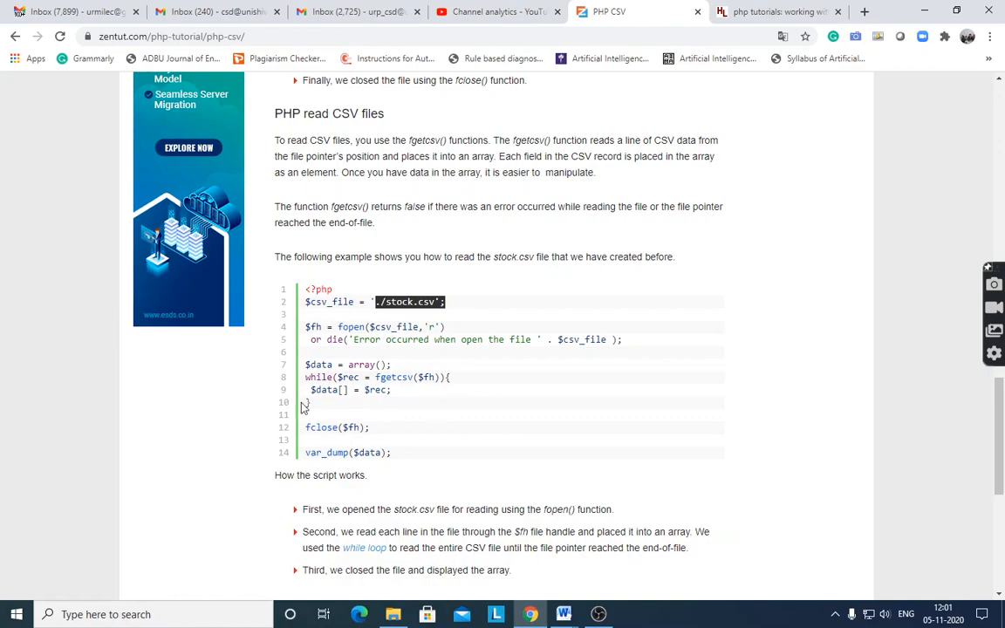
mouse_move(321, 401)
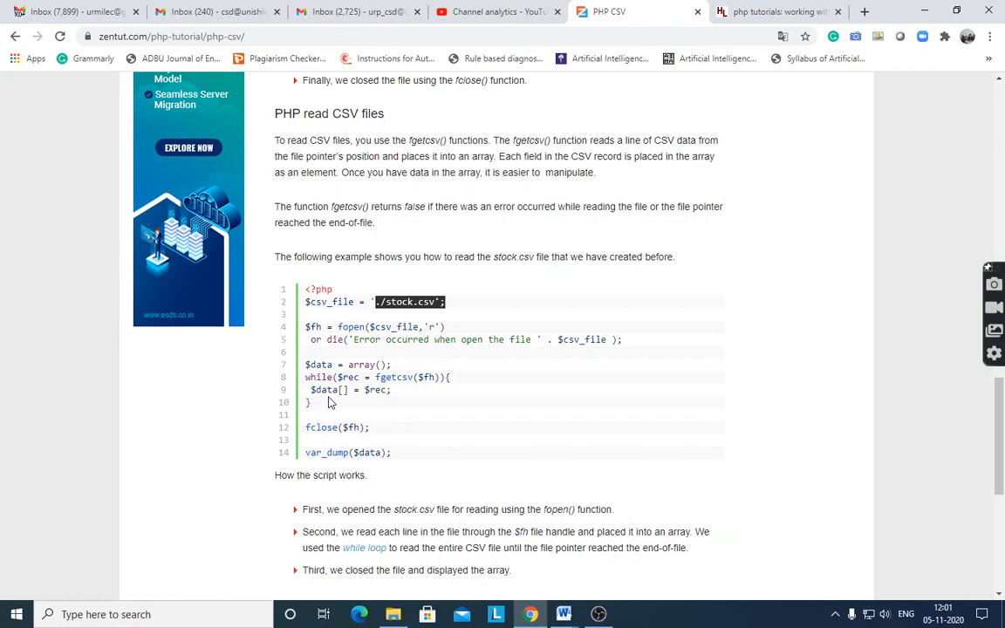
mouse_move(471, 408)
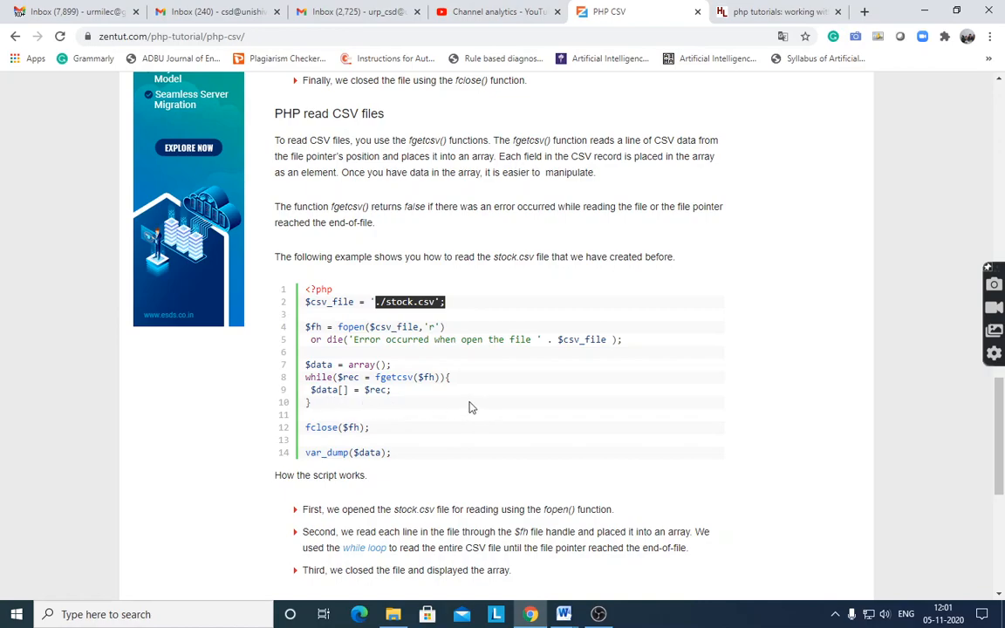
Scroll to the three 'How the script works' steps and the tutorial's closing summary.
scroll(down, 3)
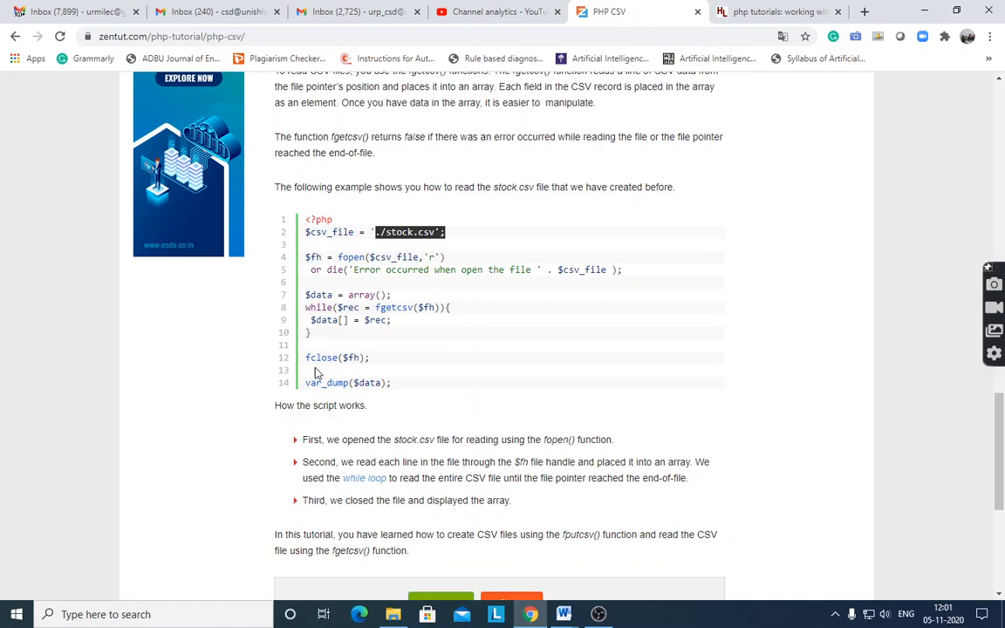
mouse_move(602, 361)
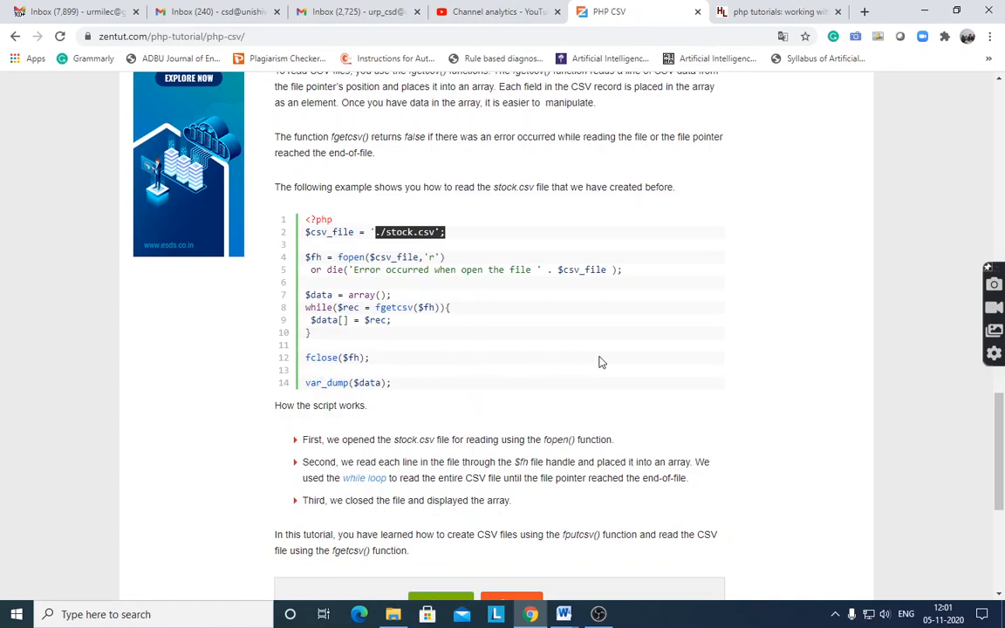
scroll(down, 3)
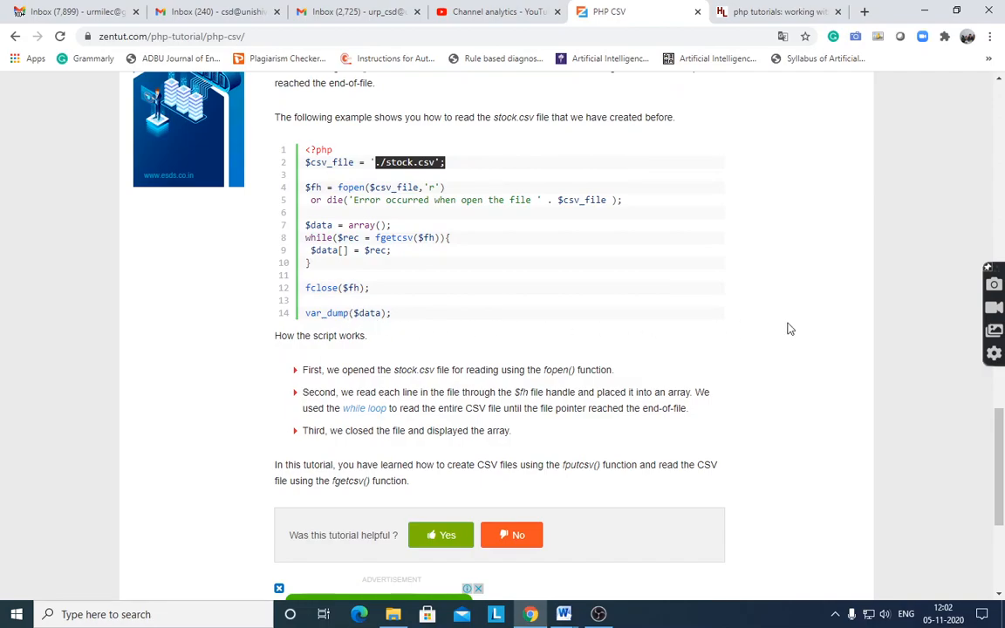
scroll(down, 3)
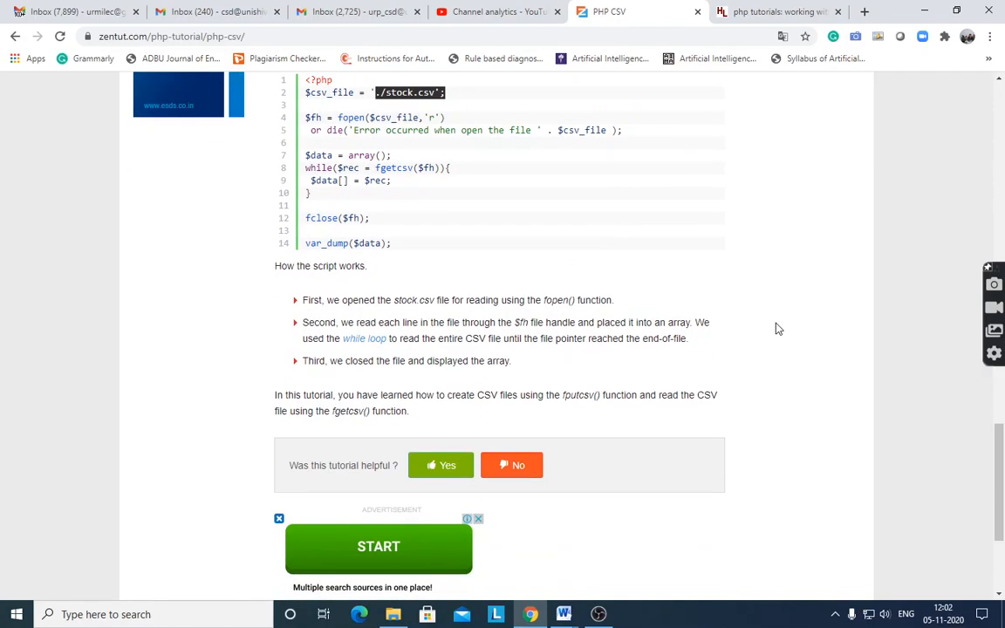
scroll(up, 3)
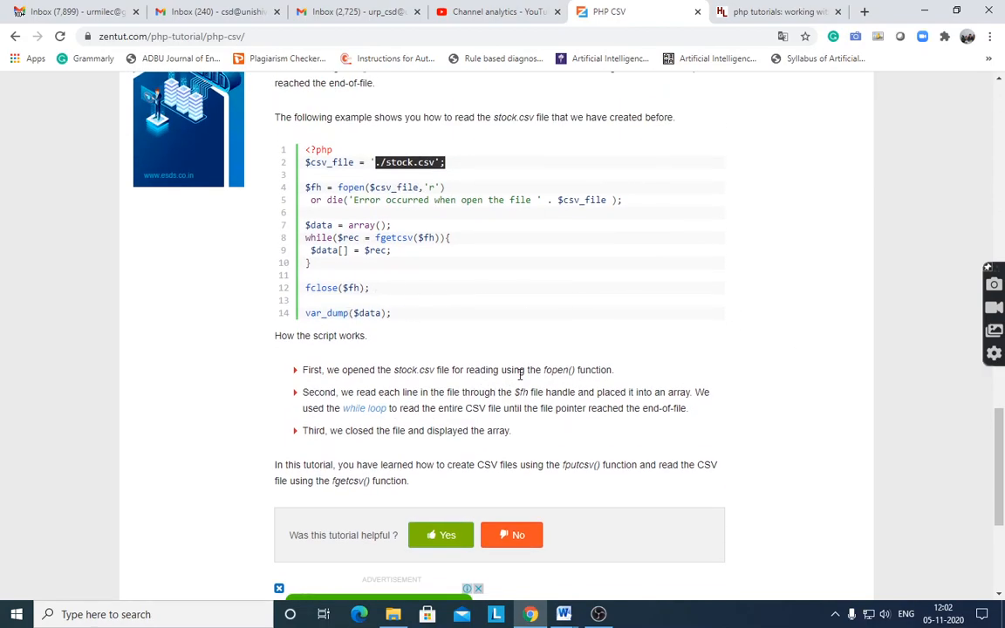
mouse_move(561, 387)
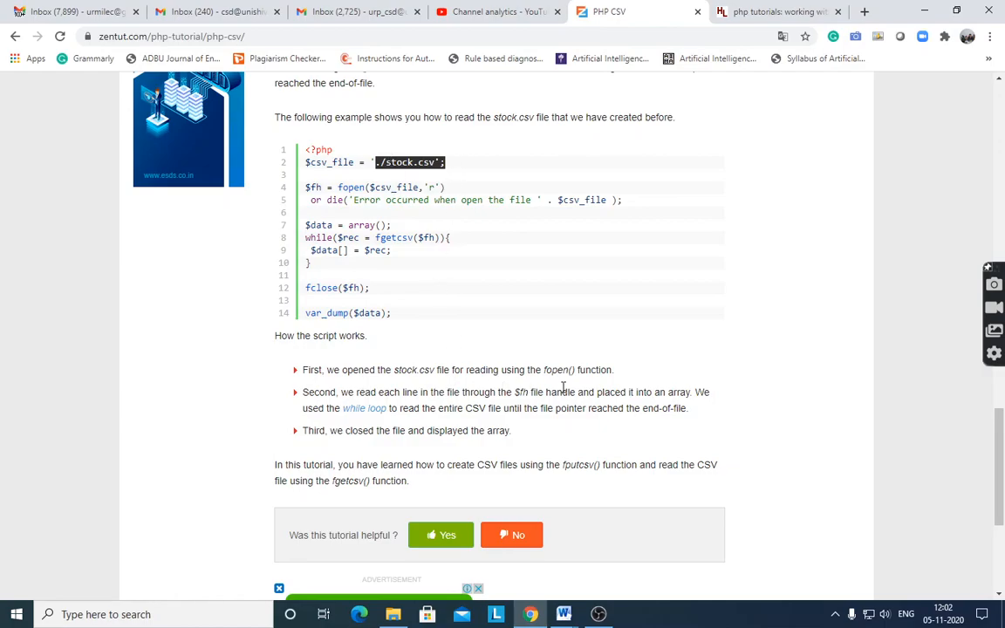
mouse_move(547, 384)
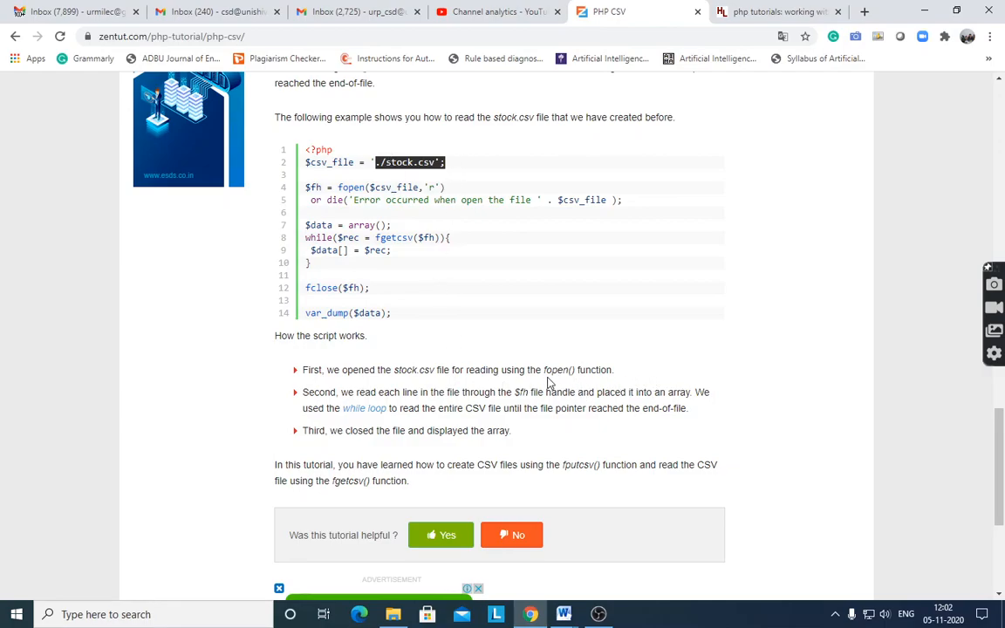
mouse_move(561, 387)
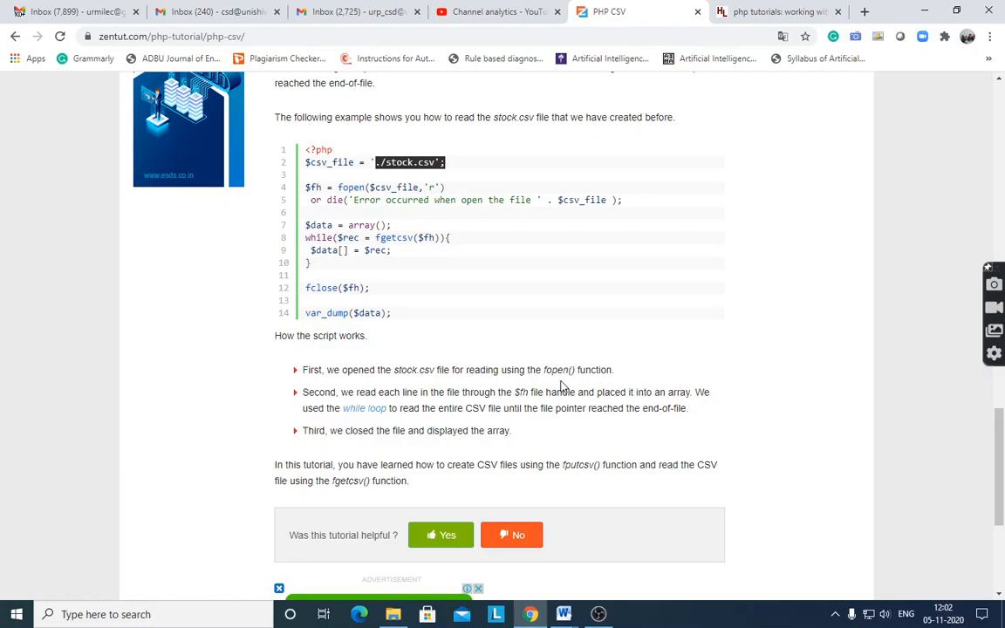
mouse_move(438, 409)
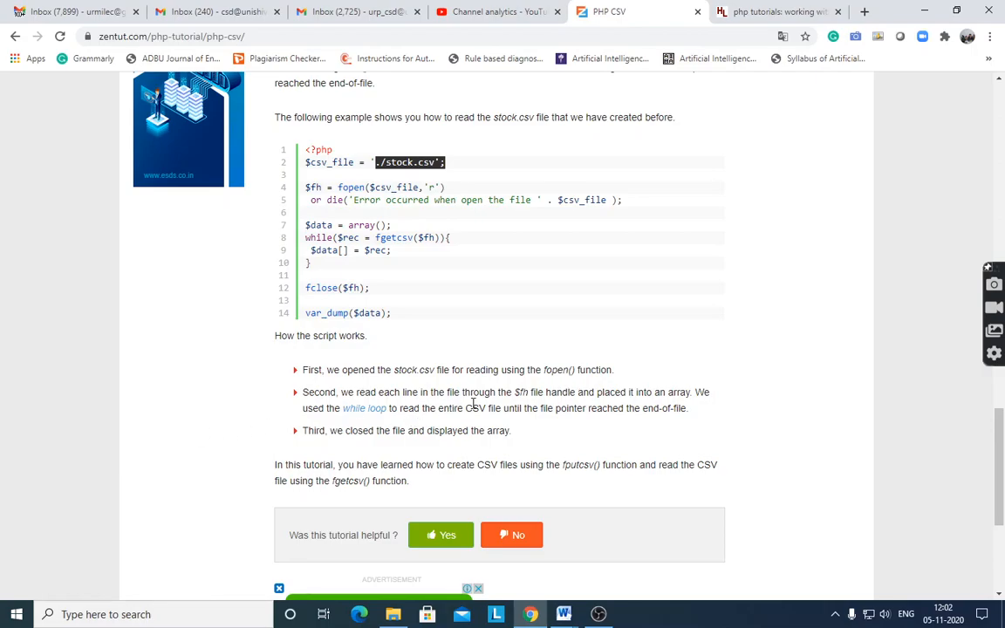
mouse_move(905, 523)
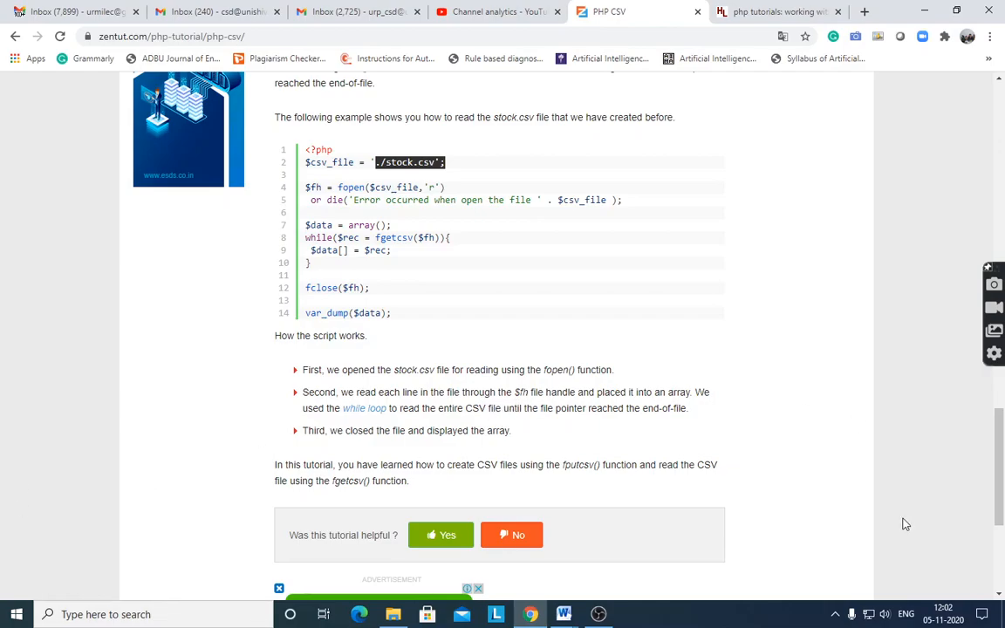
mouse_move(555, 401)
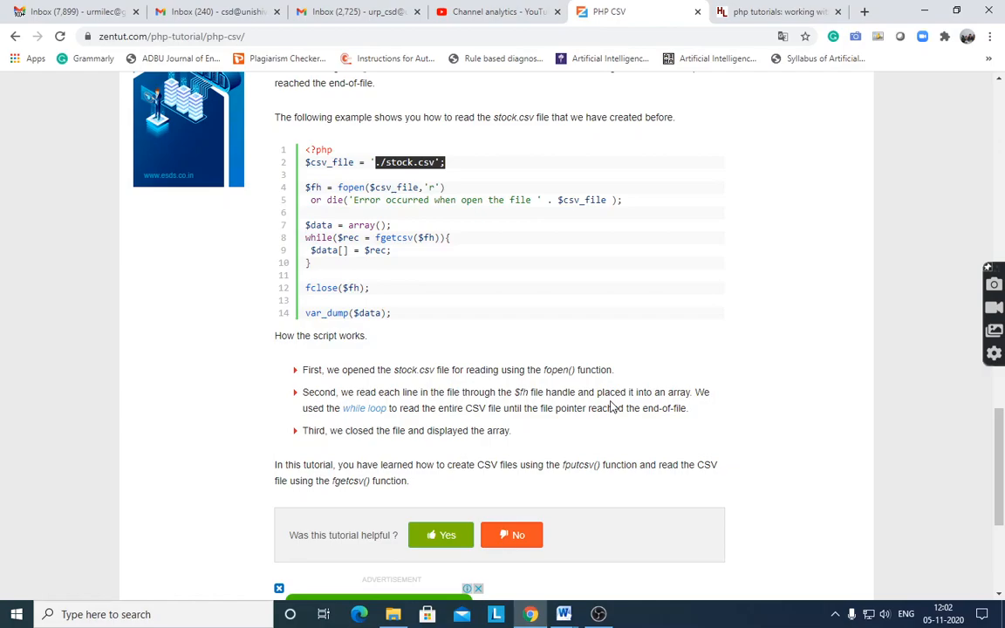
mouse_move(416, 268)
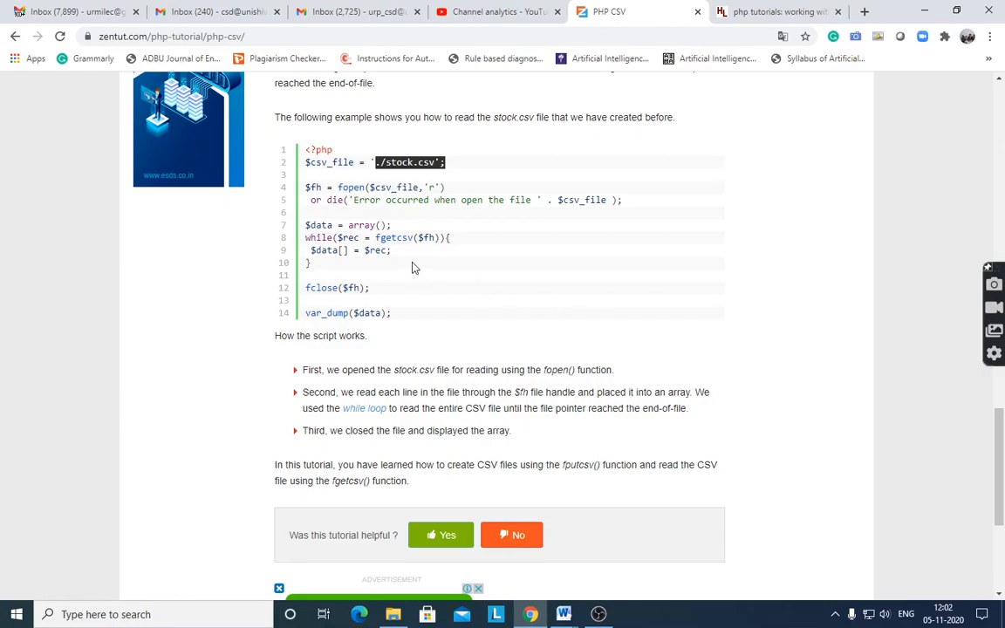
mouse_move(422, 253)
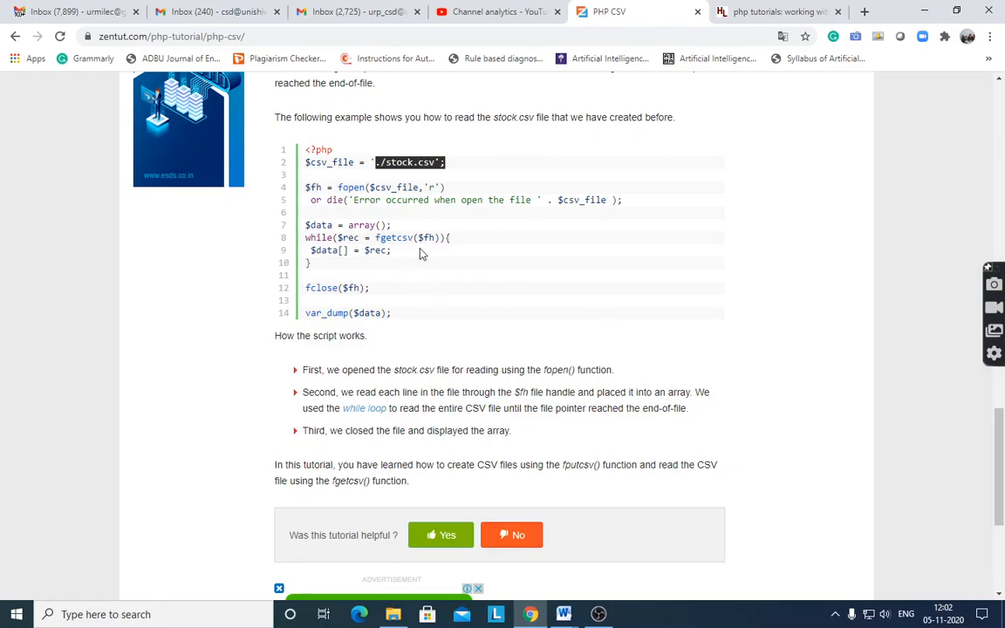
mouse_move(342, 422)
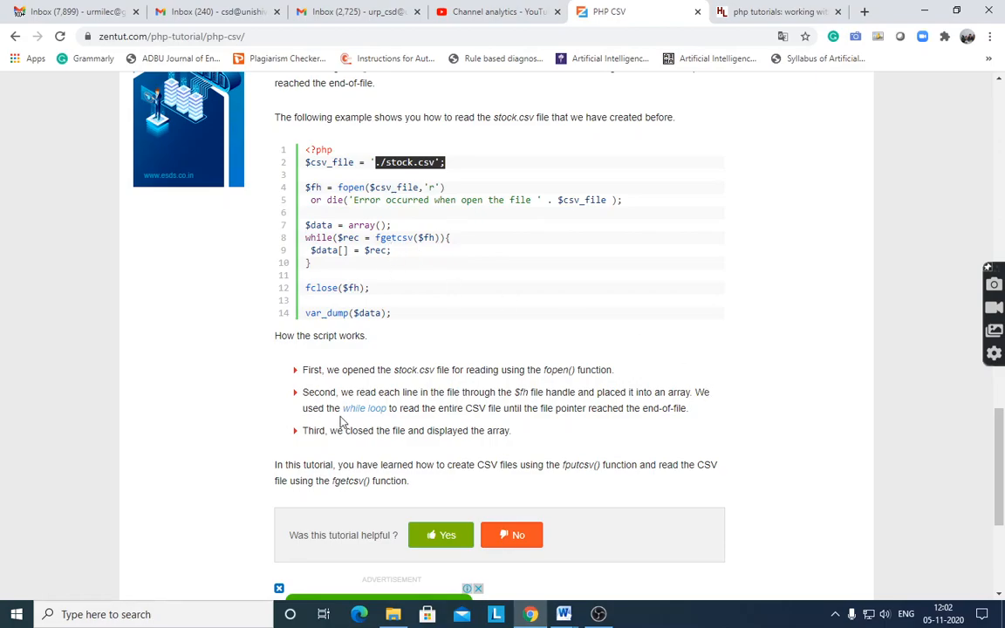
mouse_move(321, 237)
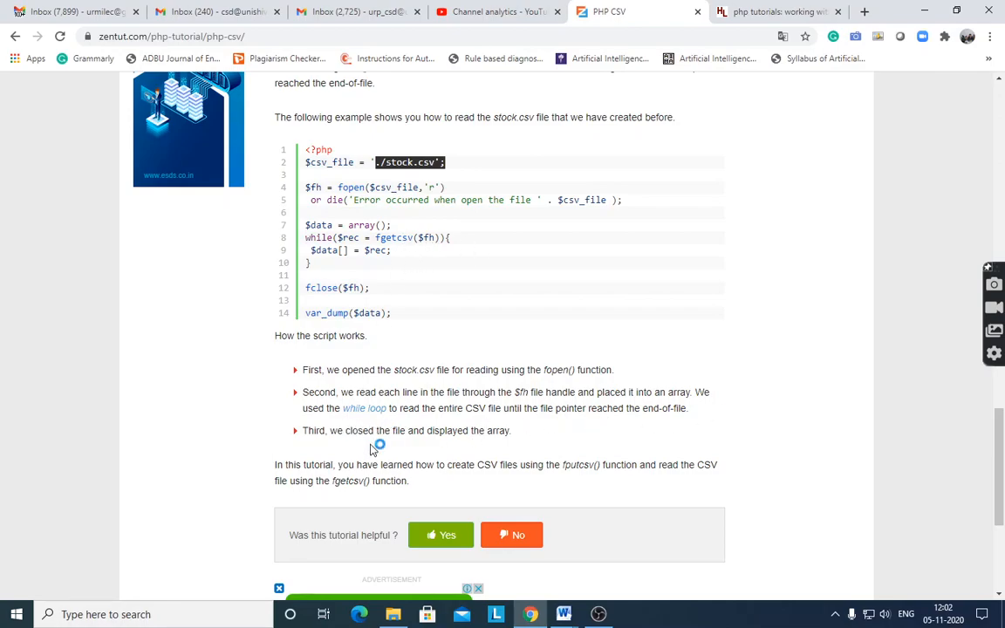
mouse_move(620, 424)
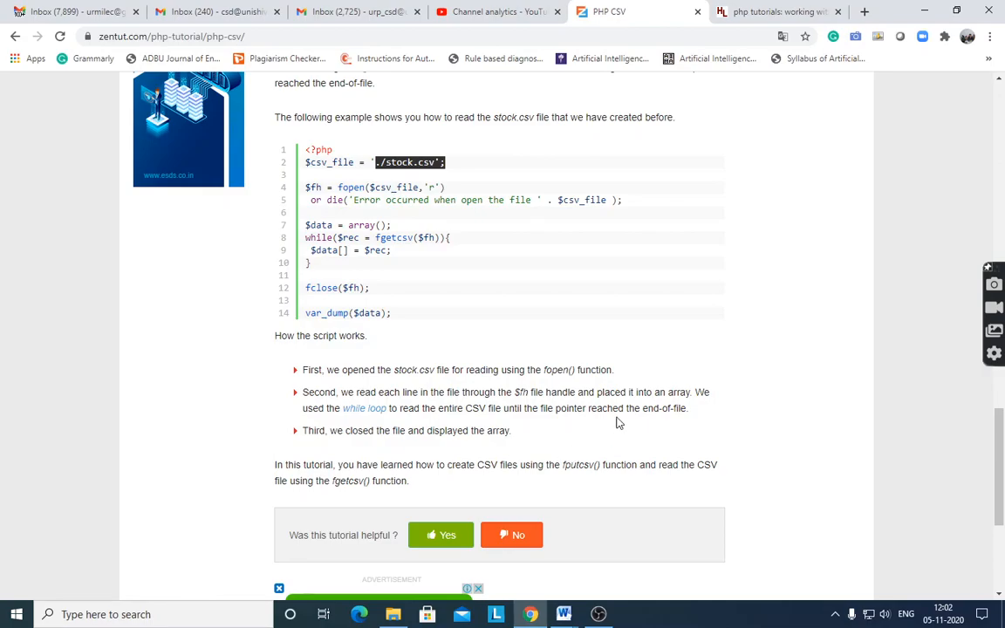
Scroll up to the fputcsv stock.csv code, then back down to the 'PHP read CSV files' section.
scroll(down, 3)
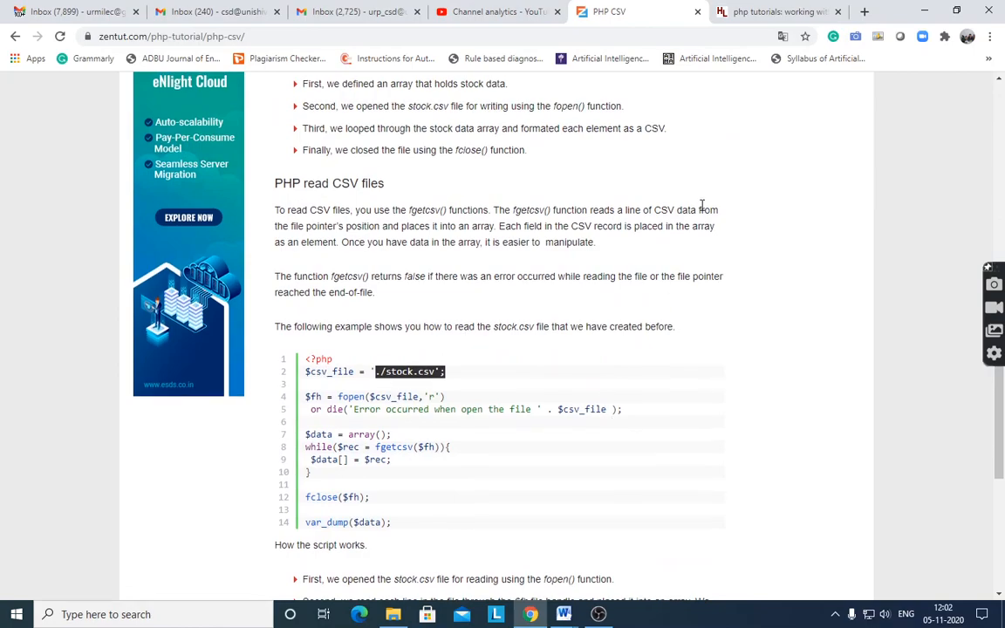
scroll(up, 3)
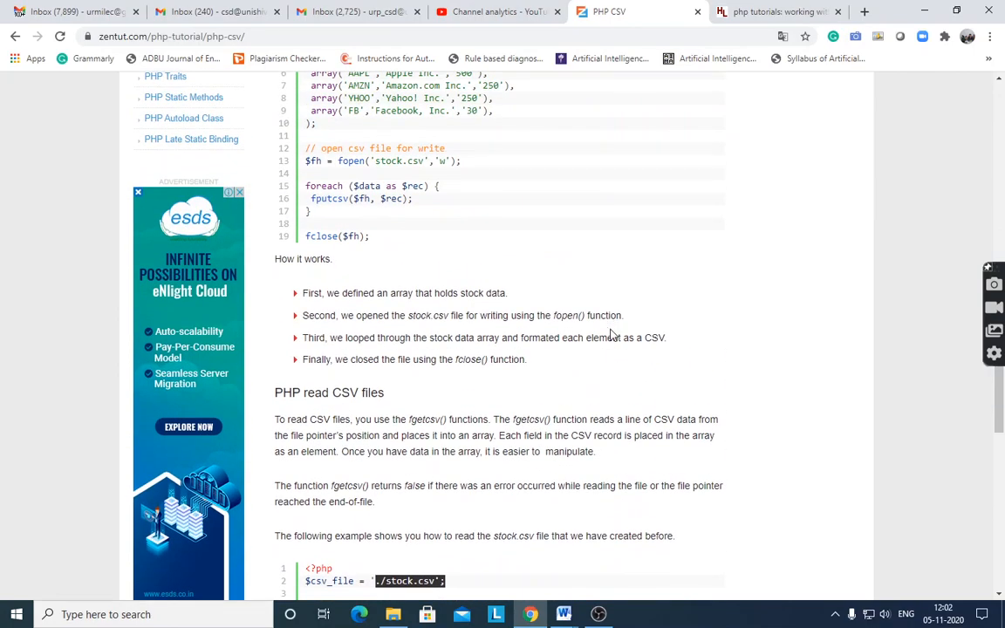
scroll(down, 3)
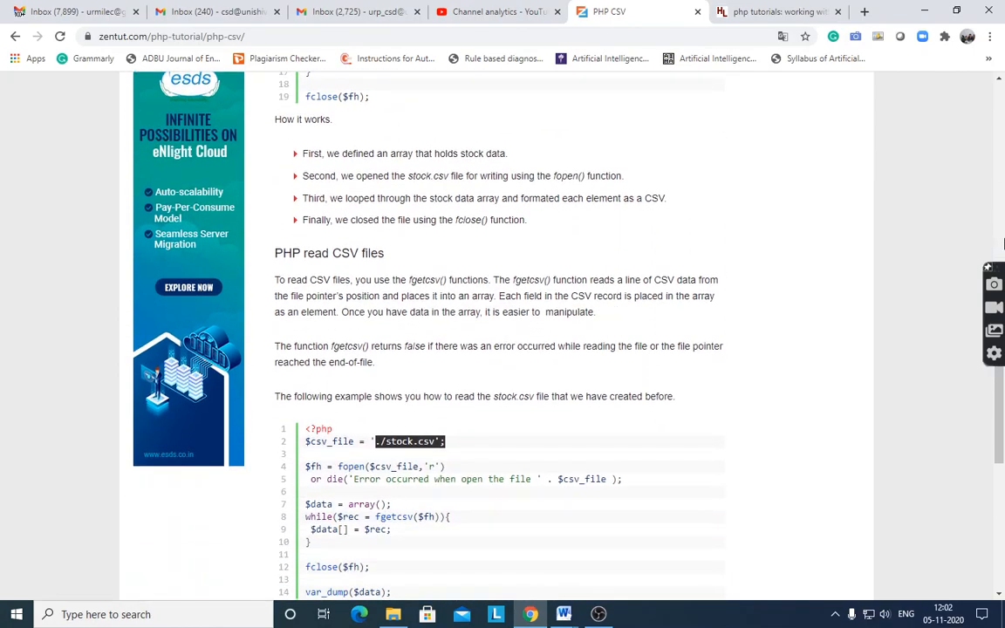
mouse_move(739, 283)
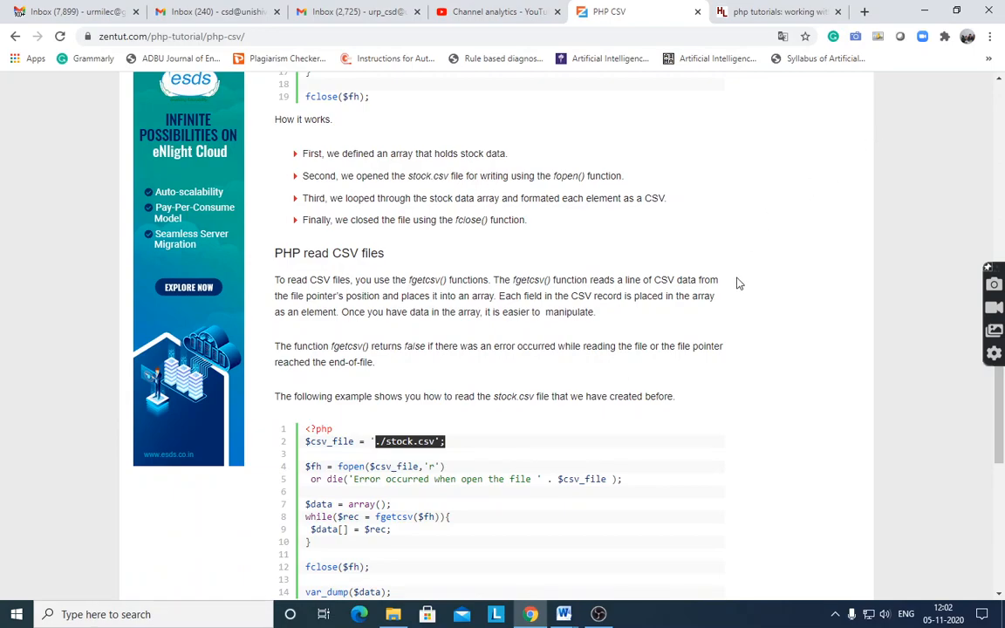
mouse_move(673, 326)
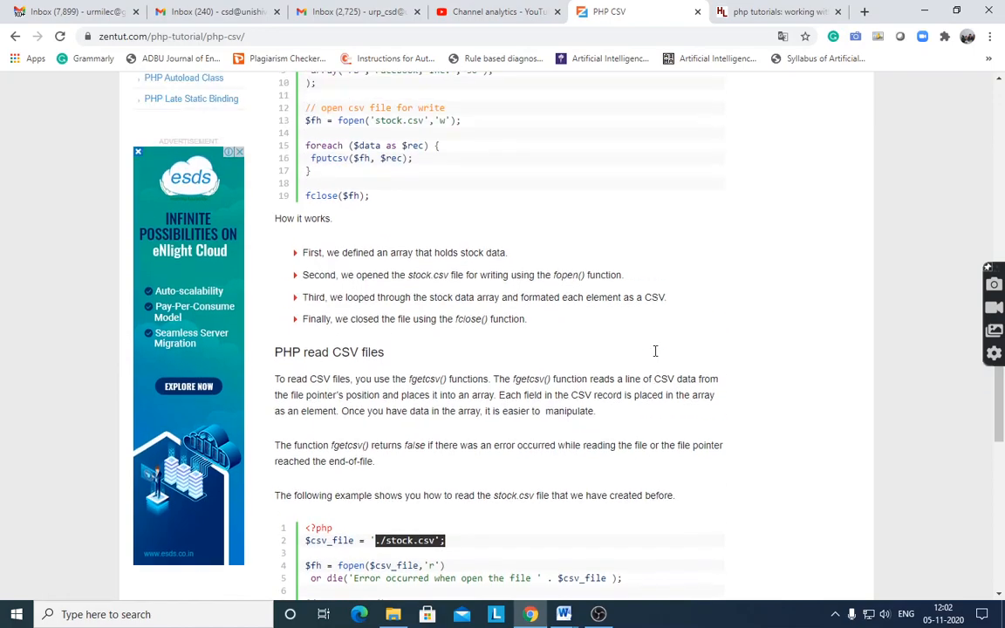
scroll(up, 3)
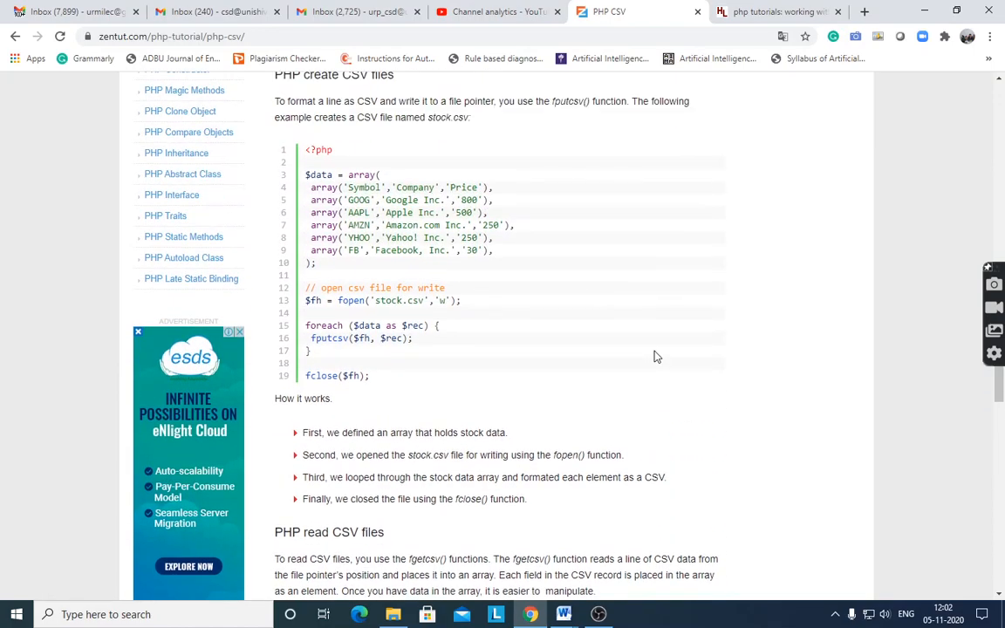
scroll(down, 3)
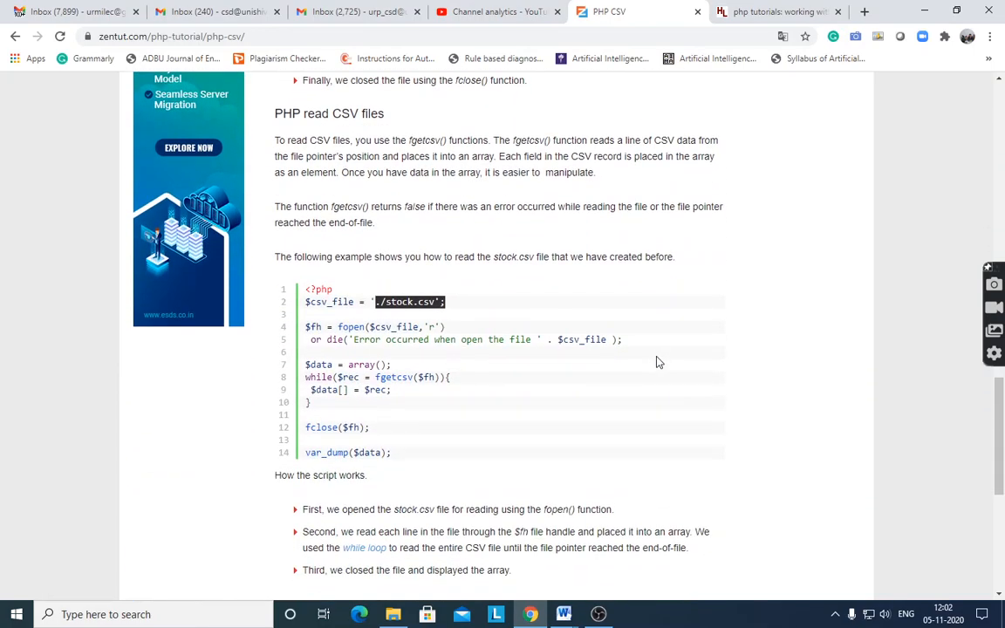